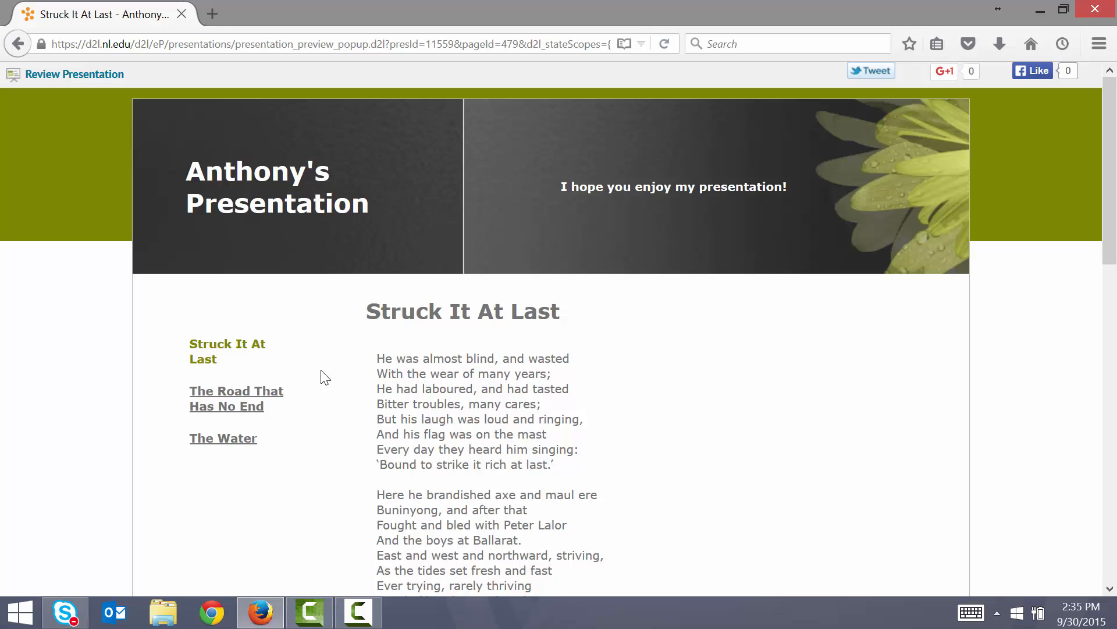
mouse_move(314, 372)
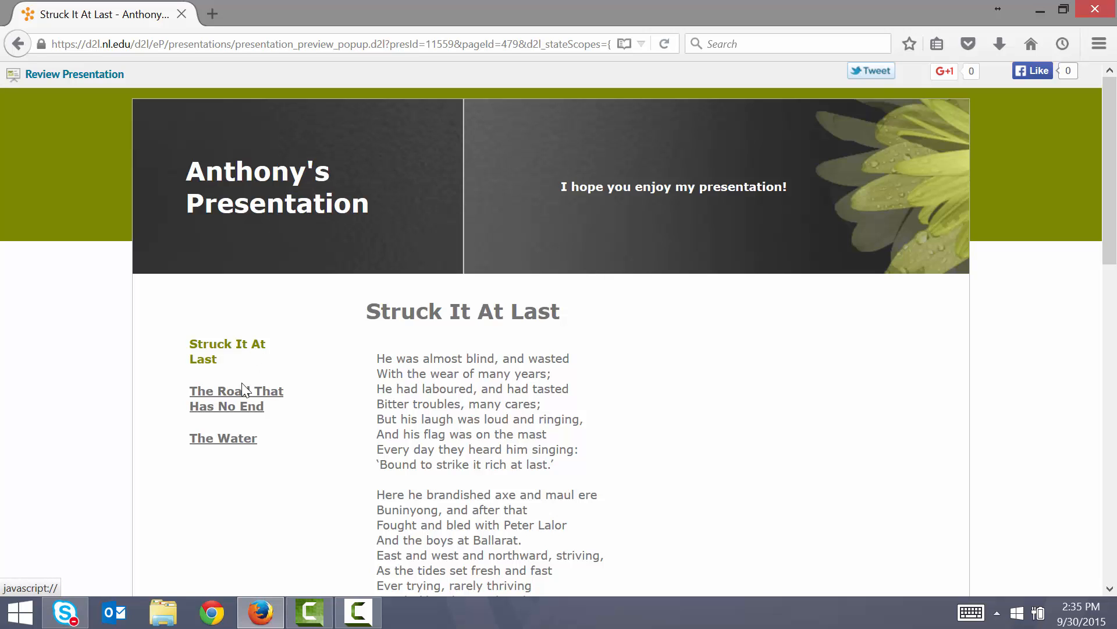
In the preview, switch to The Road That Has No End, then The Water.
left_click(236, 391)
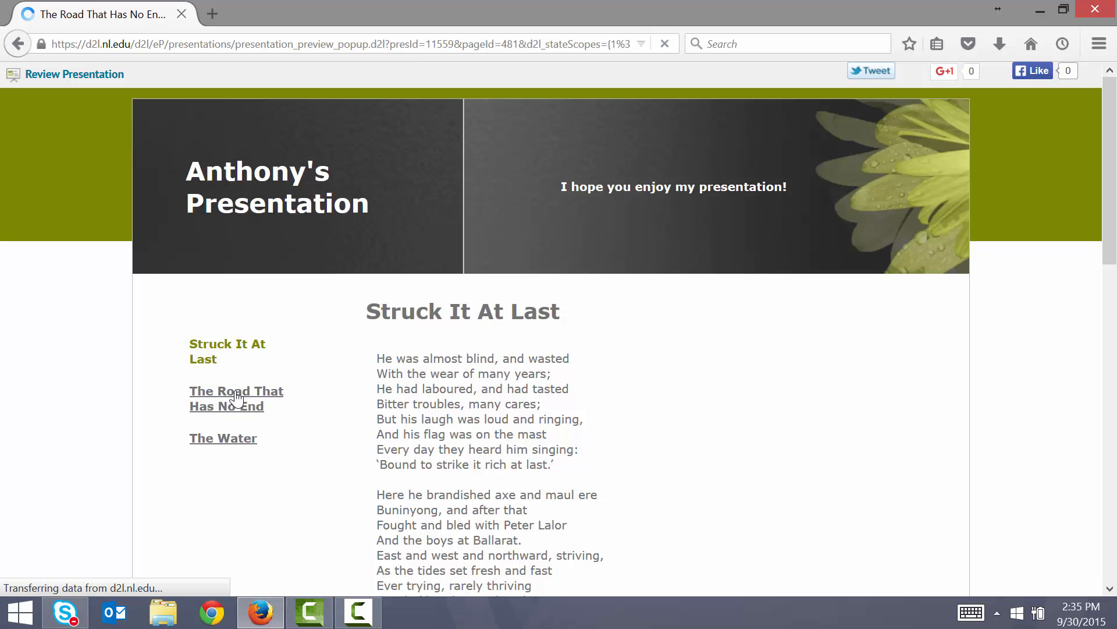
left_click(235, 398)
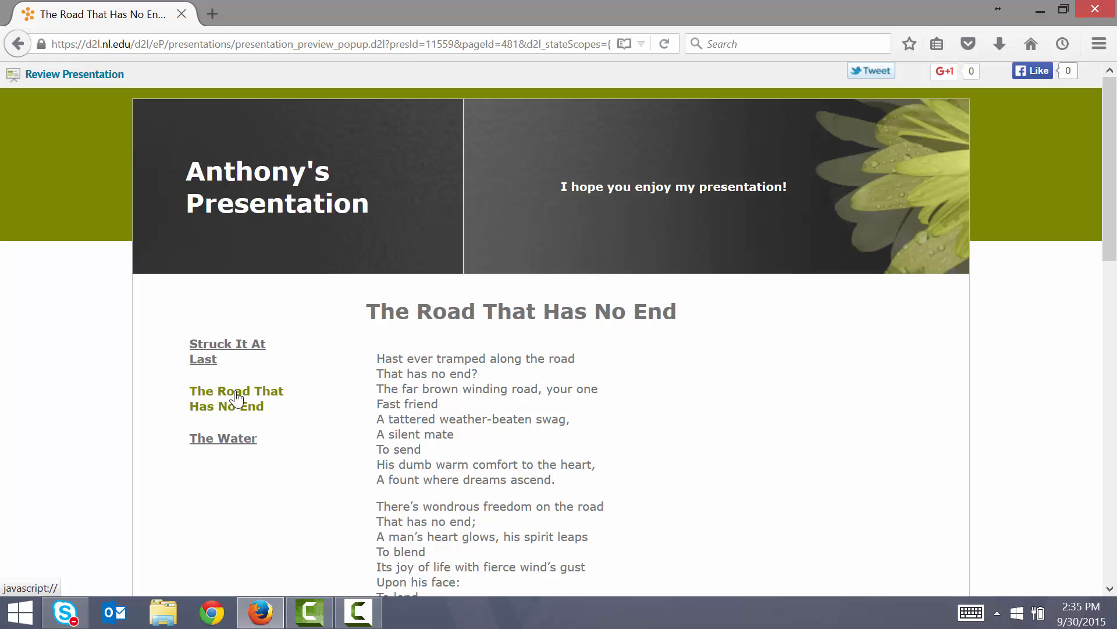
mouse_move(237, 437)
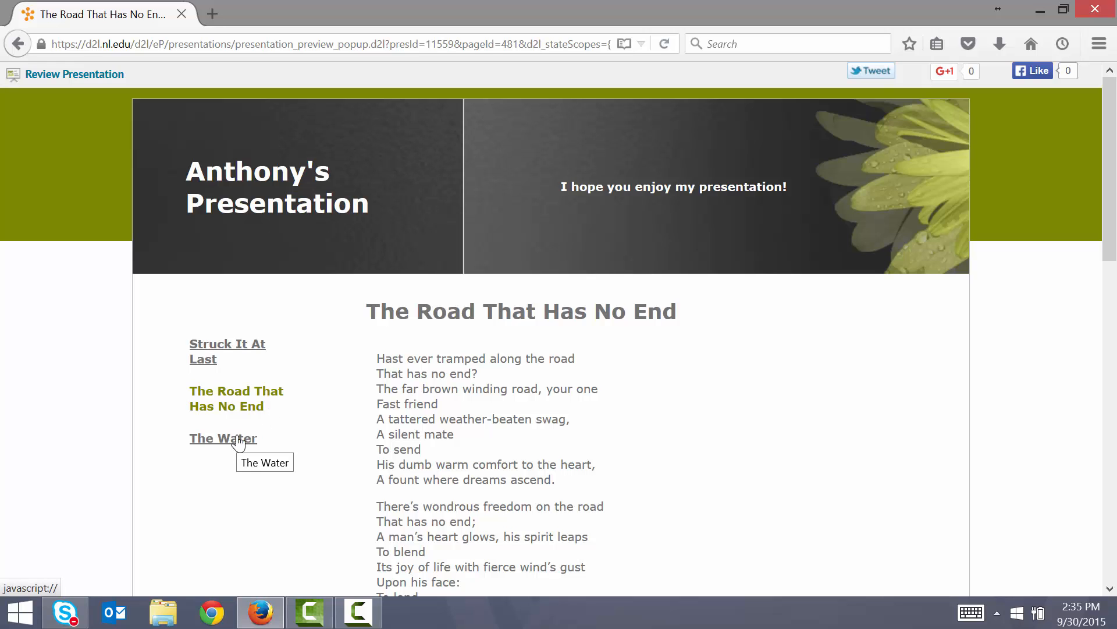
left_click(223, 437)
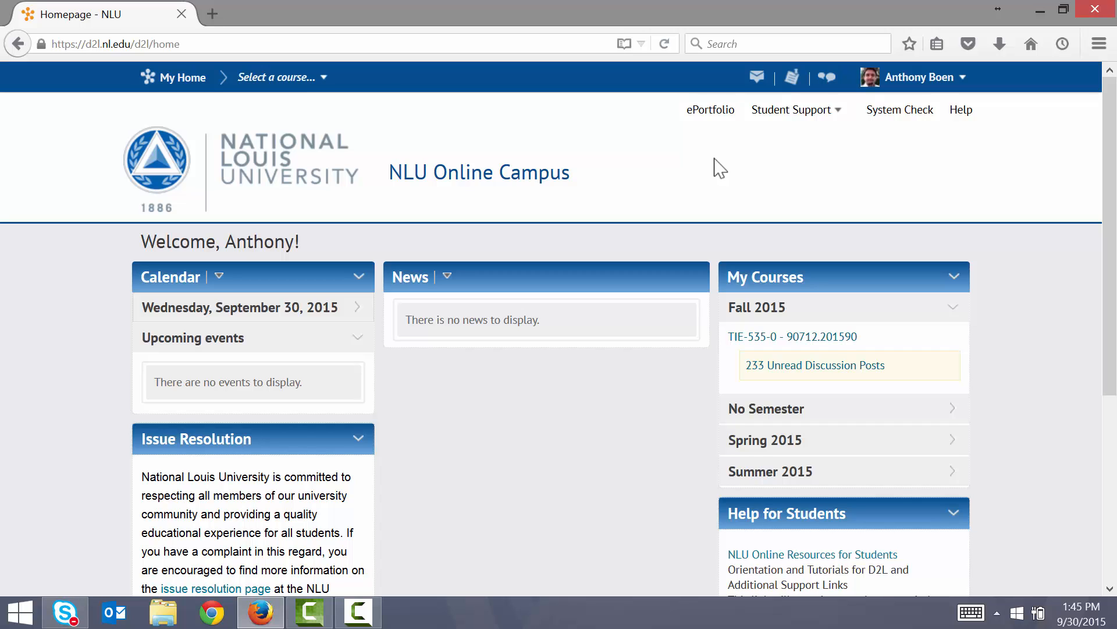
Go to the ePortfolio dashboard from the top navigation bar.
left_click(710, 109)
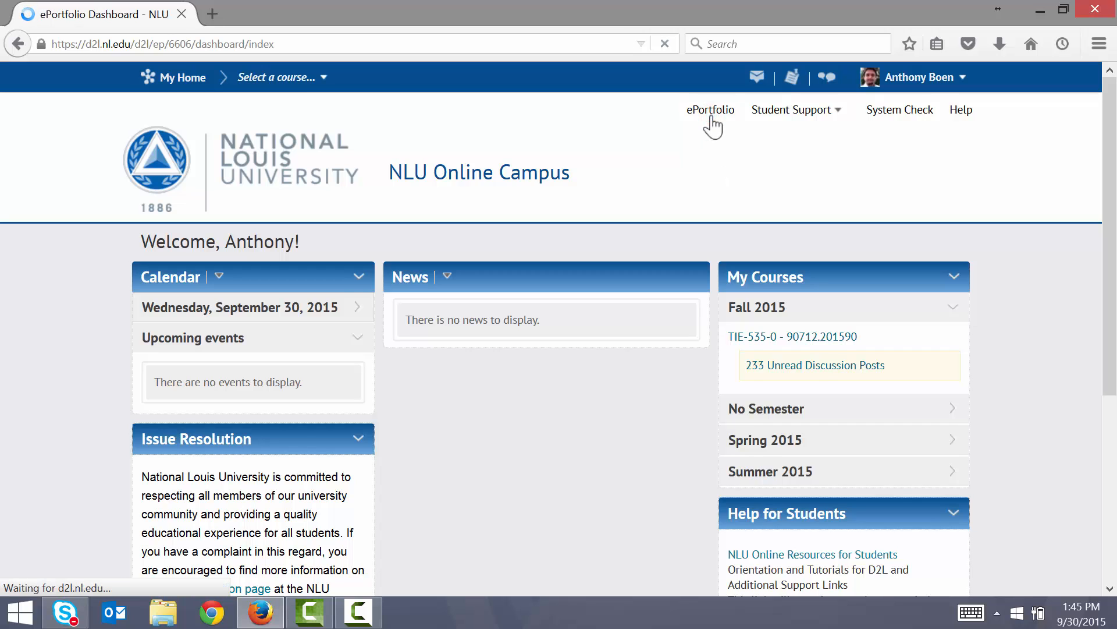
left_click(710, 110)
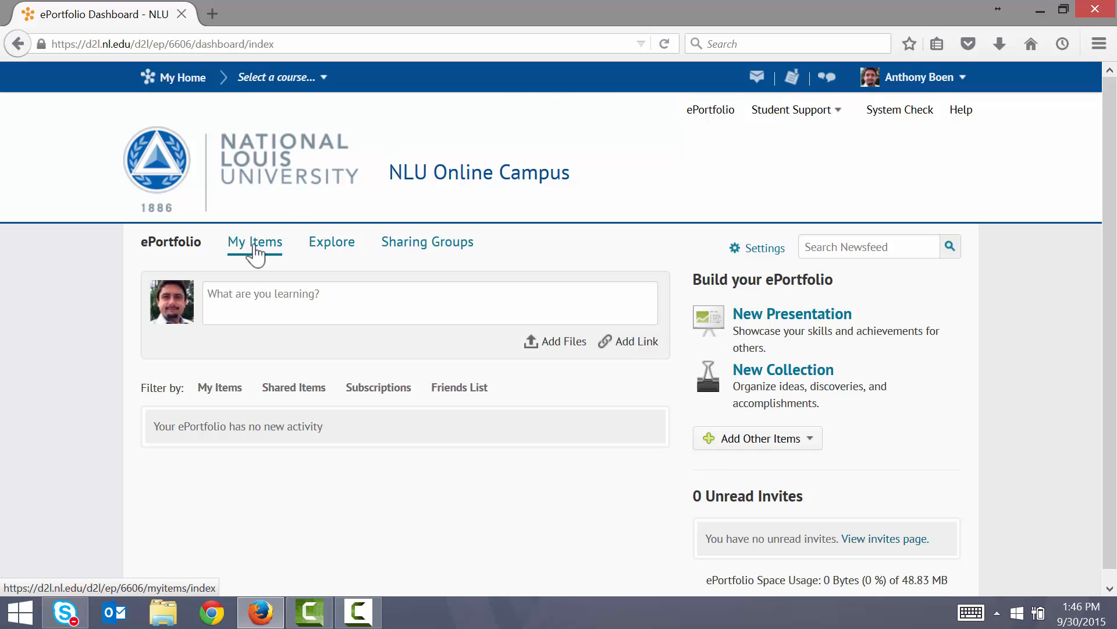
Upload 'Artifact 1 - Struck It At Last.docx' as a new file artifact from My Items.
left_click(255, 242)
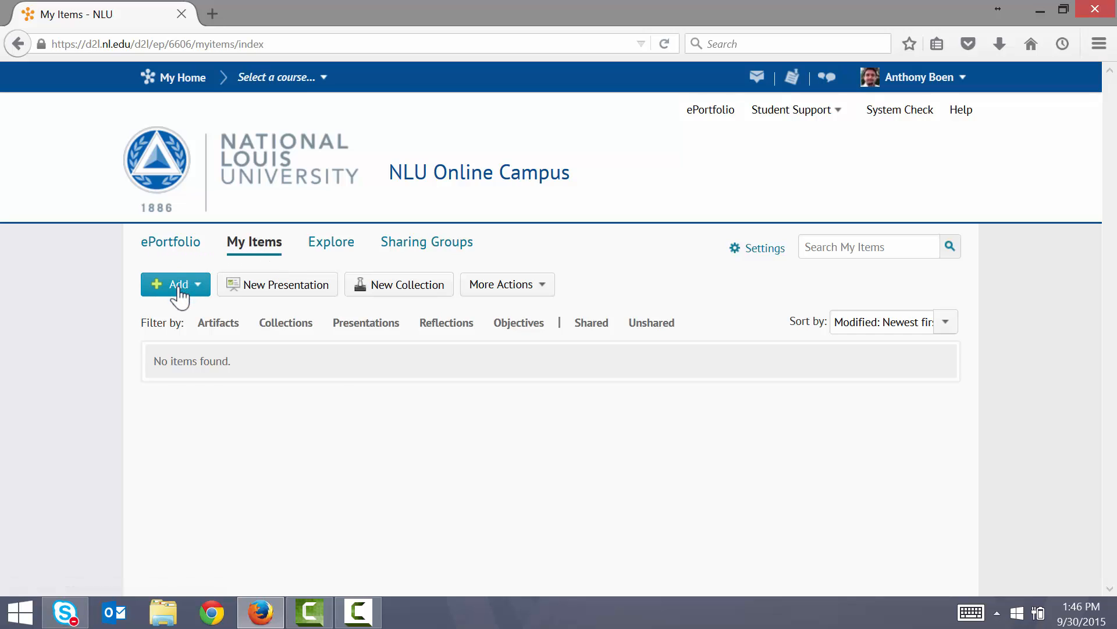
left_click(175, 283)
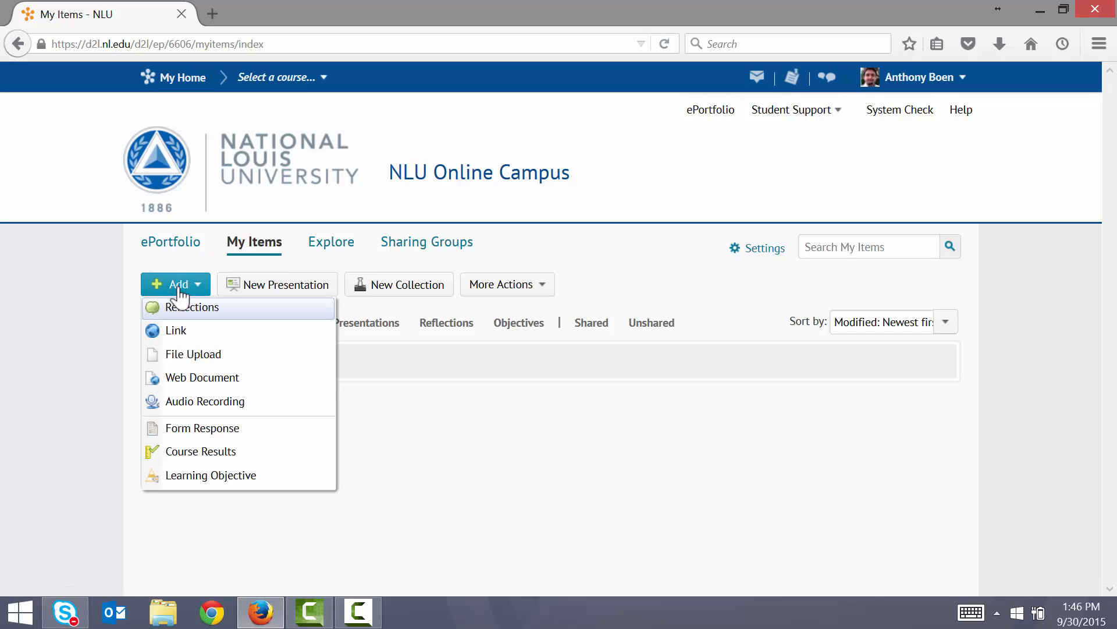
mouse_move(193, 355)
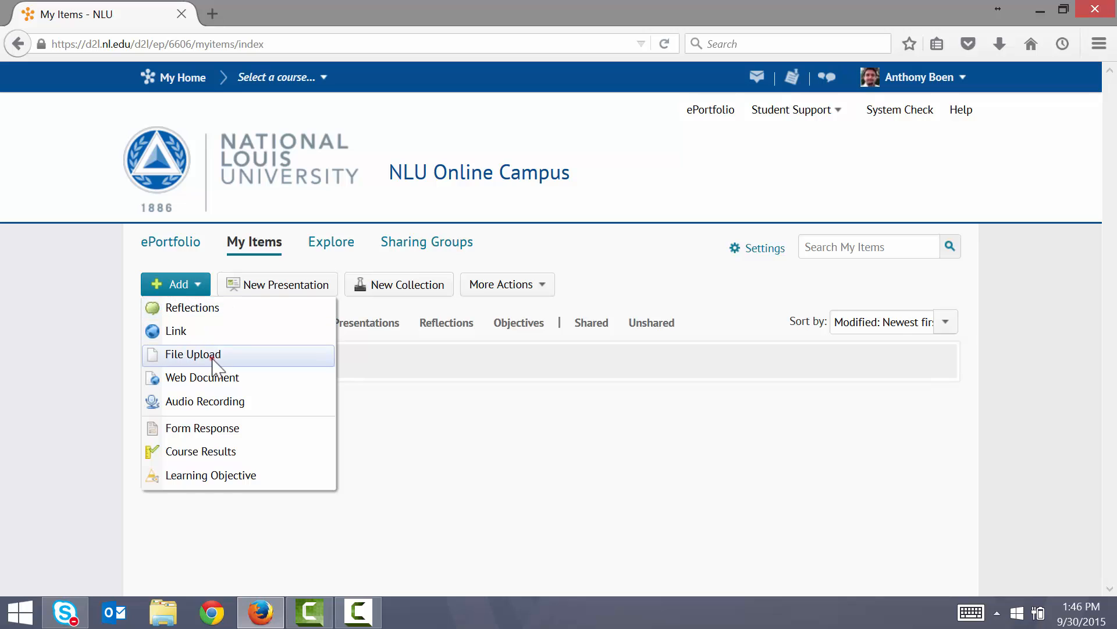
left_click(192, 354)
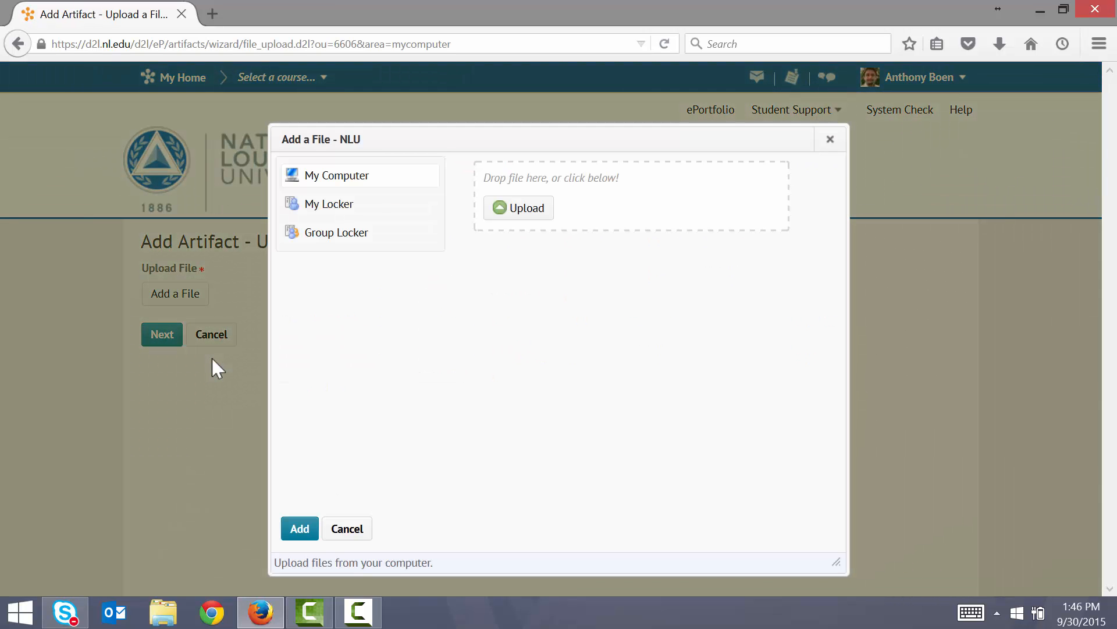
left_click(519, 207)
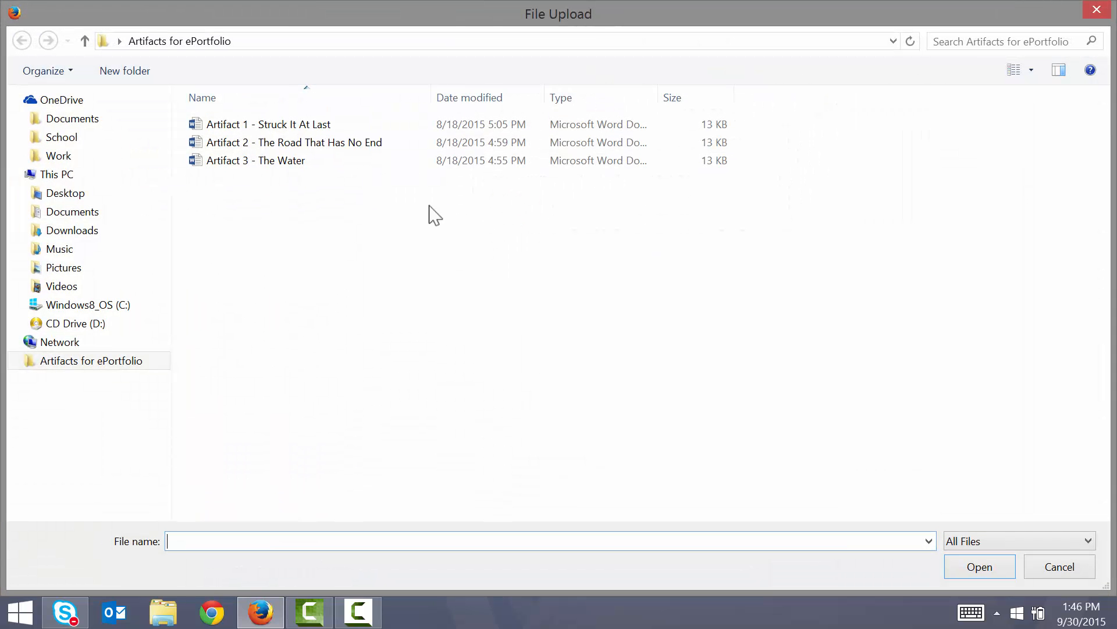
left_click(268, 124)
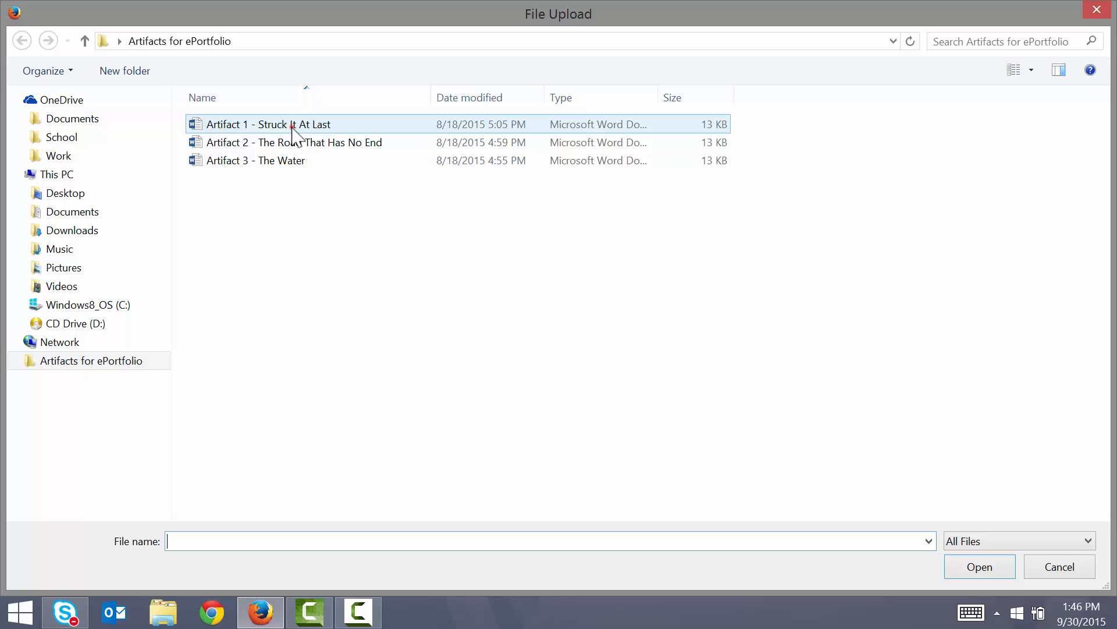
left_click(269, 124)
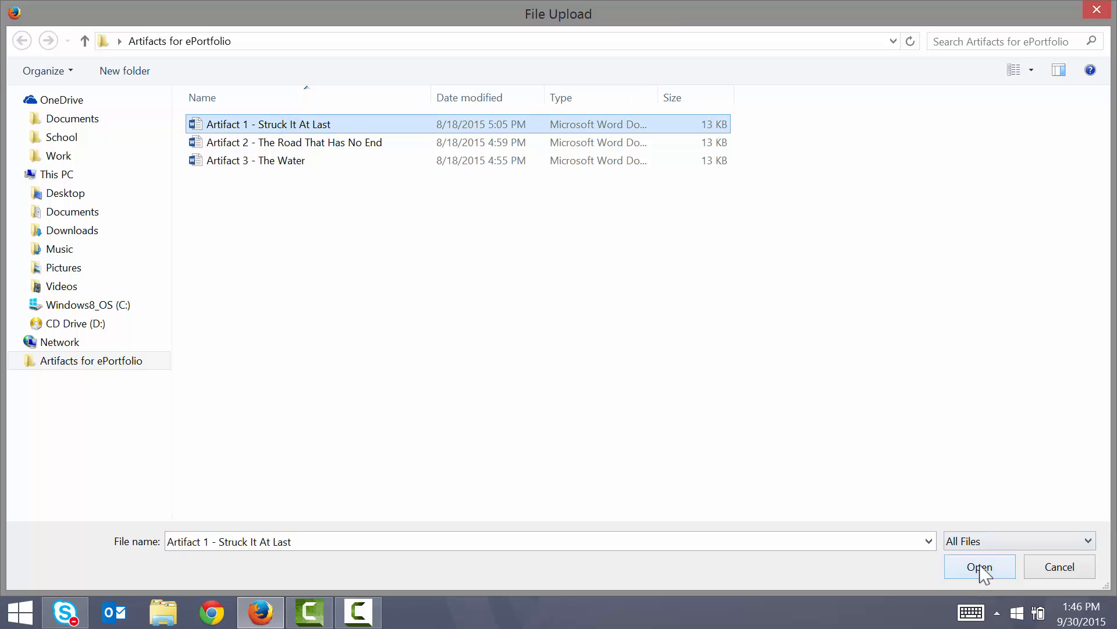
left_click(979, 566)
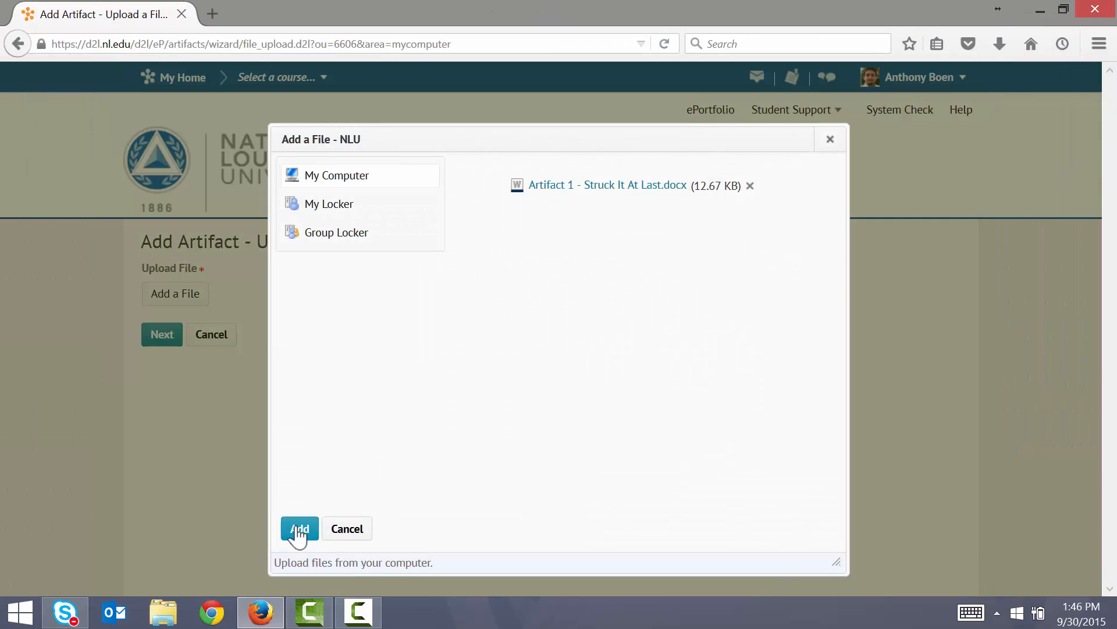
left_click(299, 527)
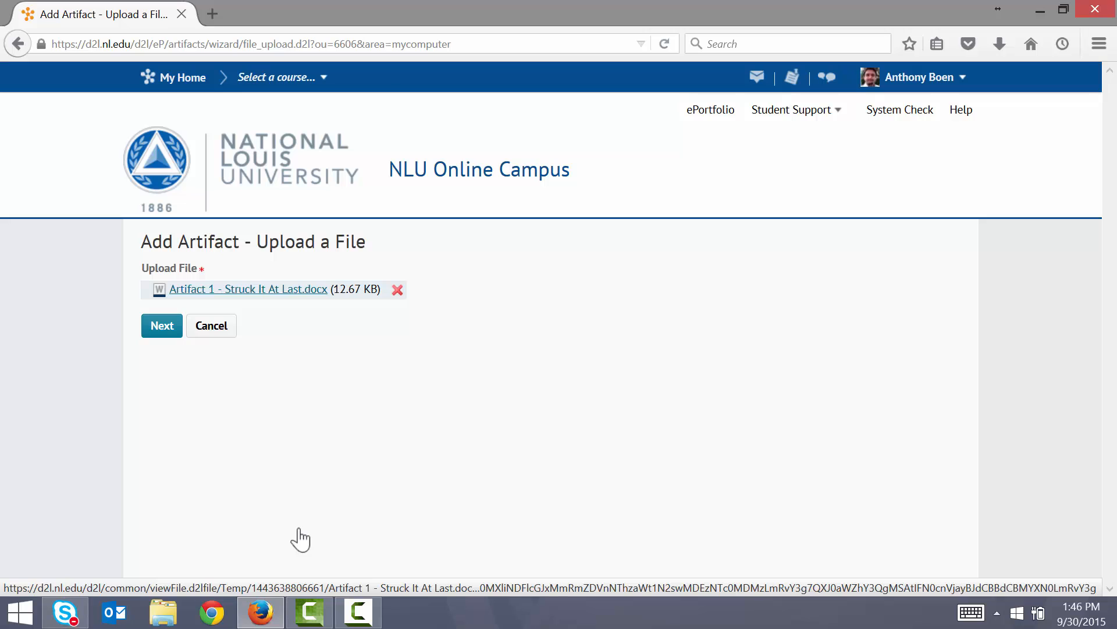
Name the artifact 'Struck It At Last', describe it as 'This is a short poem.', and save.
left_click(162, 326)
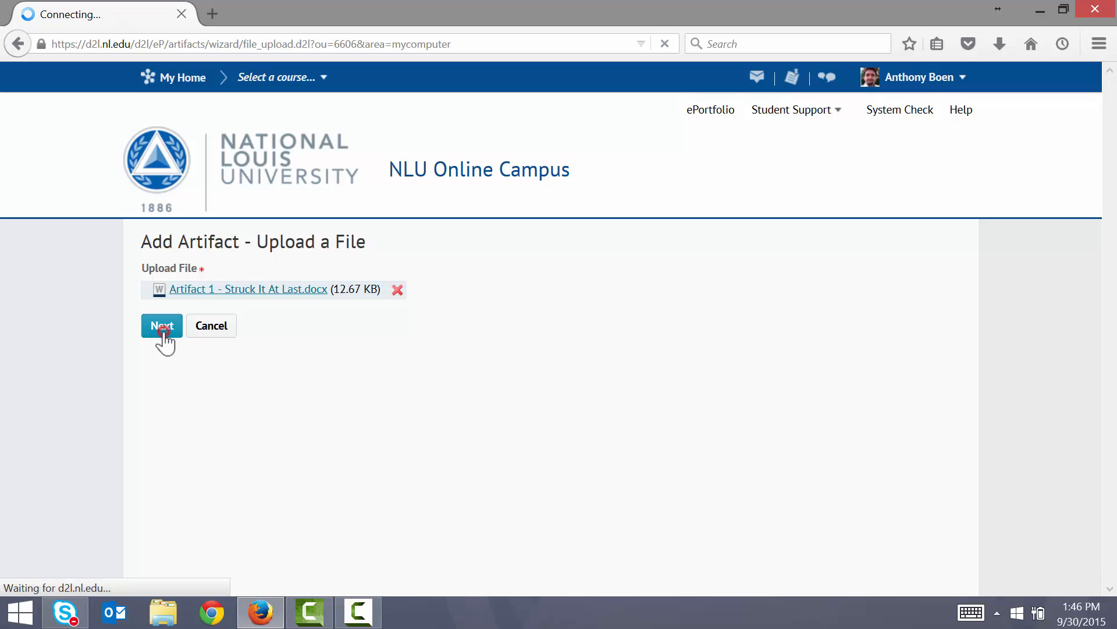
left_click(162, 326)
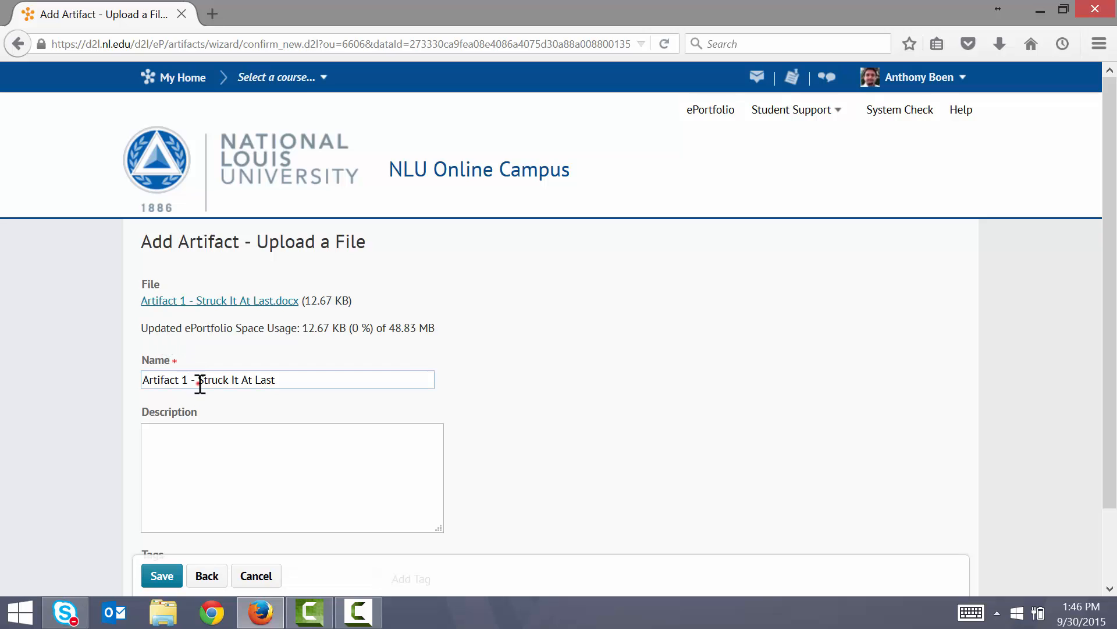
type("Struck It At Last")
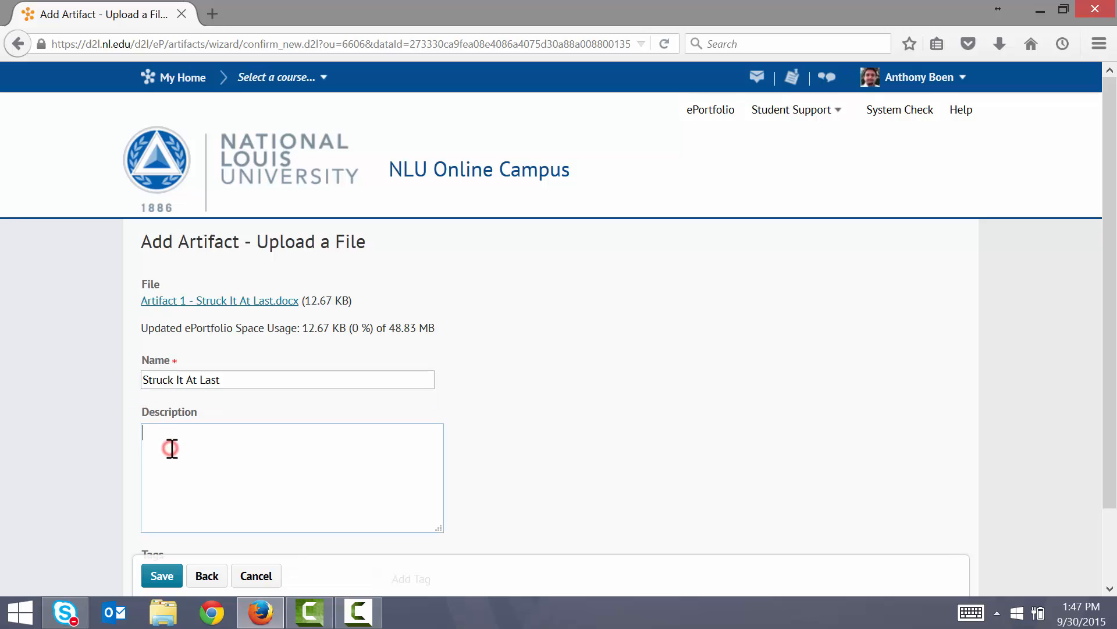
type("This is a s")
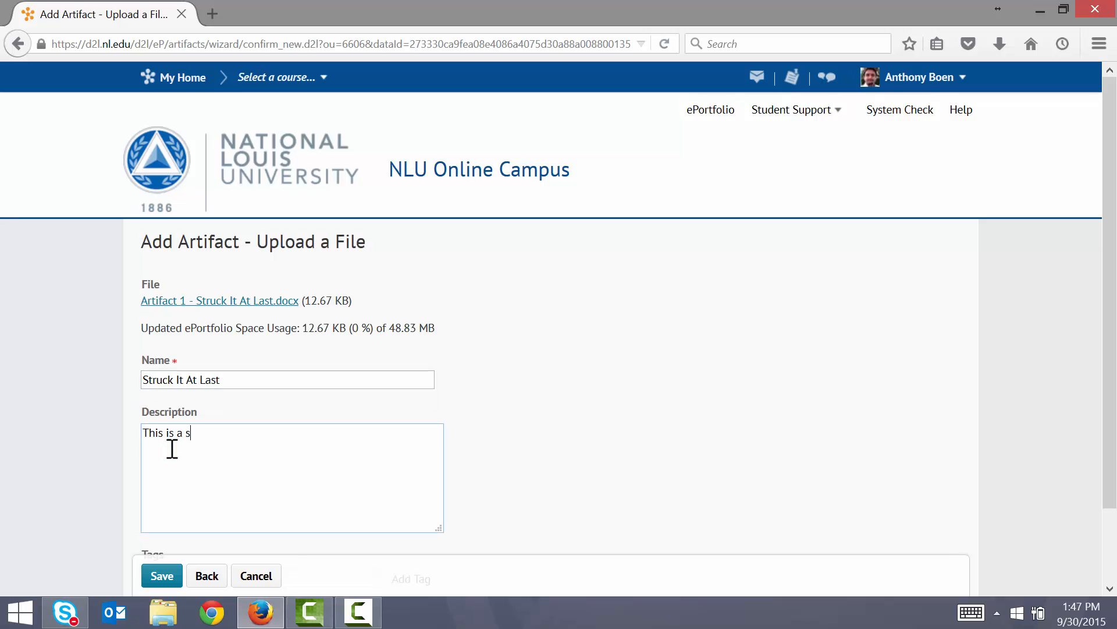
type("hort po")
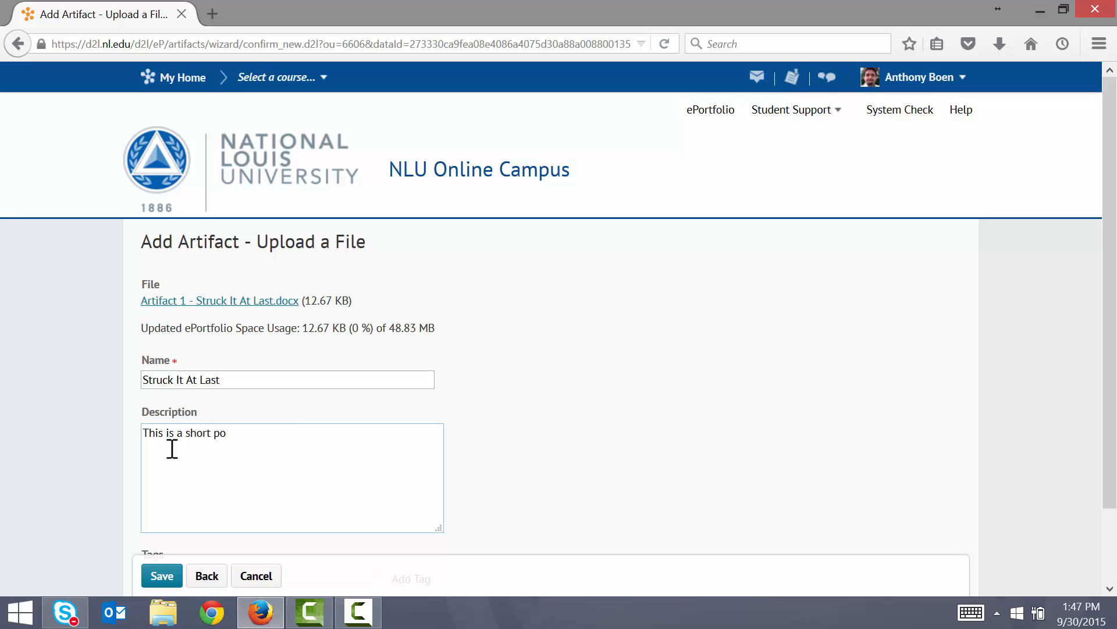
type("em.")
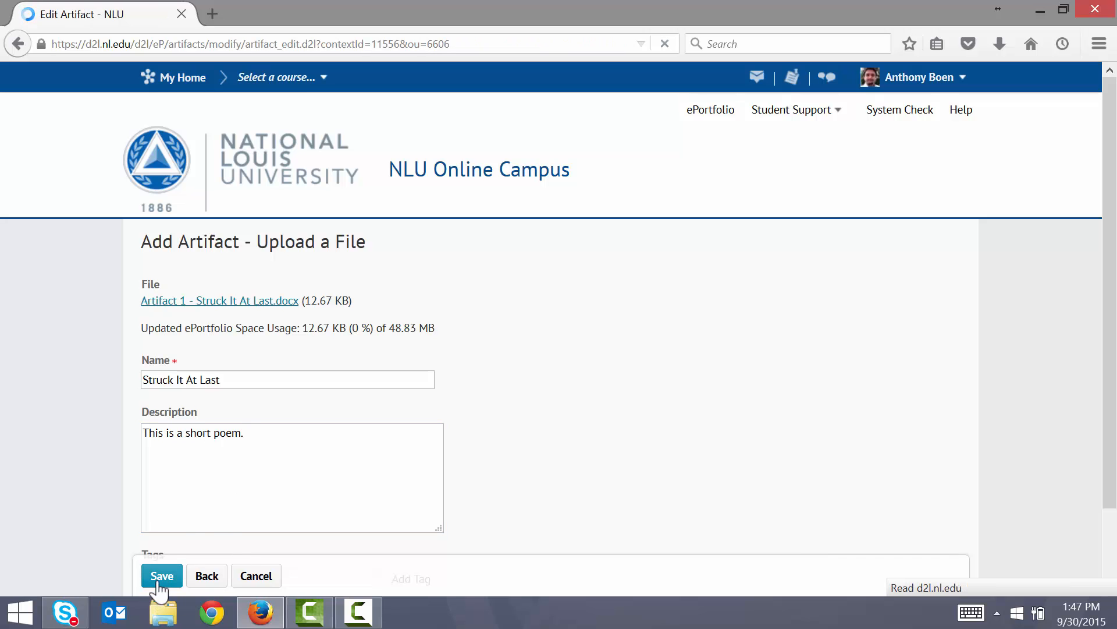
left_click(161, 575)
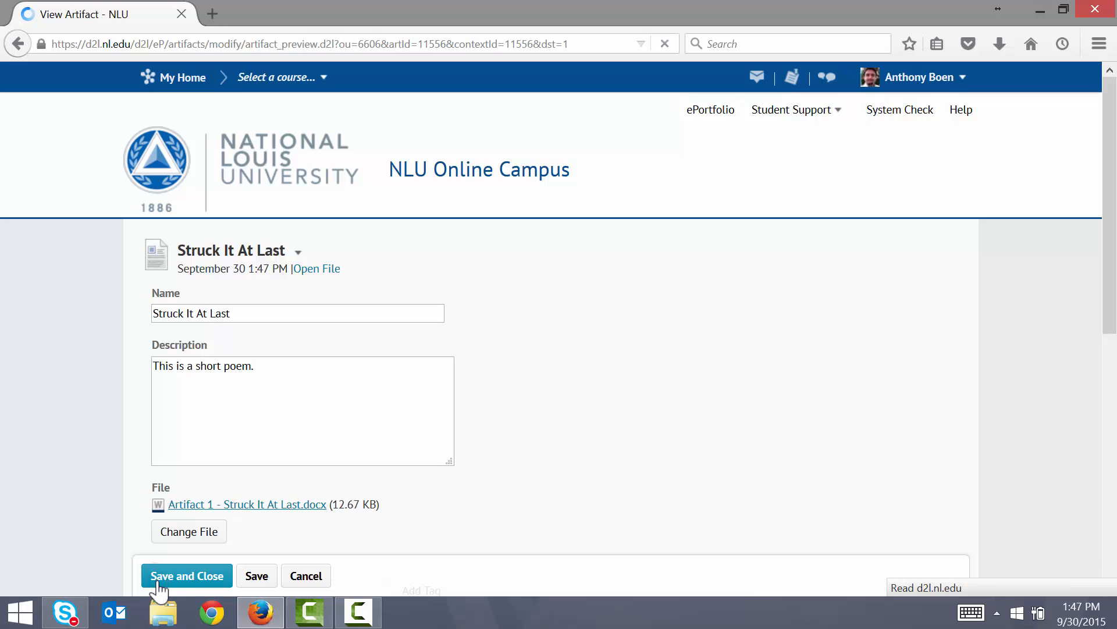
left_click(187, 575)
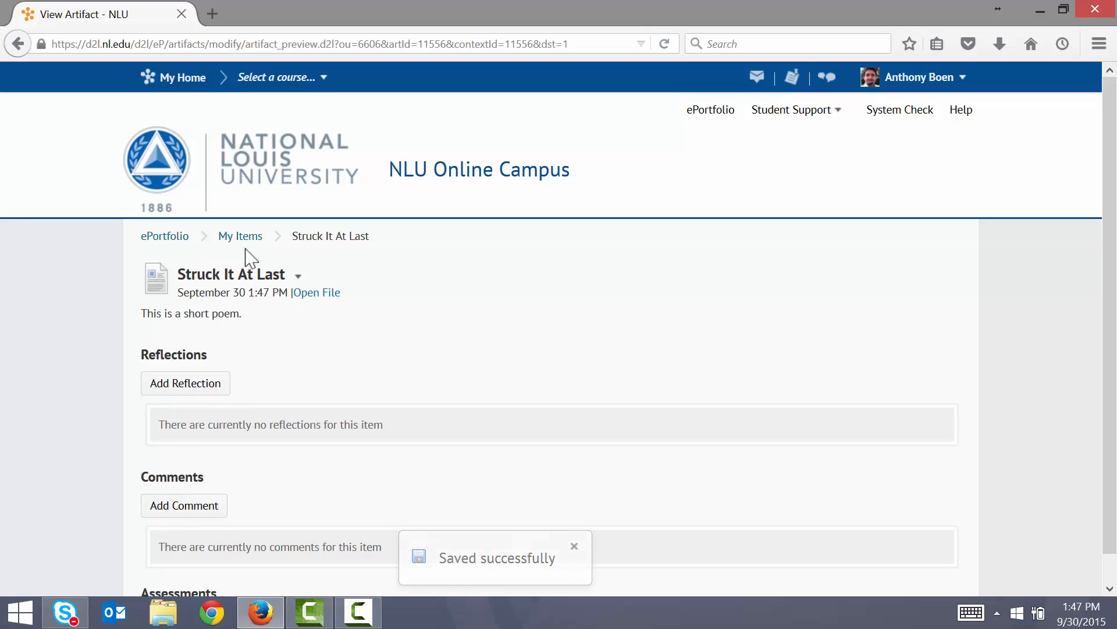
Return to My Items, listing Struck It At Last, The Road That Has No End and The Water.
left_click(241, 235)
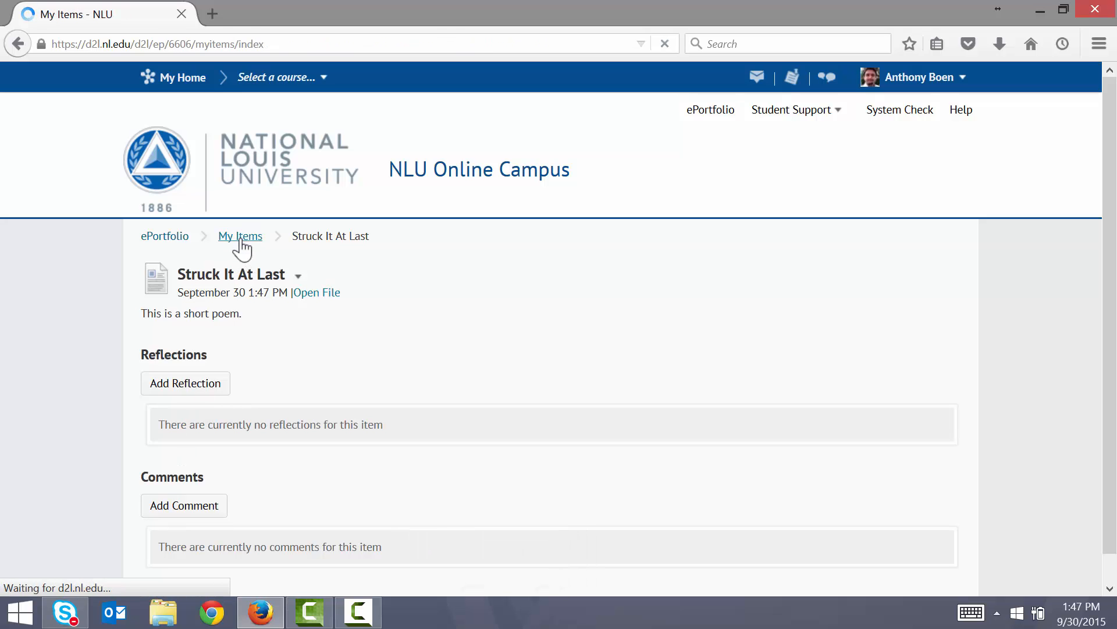
left_click(240, 235)
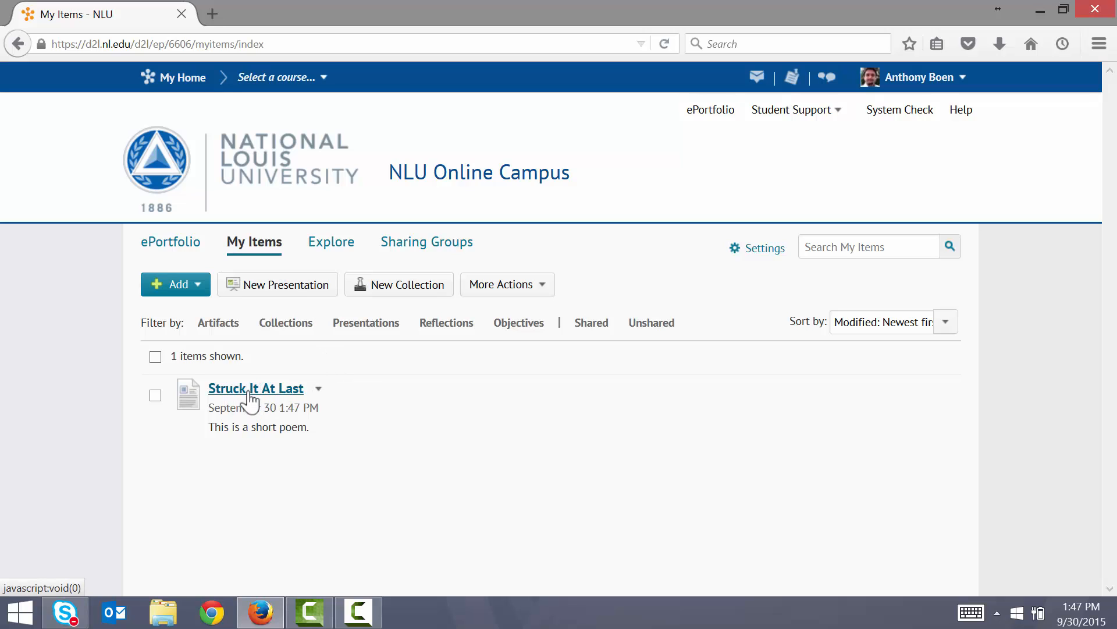
mouse_move(331, 413)
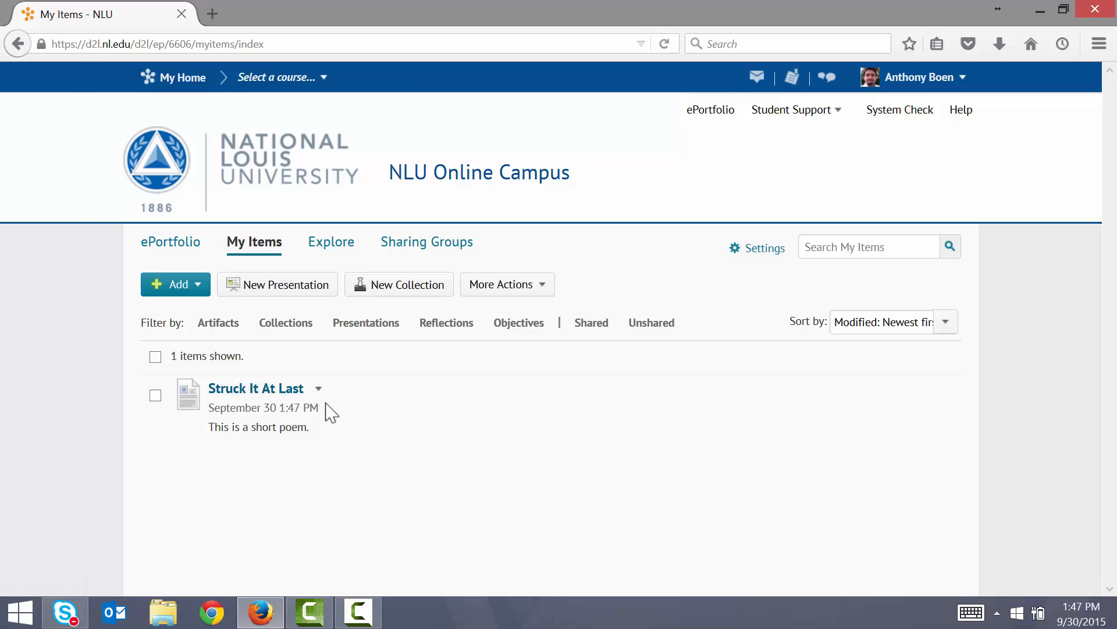
left_click(175, 283)
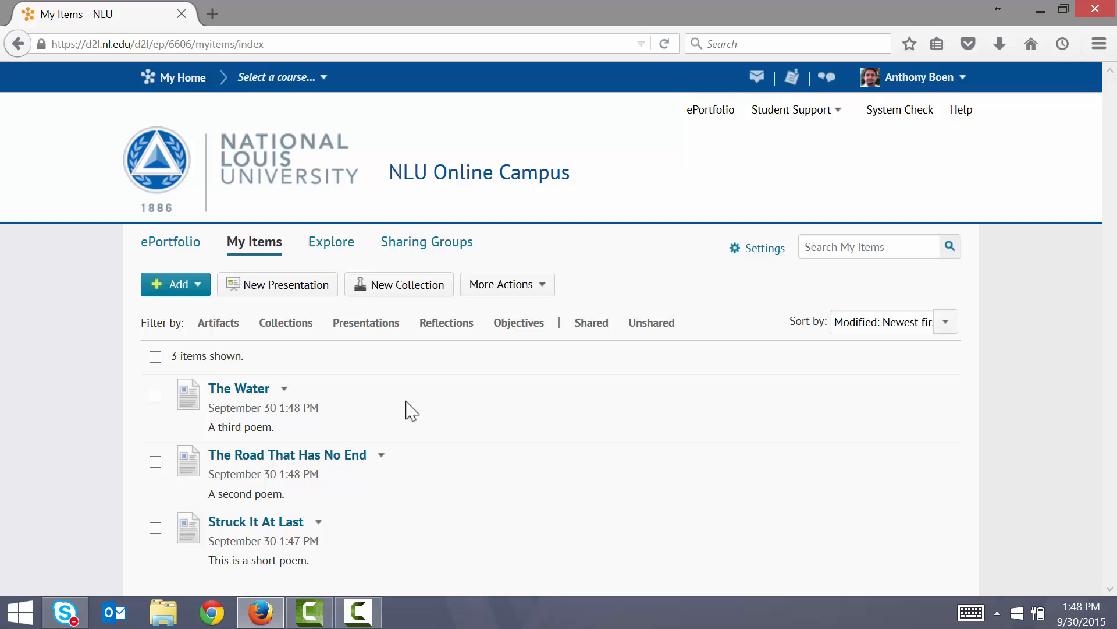
mouse_move(254, 241)
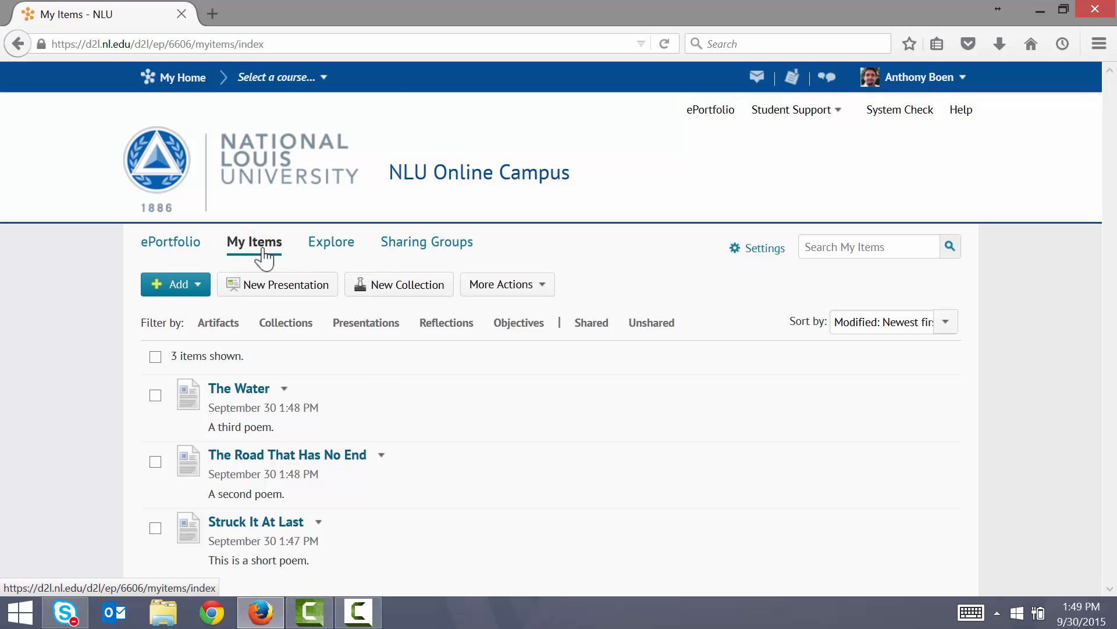
Save a new presentation 'Anthony's Presentation' described 'I hope you enjoy my presentation!'.
left_click(286, 283)
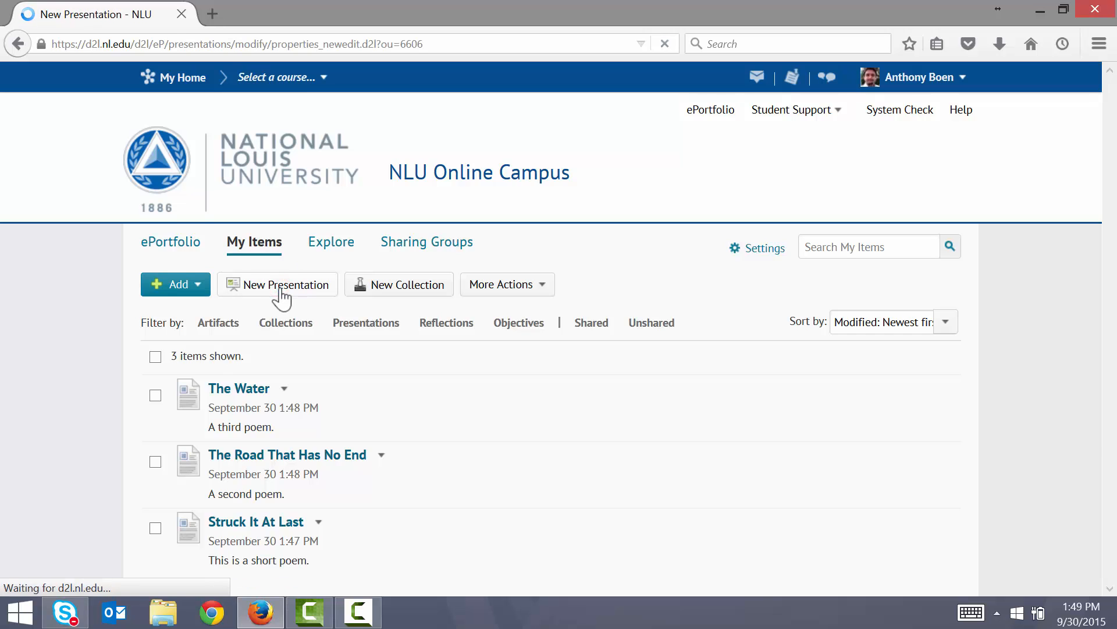
left_click(285, 283)
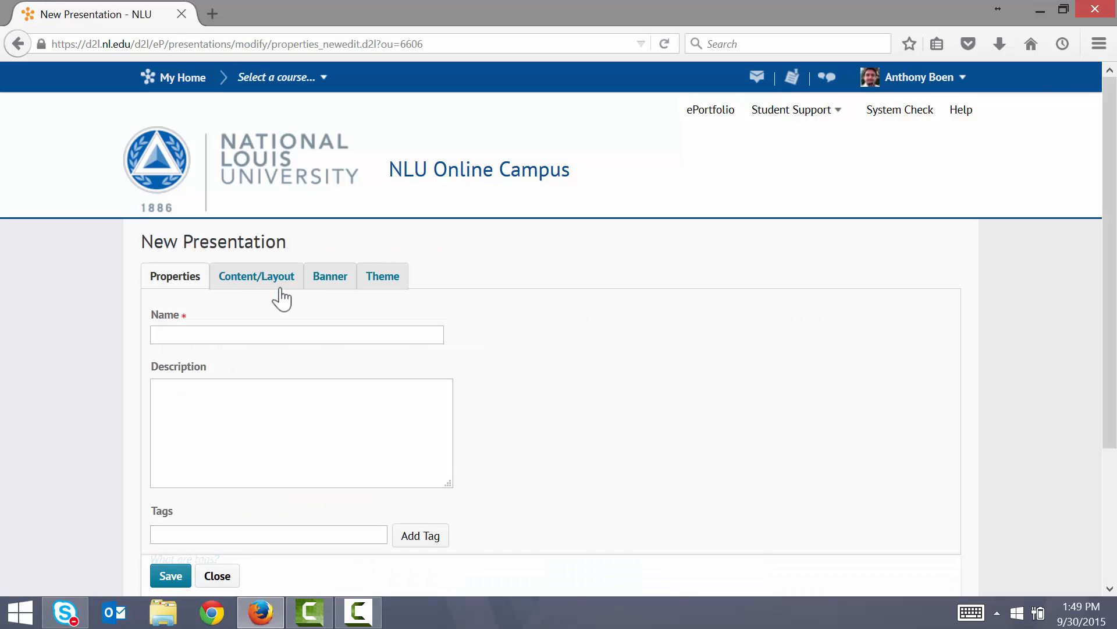
type("A")
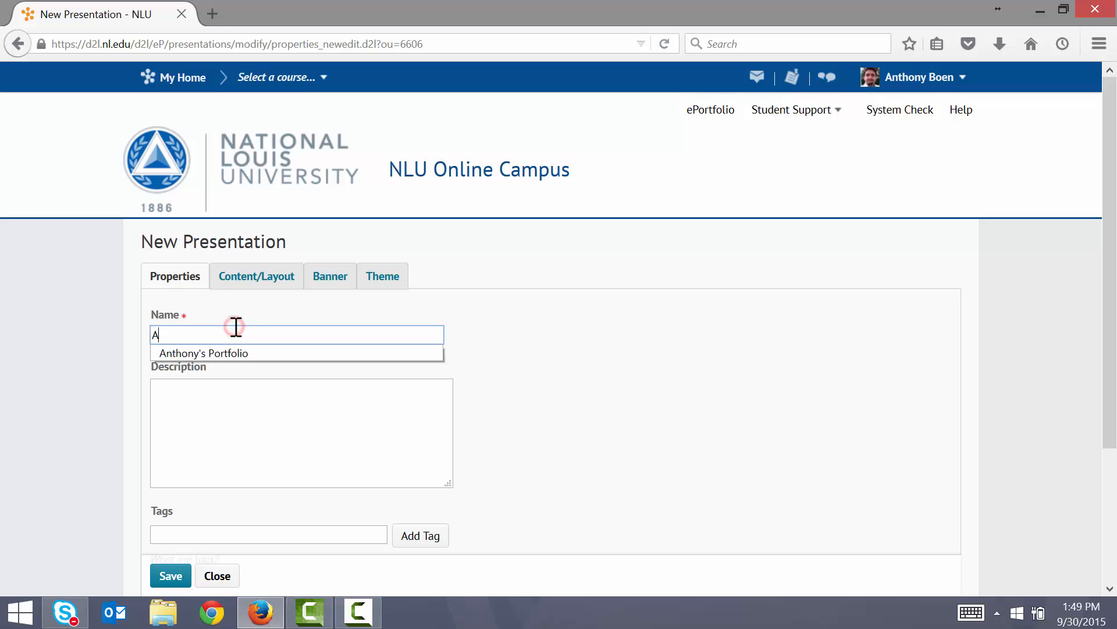
type("nthony's")
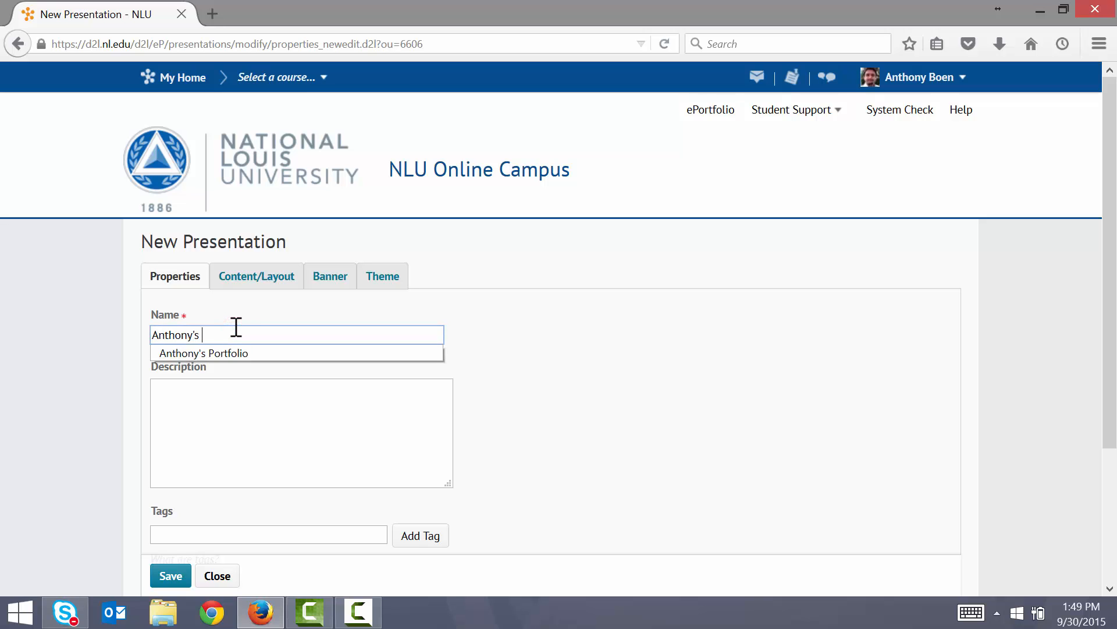
type("Presentation")
left_click(301, 432)
type("I hope you en")
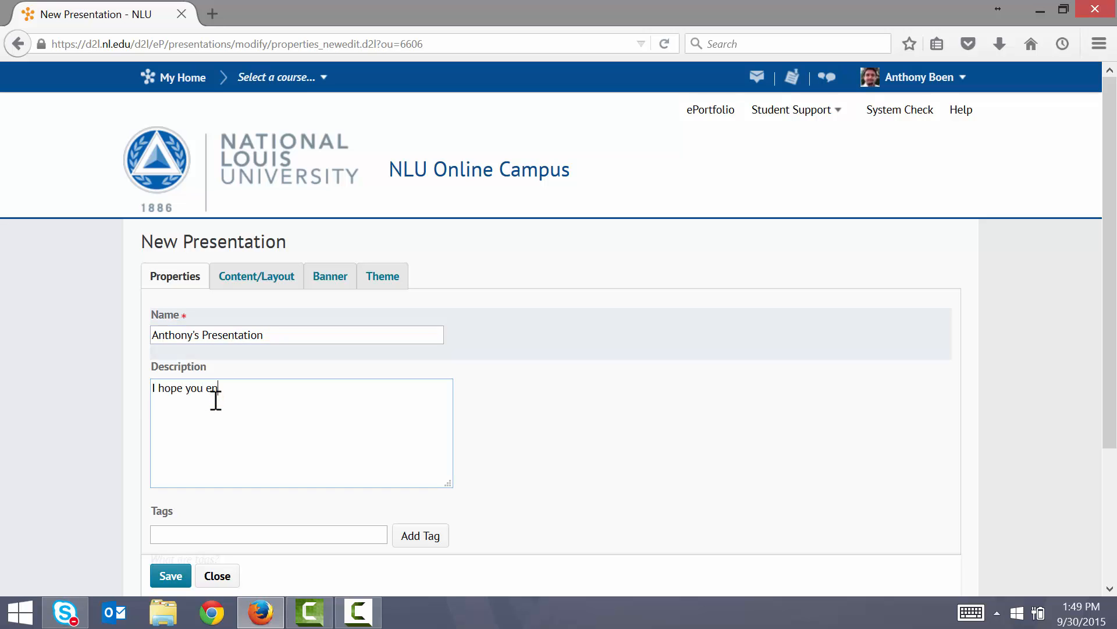
type("joy my pr")
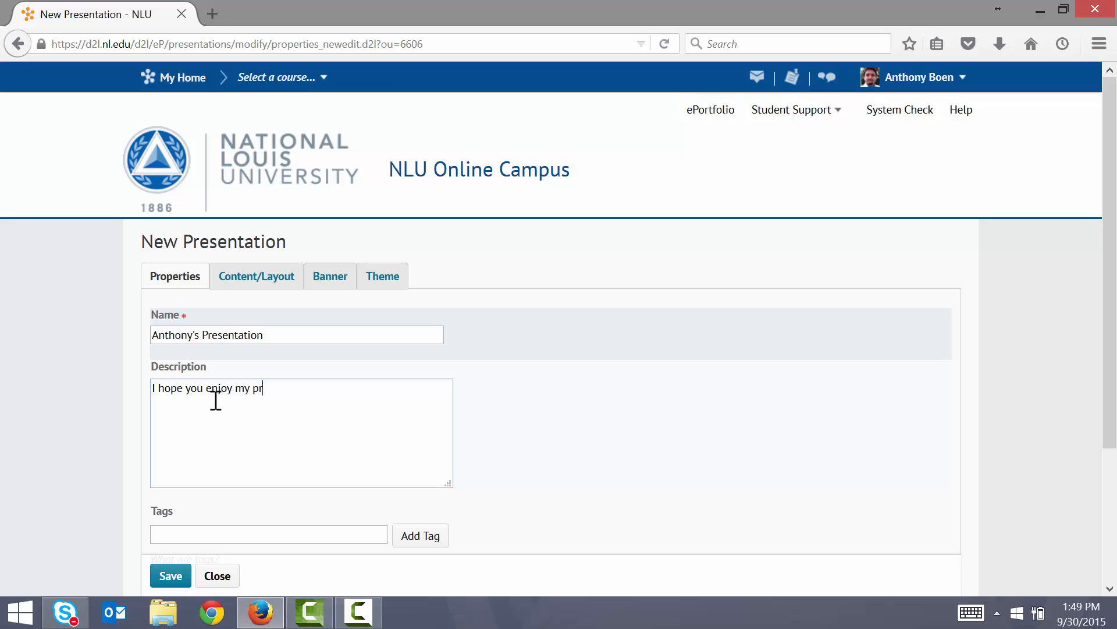
type("esentation!")
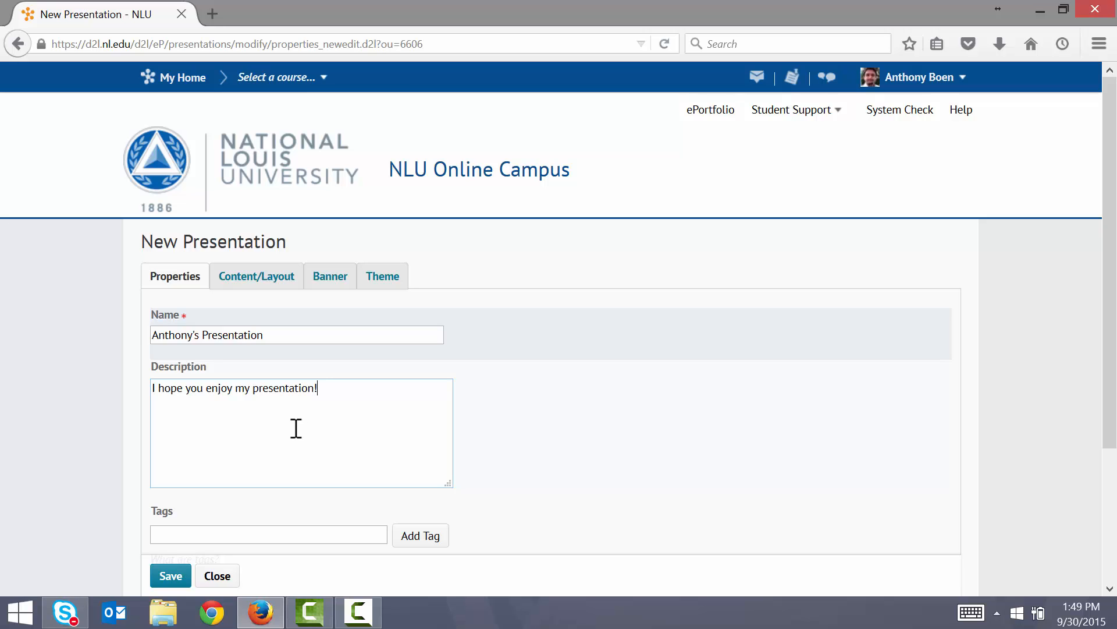
left_click(170, 575)
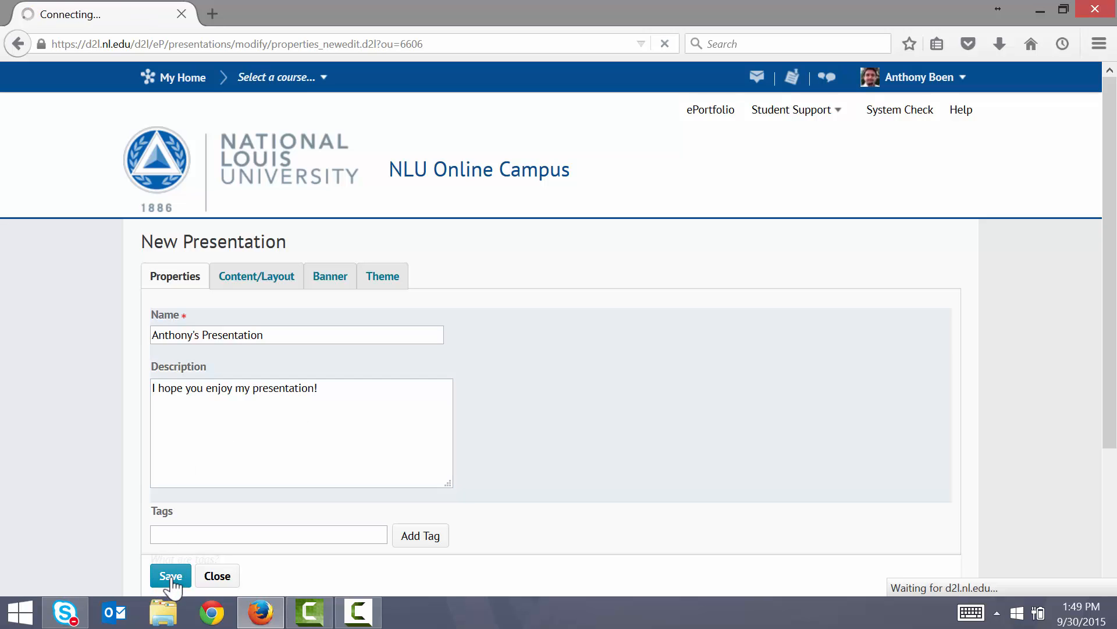
left_click(169, 575)
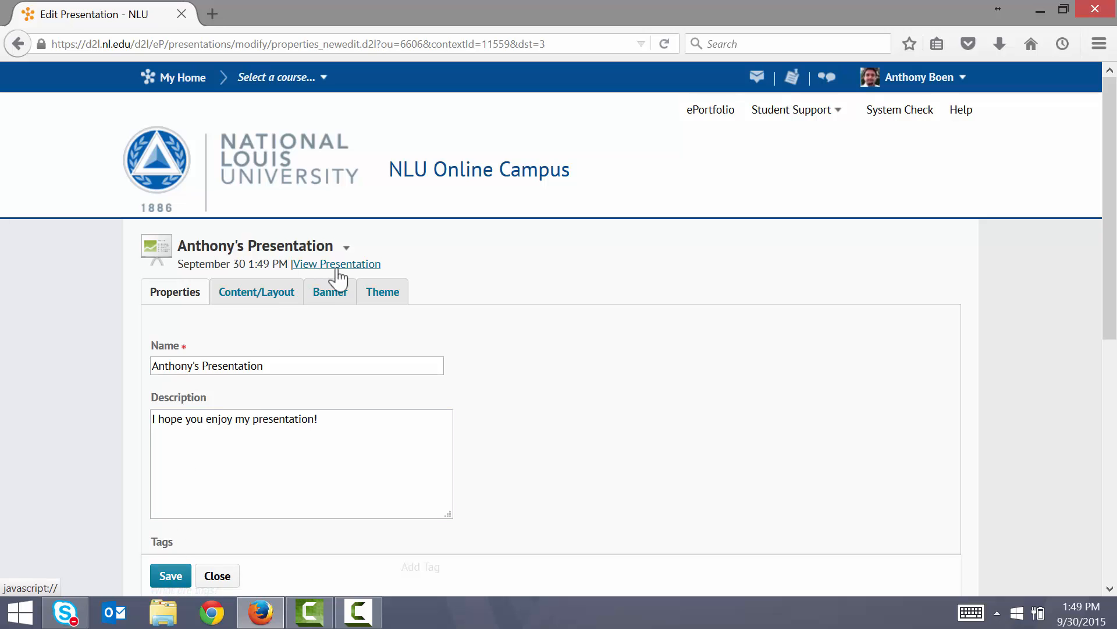
mouse_move(336, 264)
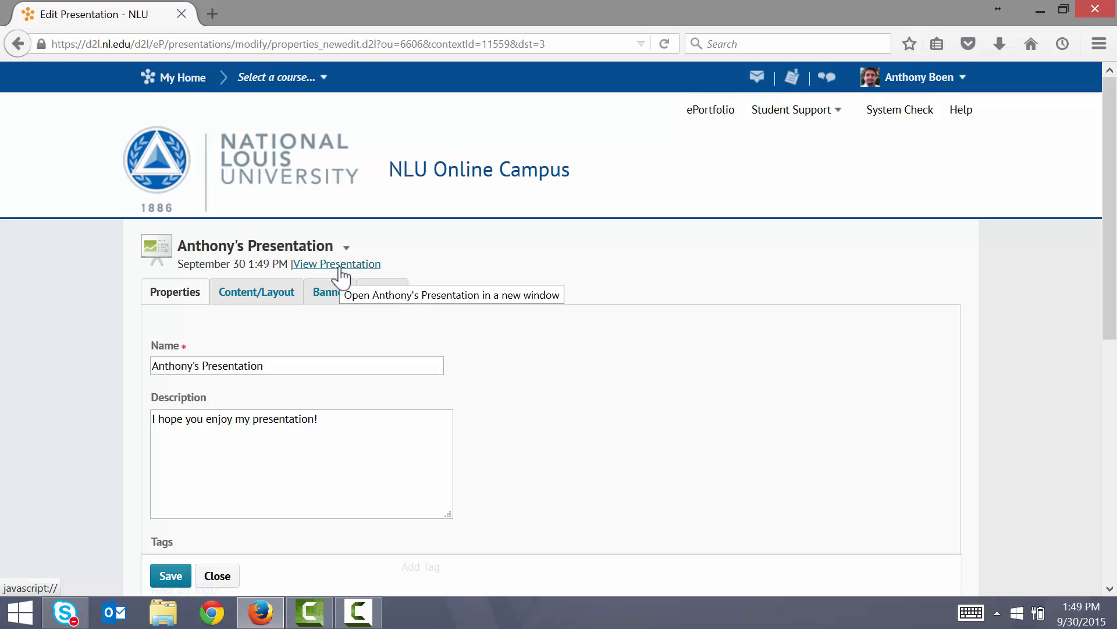
left_click(336, 264)
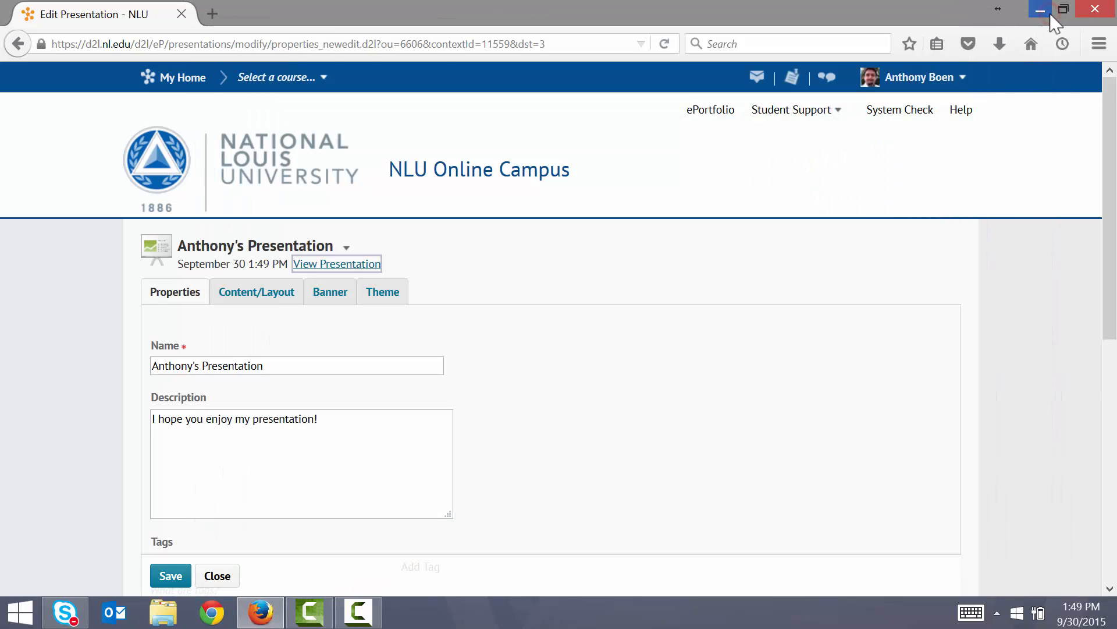
mouse_move(1040, 10)
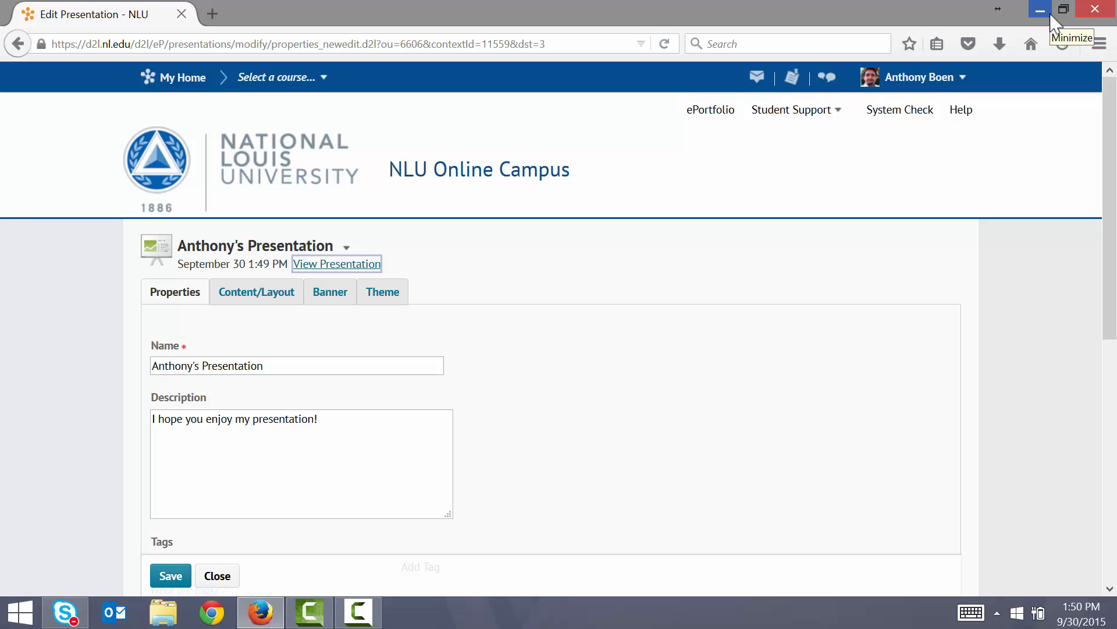
mouse_move(394, 316)
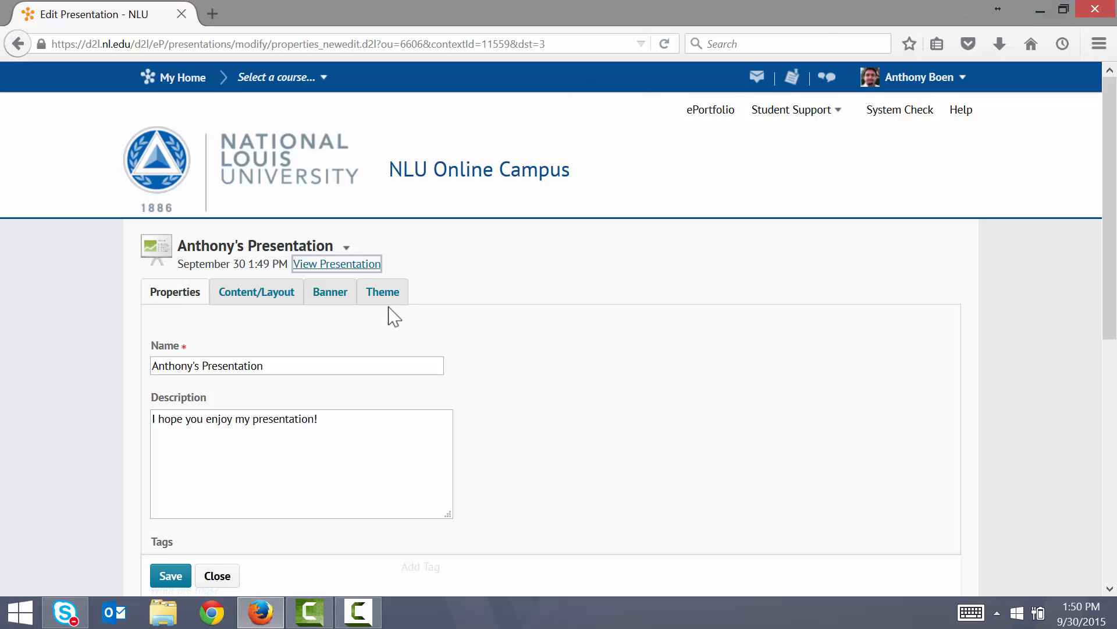
Choose Accent from the Available Themes list and confirm it with Set Theme.
left_click(383, 291)
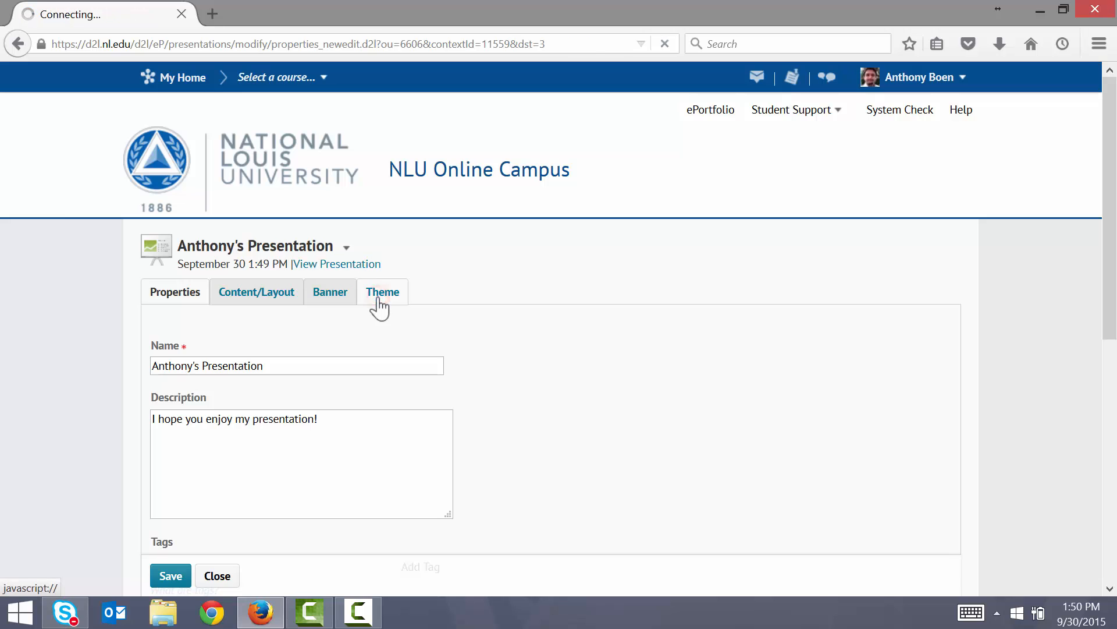
left_click(381, 292)
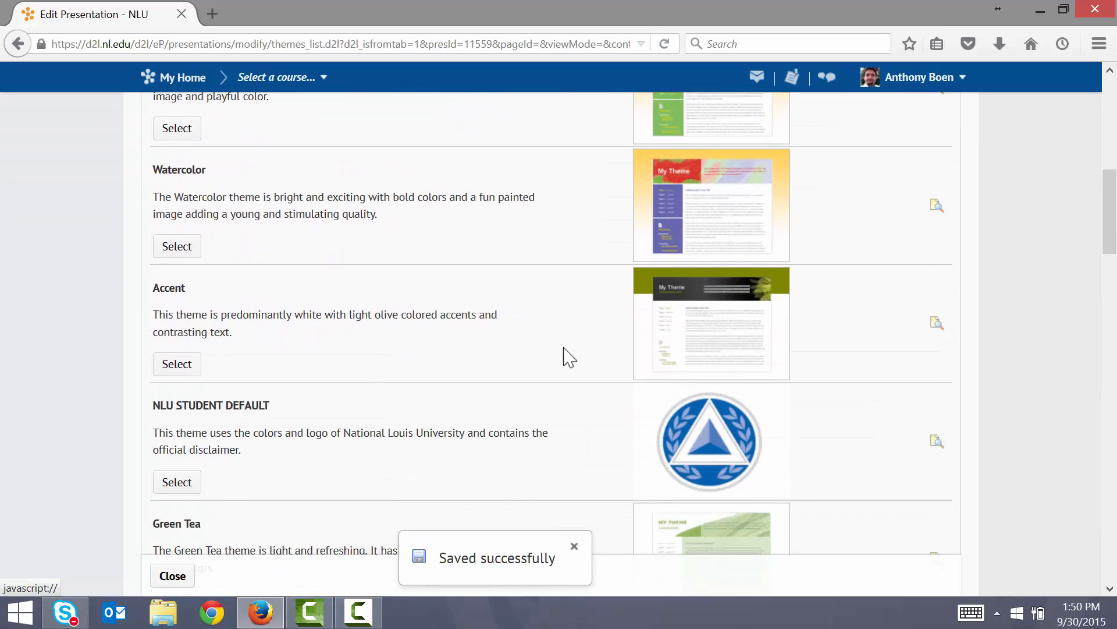
scroll("down", 3)
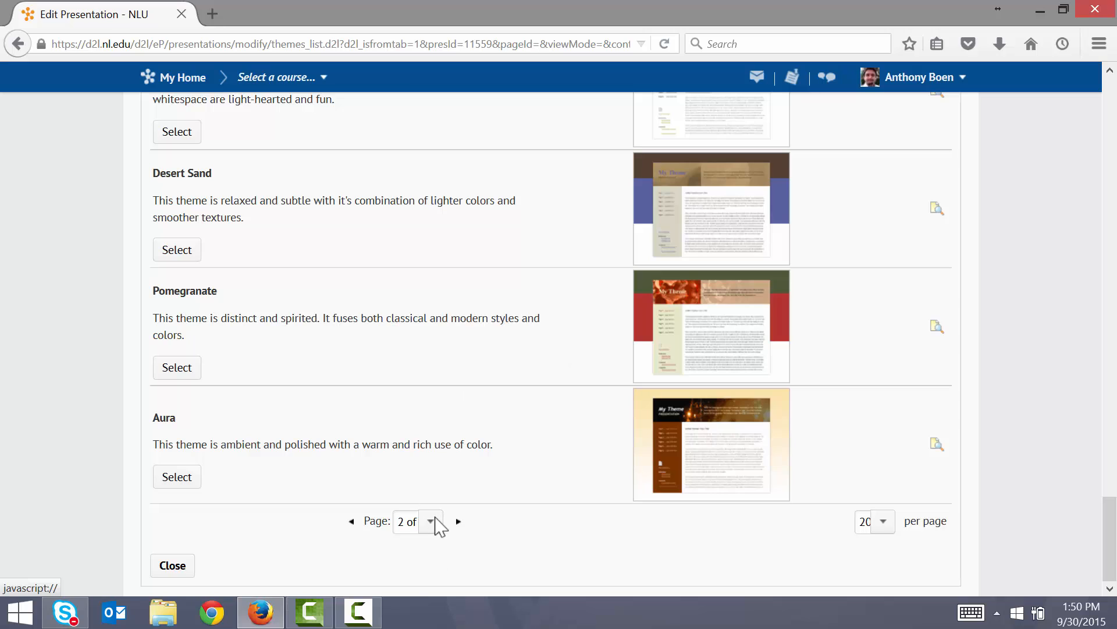
left_click(430, 521)
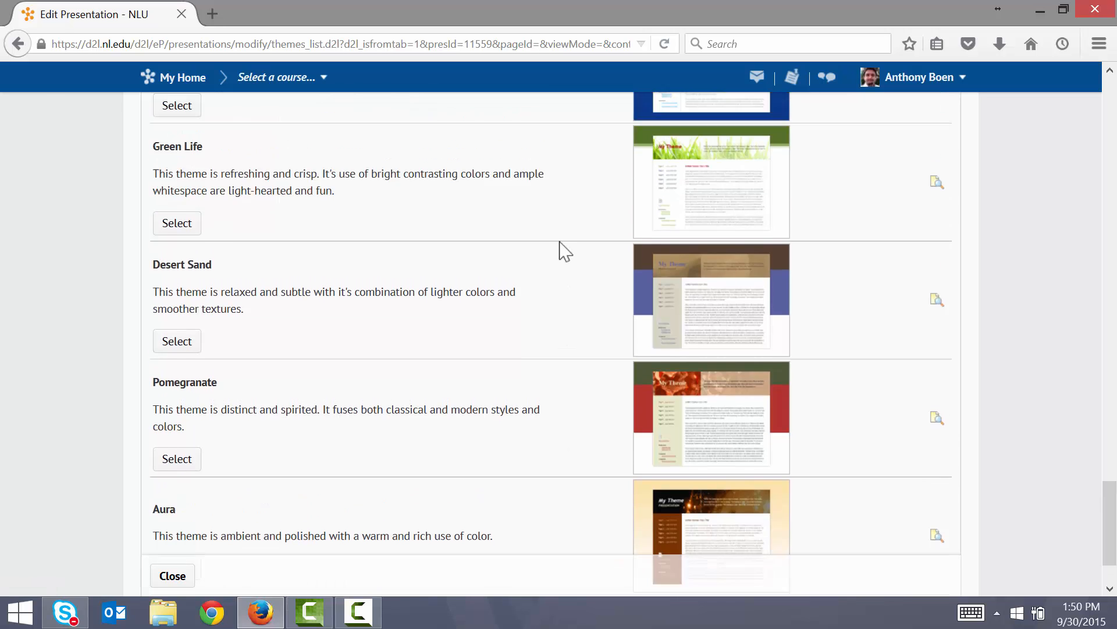
scroll("down", 3)
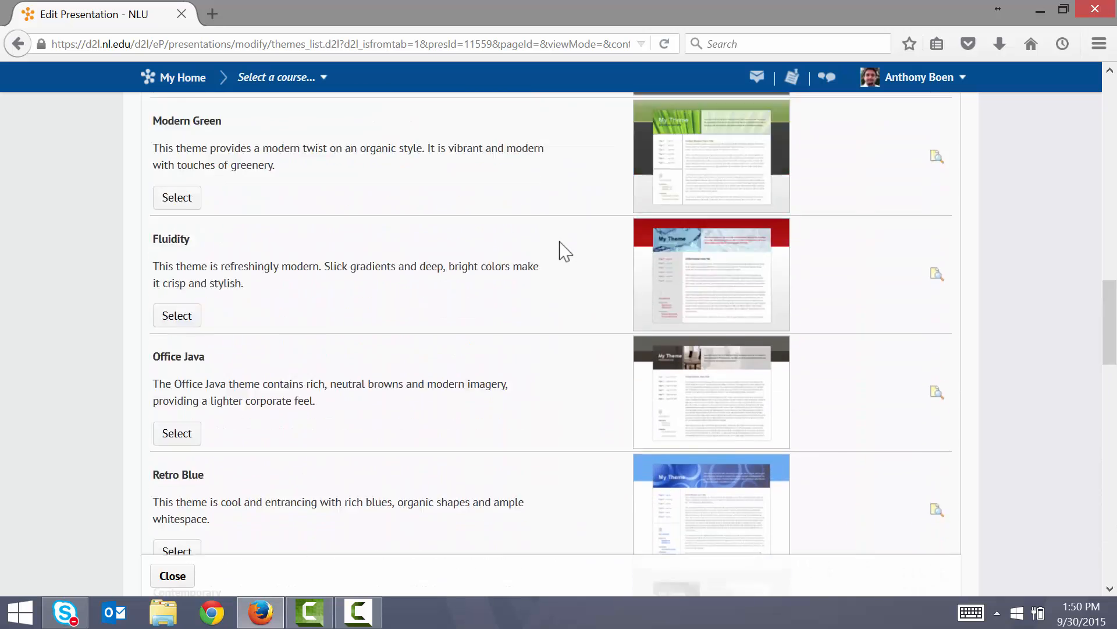
scroll("down", 3)
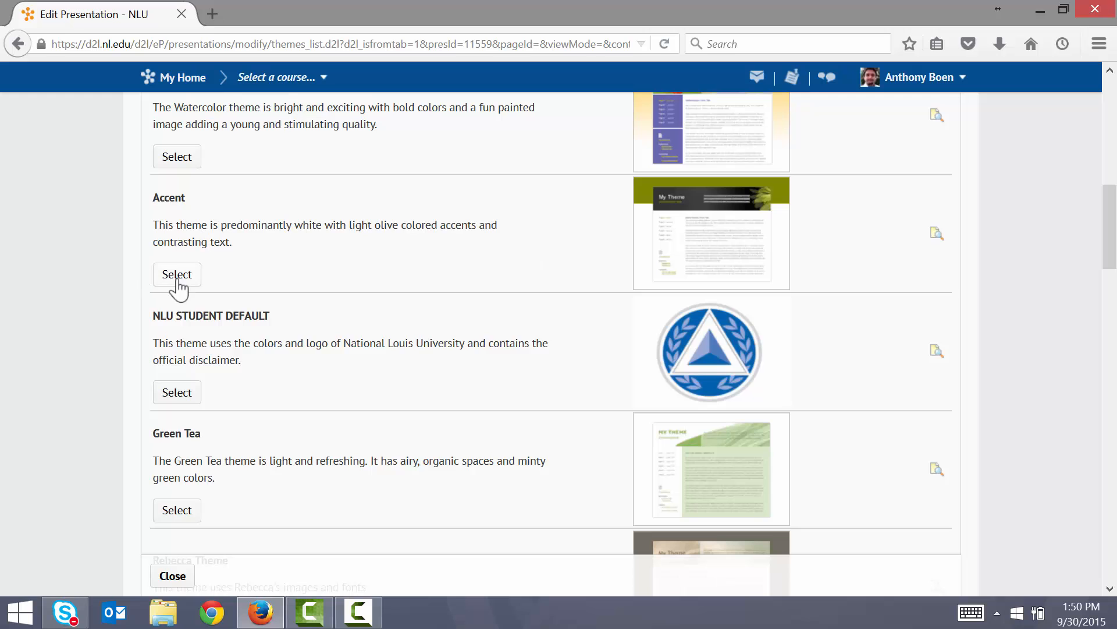
left_click(177, 274)
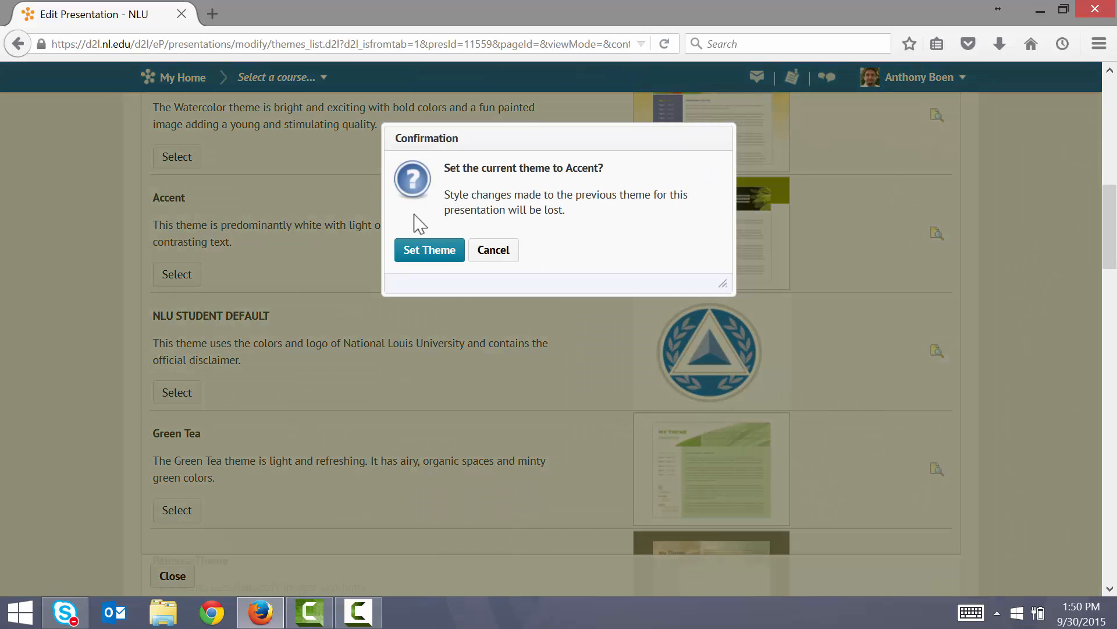
left_click(428, 250)
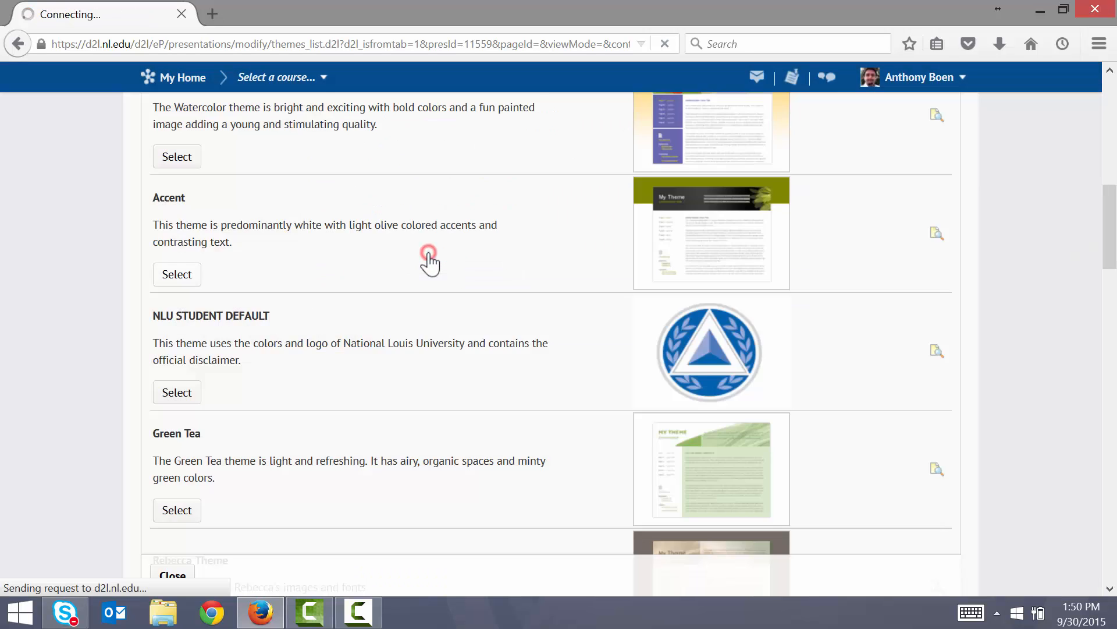
left_click(177, 274)
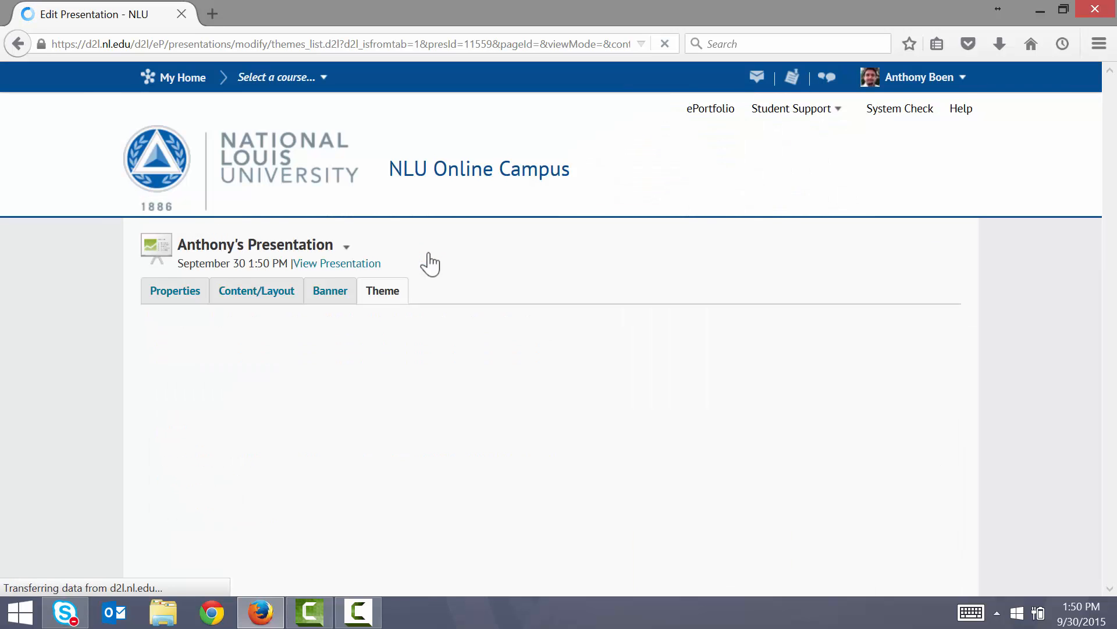
left_click(382, 291)
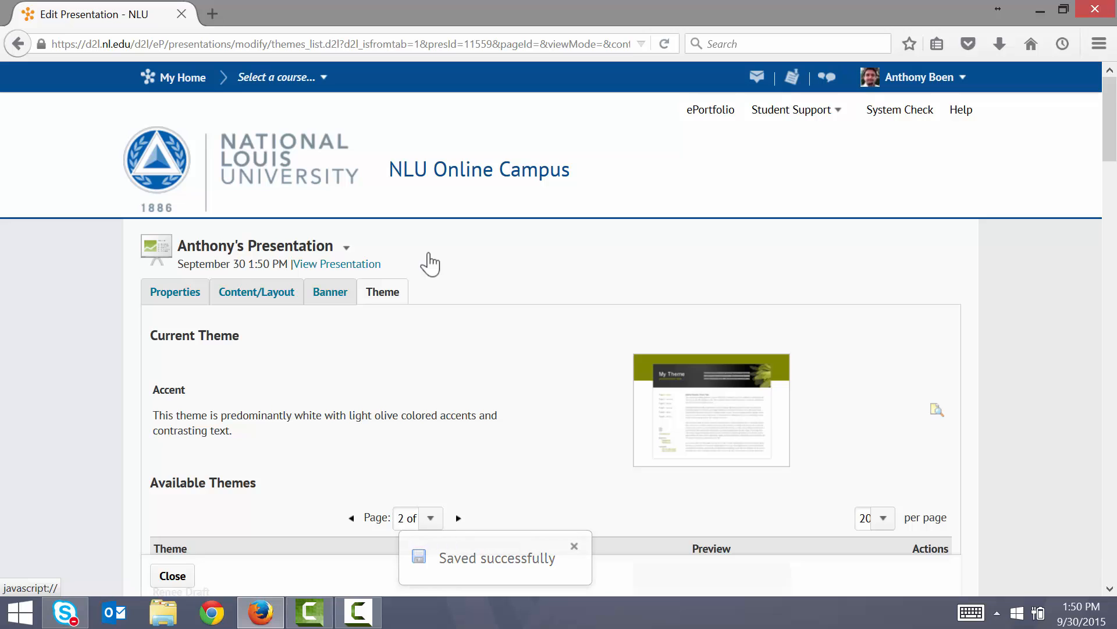
Preview the Accent-themed presentation with its banner and New Page, then close the preview.
left_click(337, 264)
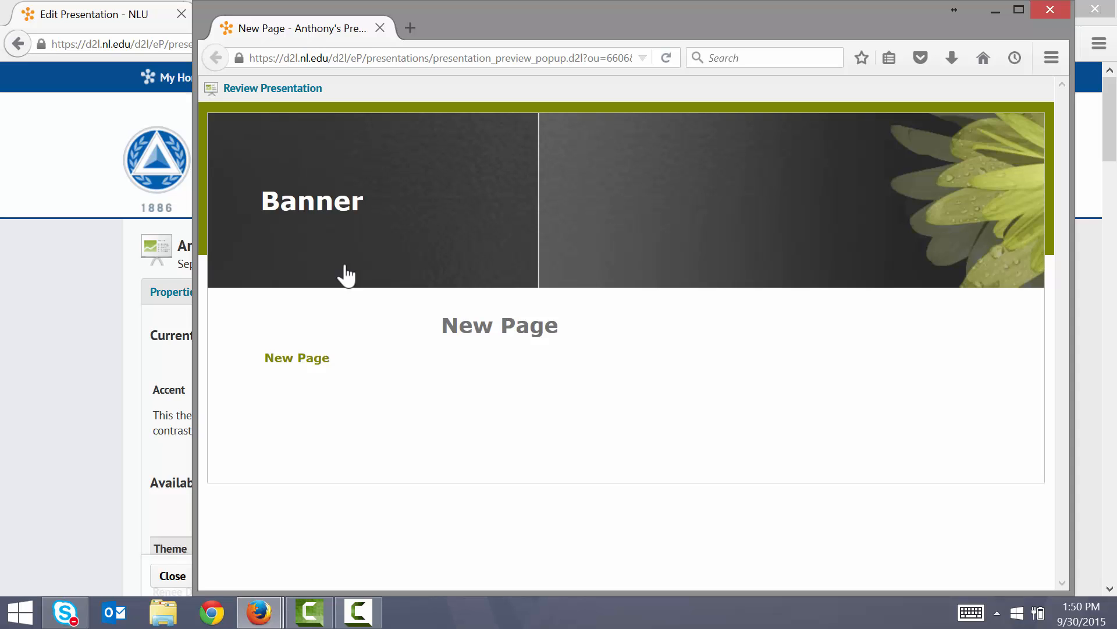
mouse_move(276, 209)
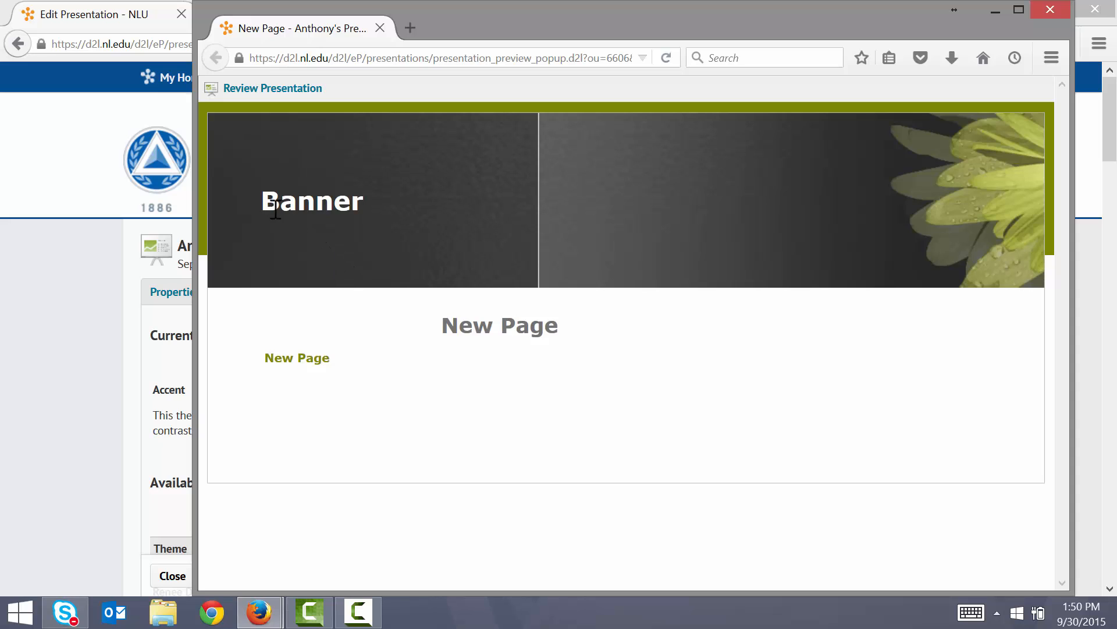
double_click(312, 200)
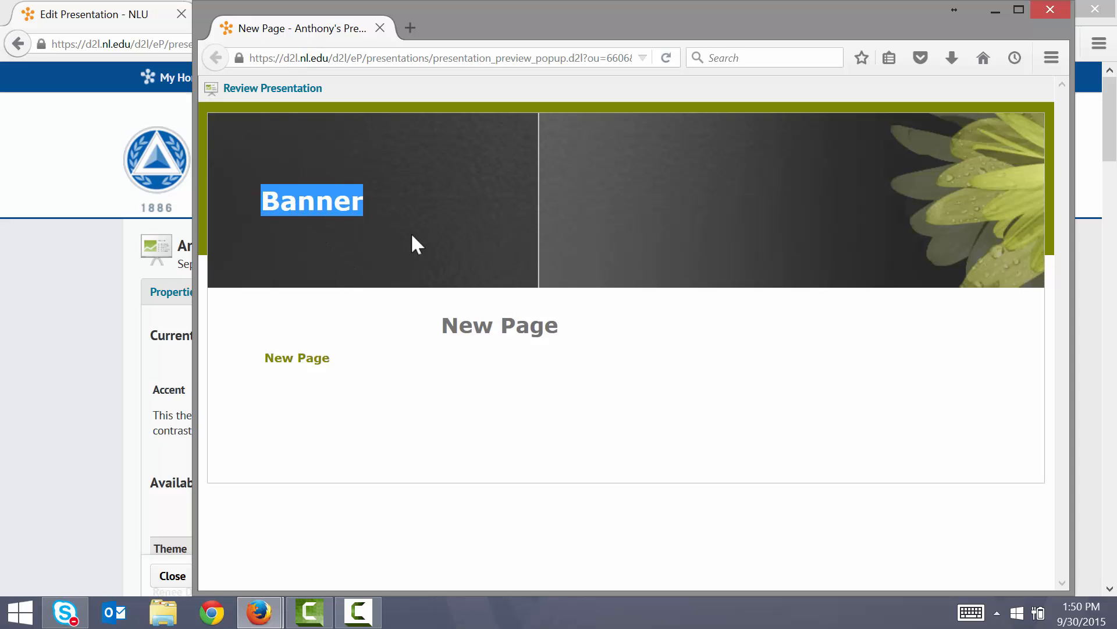
left_click(417, 244)
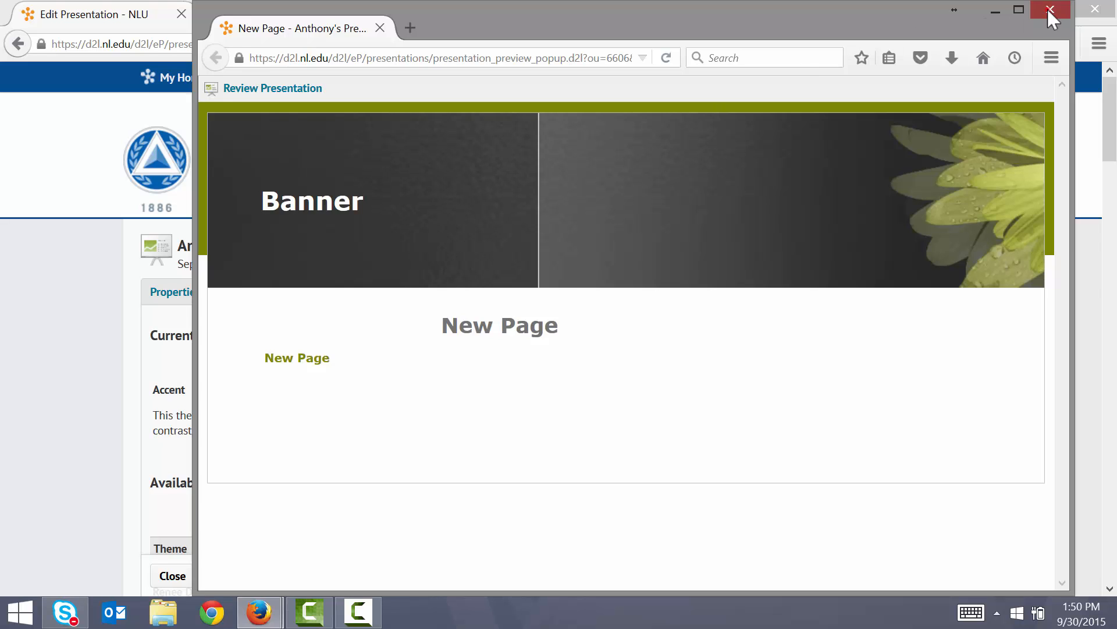
left_click(1050, 10)
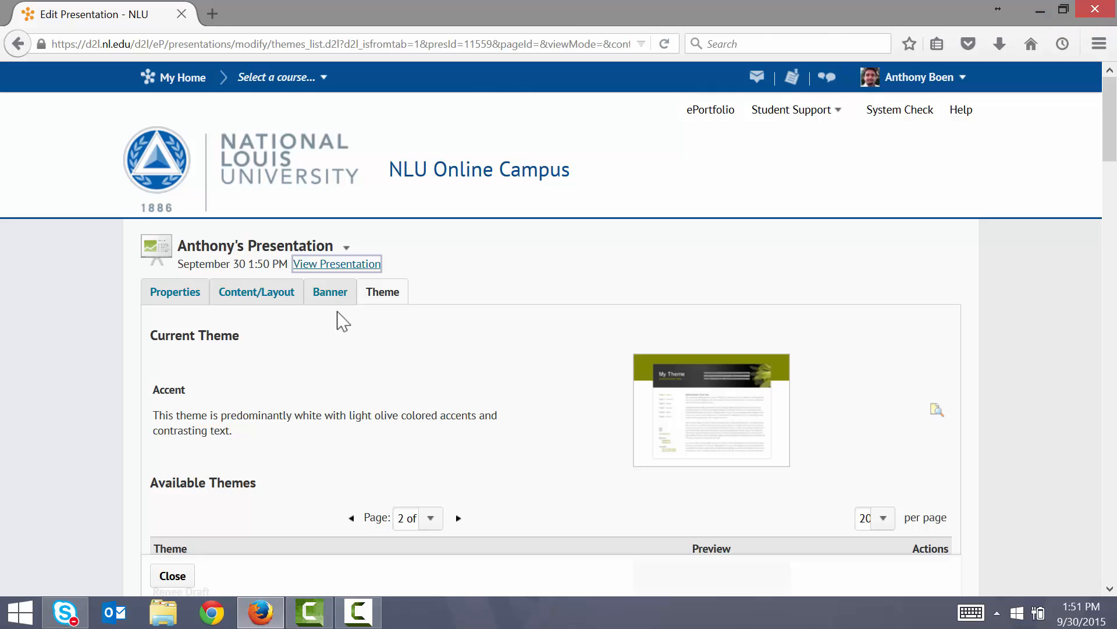
In Banner settings, enter title 'Anthony's Presentation' and description 'I hope you enjoy my presentation!', then save.
left_click(329, 291)
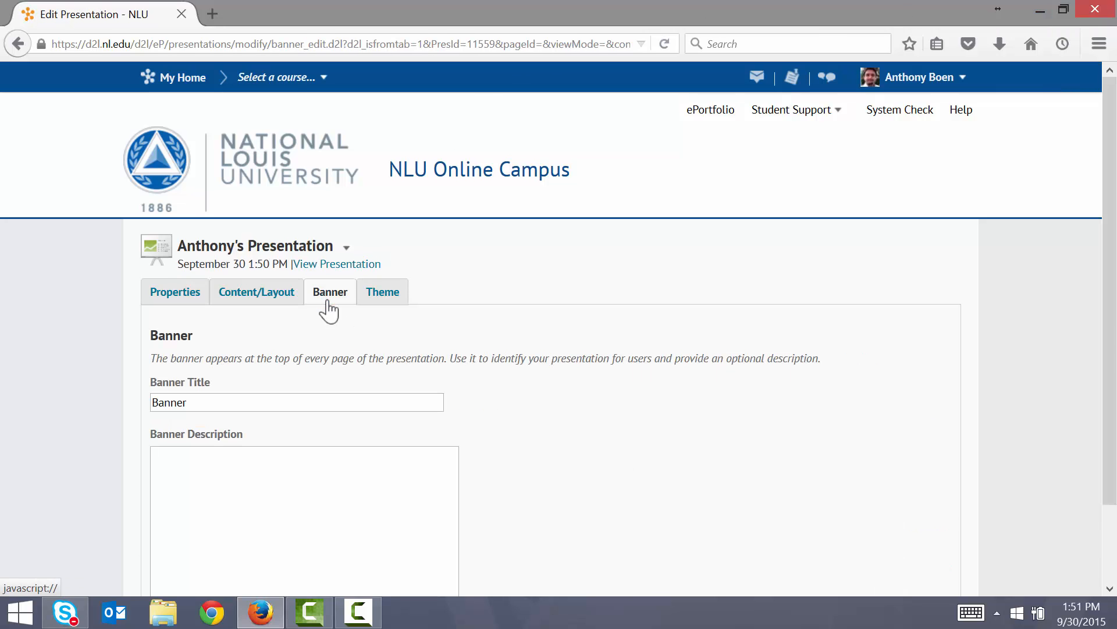
scroll("down", 3)
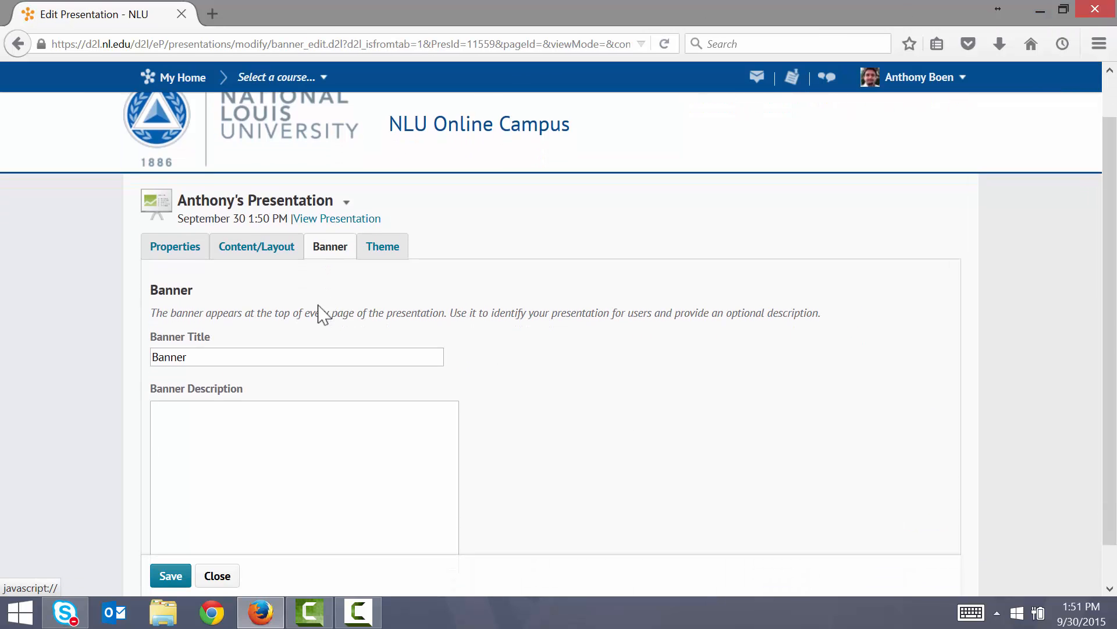
type("An")
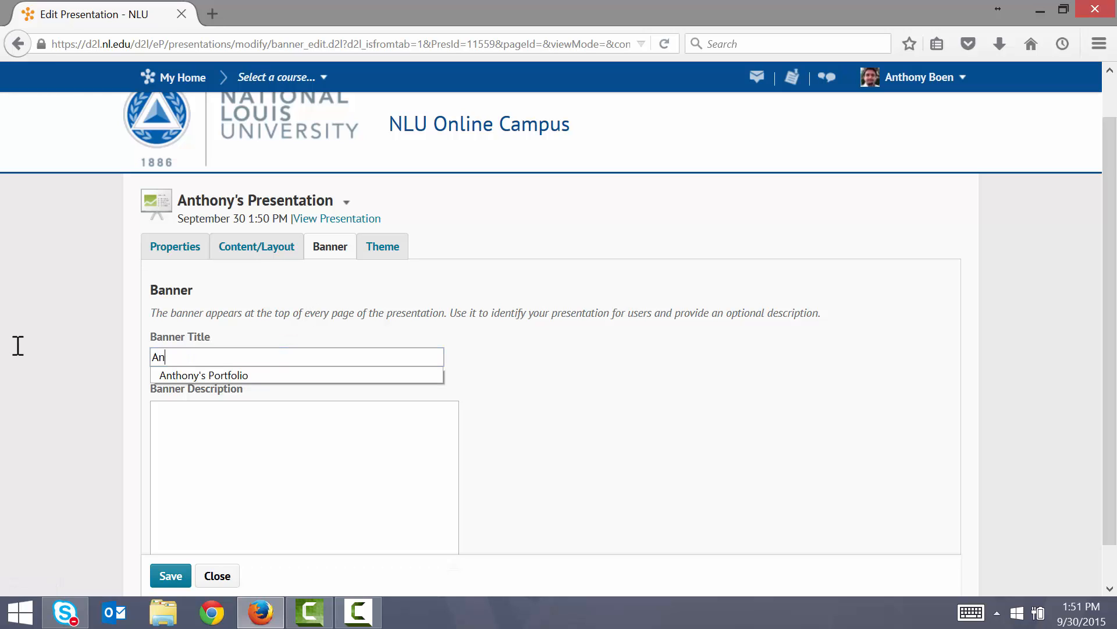
type("thony's")
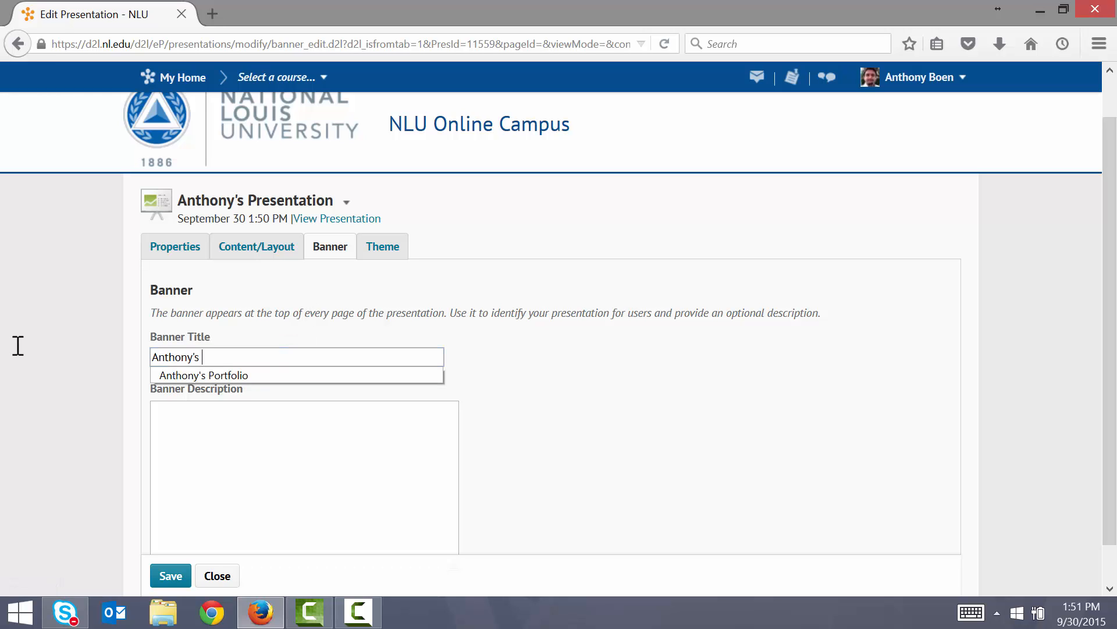
type("Presentation")
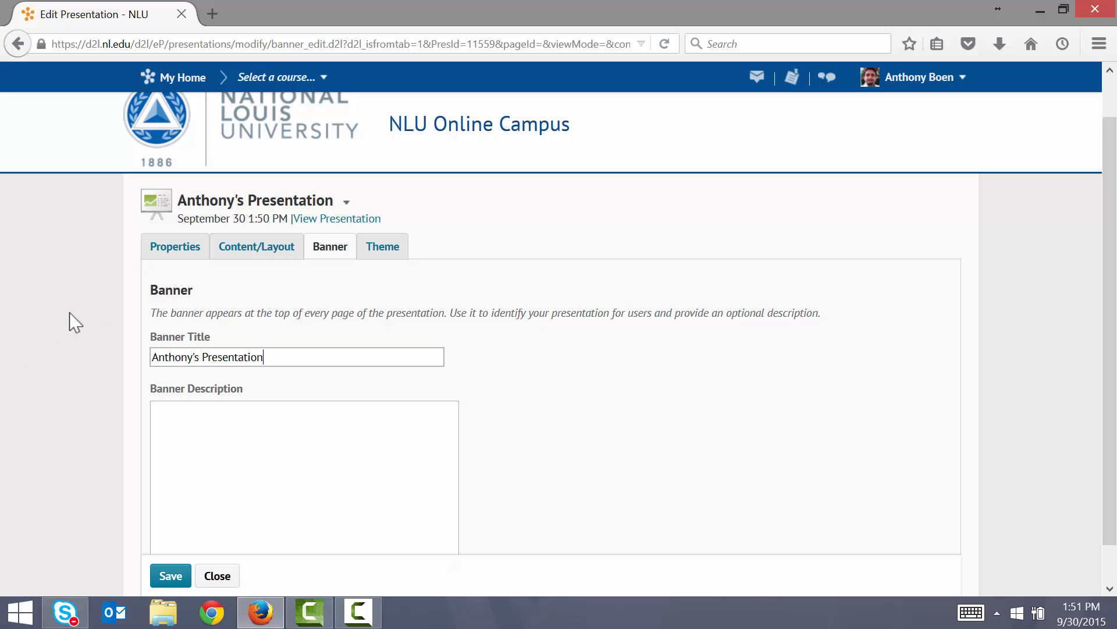
type("I hop")
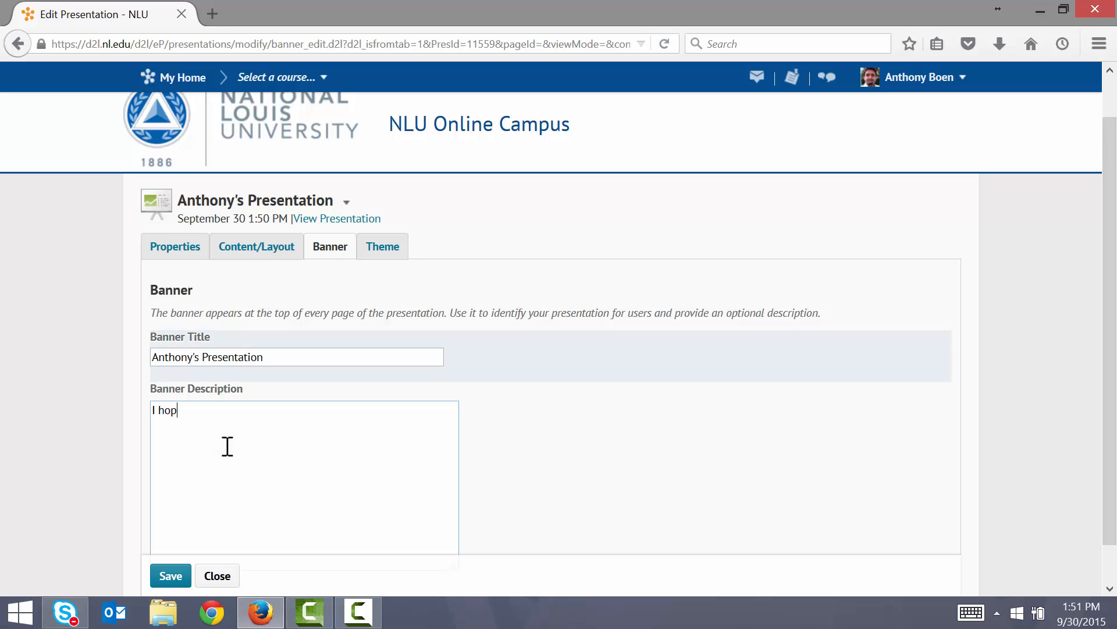
type("e you enjoy")
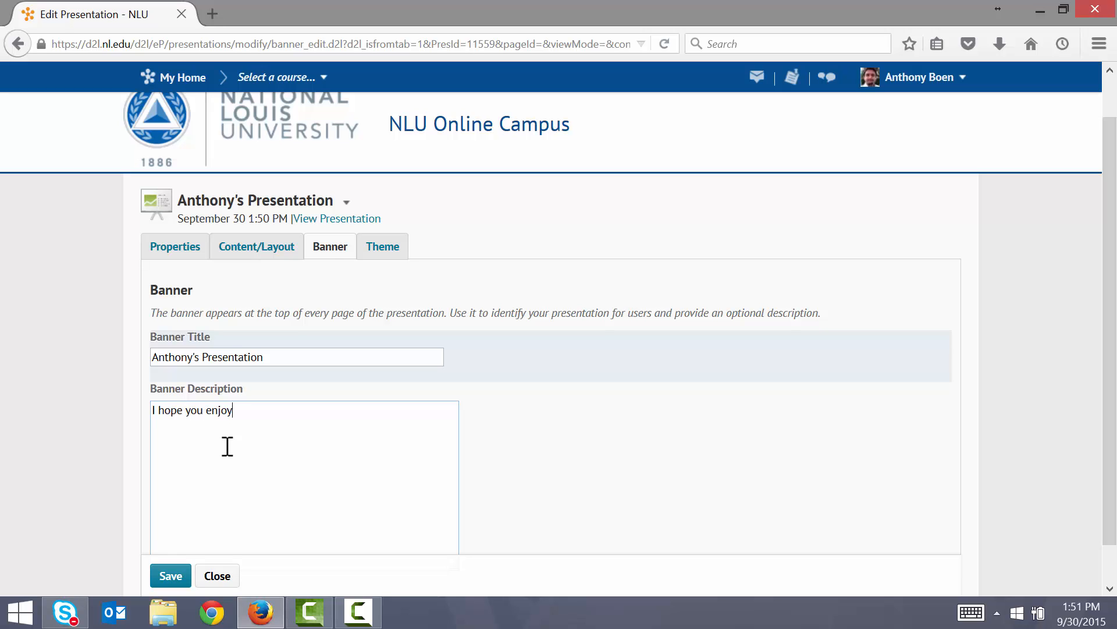
type("my pr")
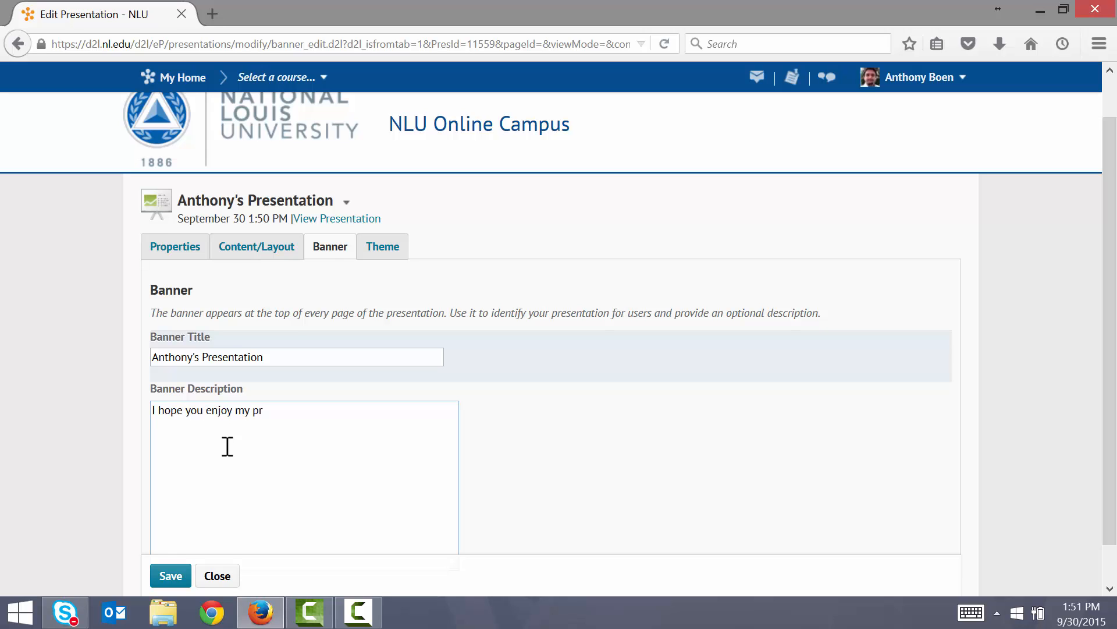
type("esentation!")
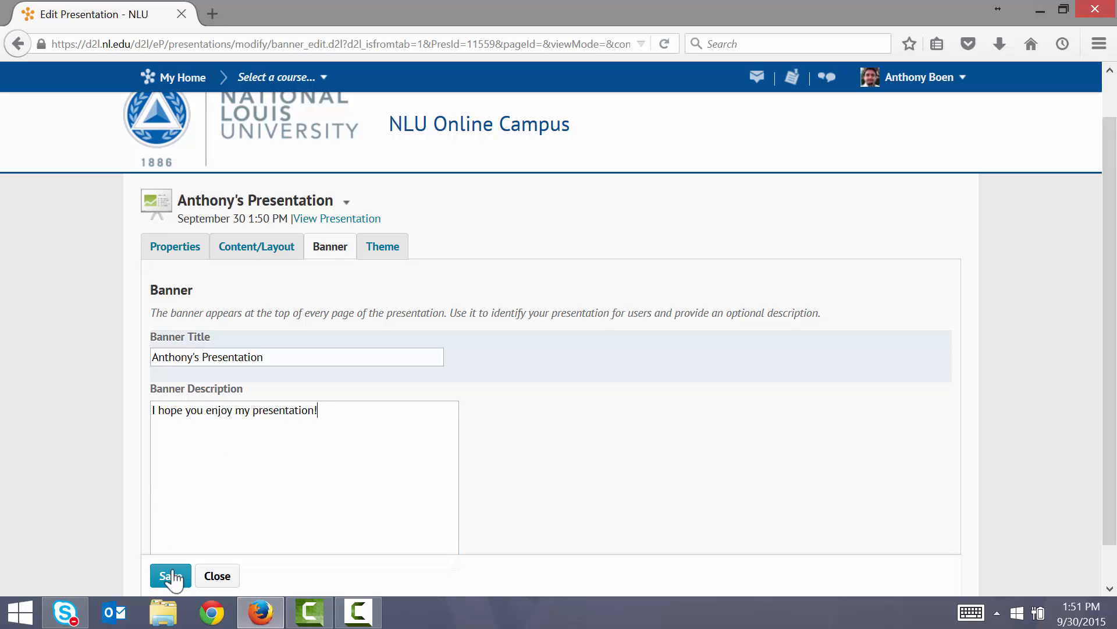
left_click(170, 575)
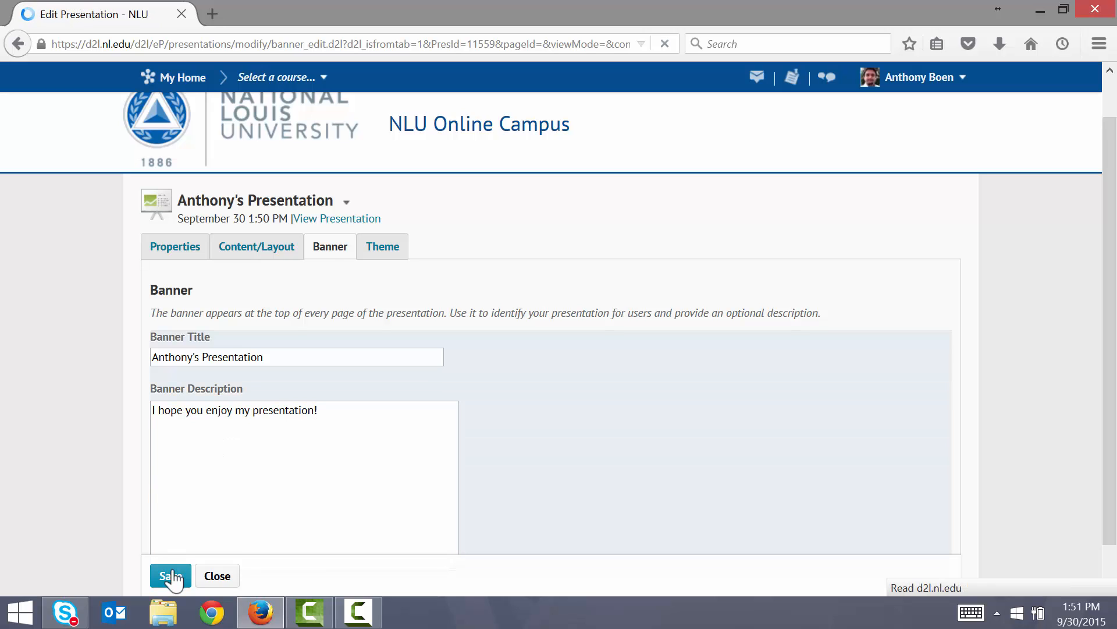
left_click(170, 575)
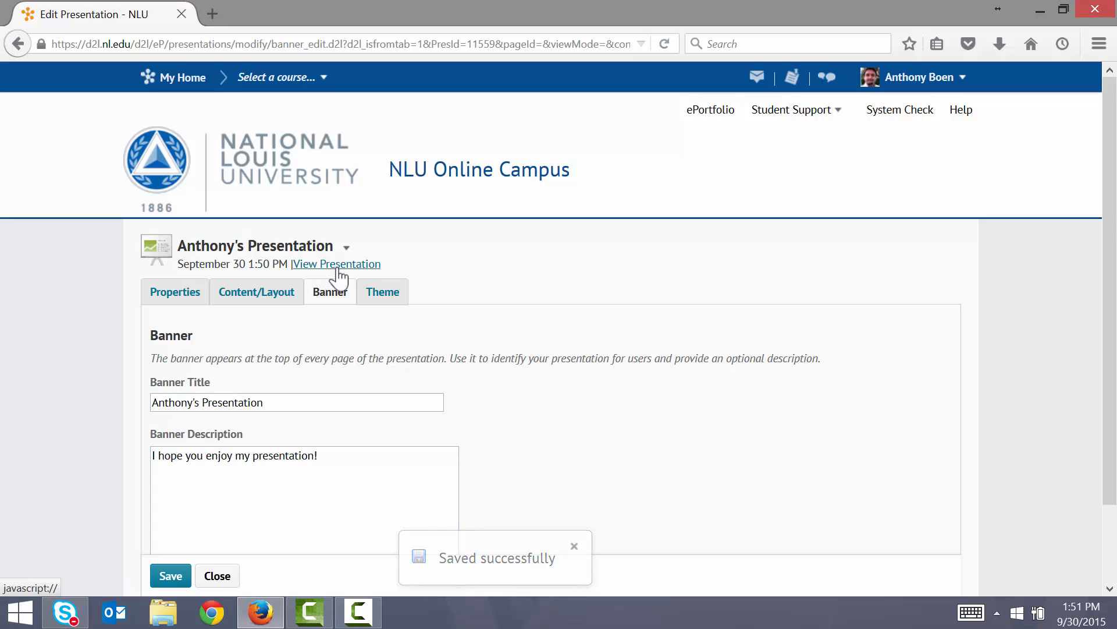
Preview the presentation to check the new banner text, then close the preview.
left_click(336, 264)
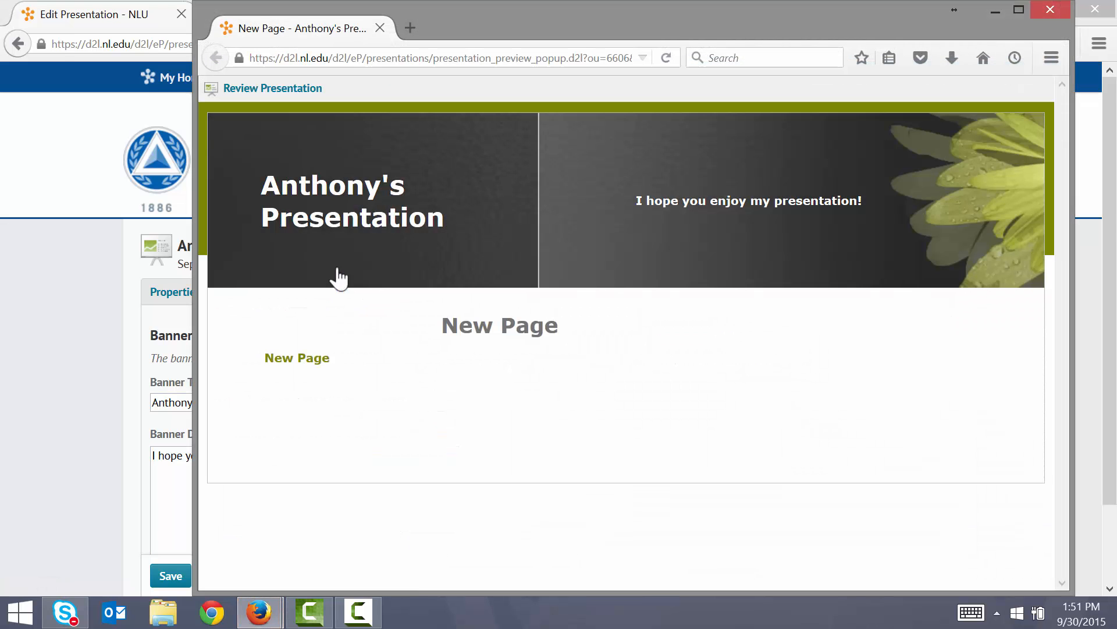
double_click(332, 184)
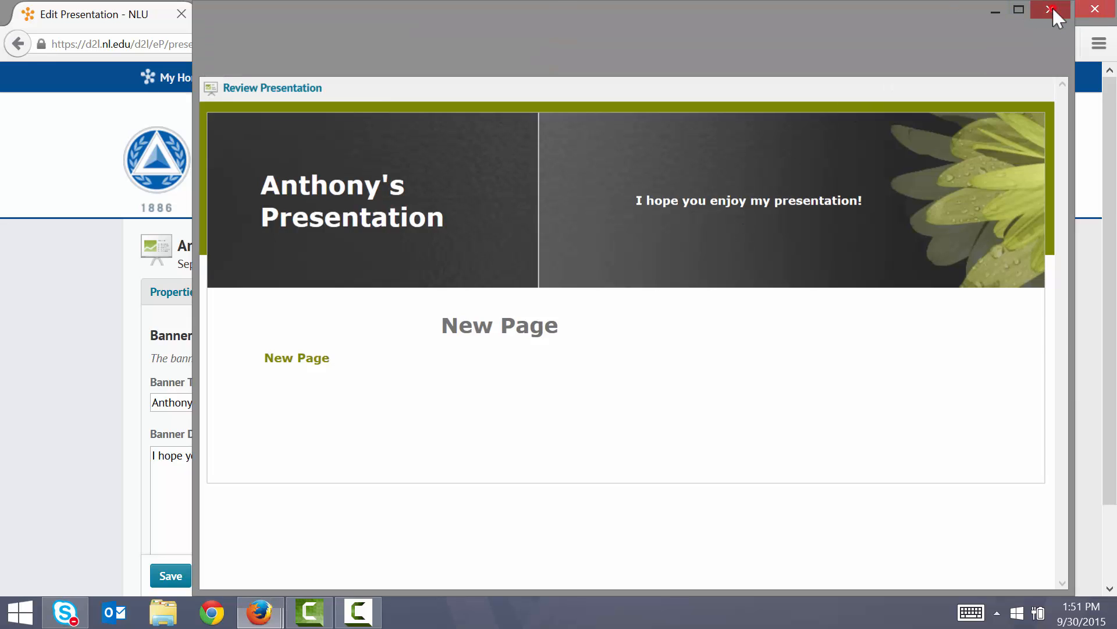
left_click(1049, 10)
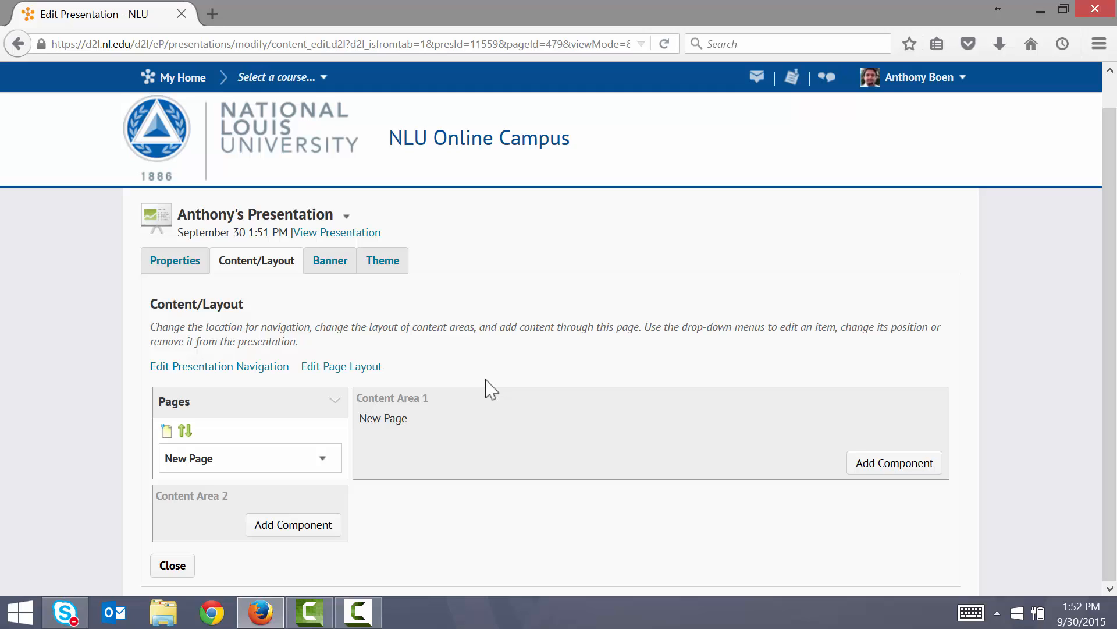
mouse_move(202, 473)
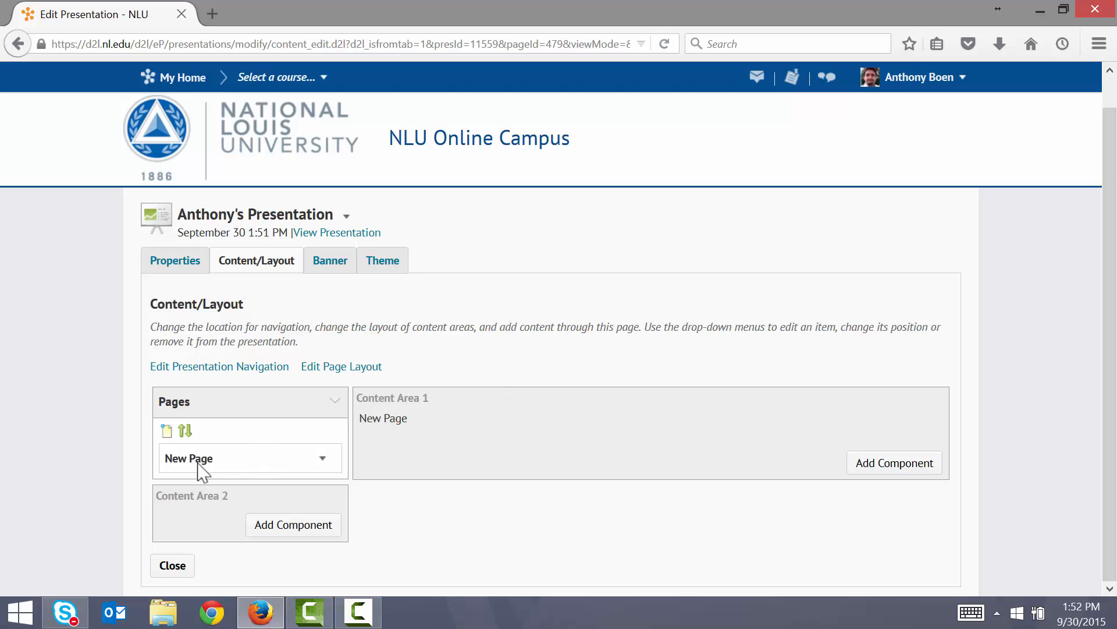
mouse_move(230, 473)
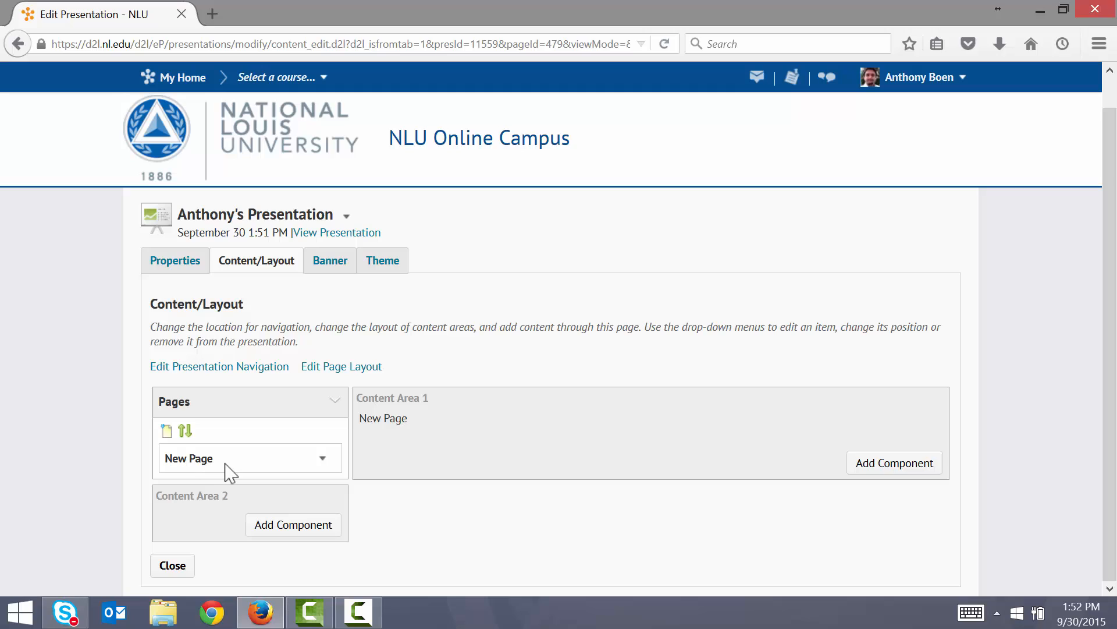
mouse_move(270, 472)
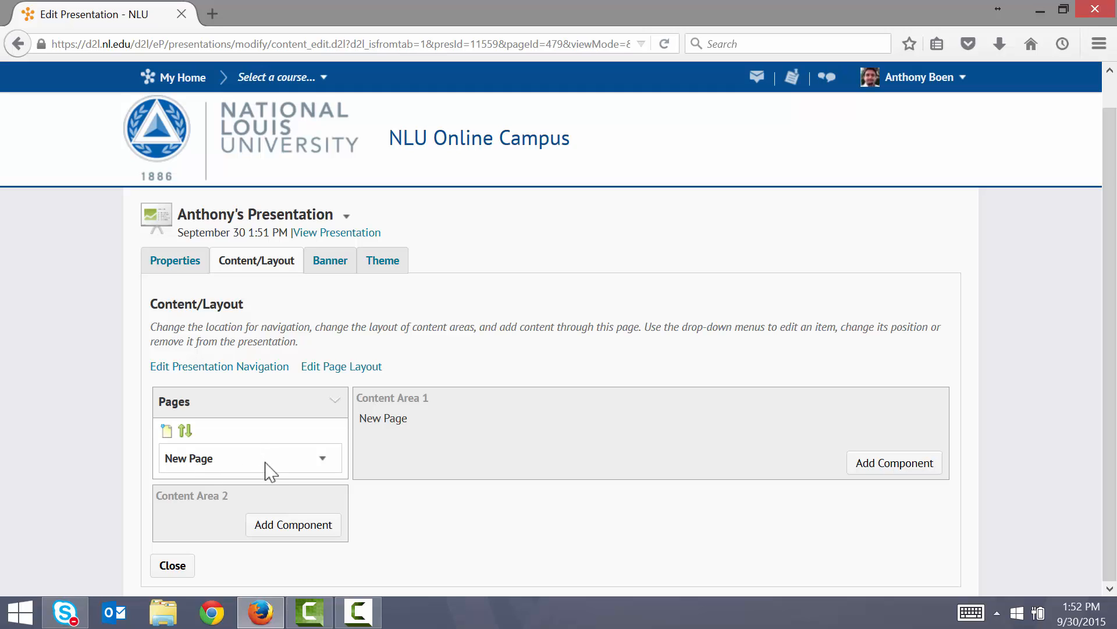
Change New Page's name to 'Struck it at Last' in Page Properties and save.
left_click(321, 458)
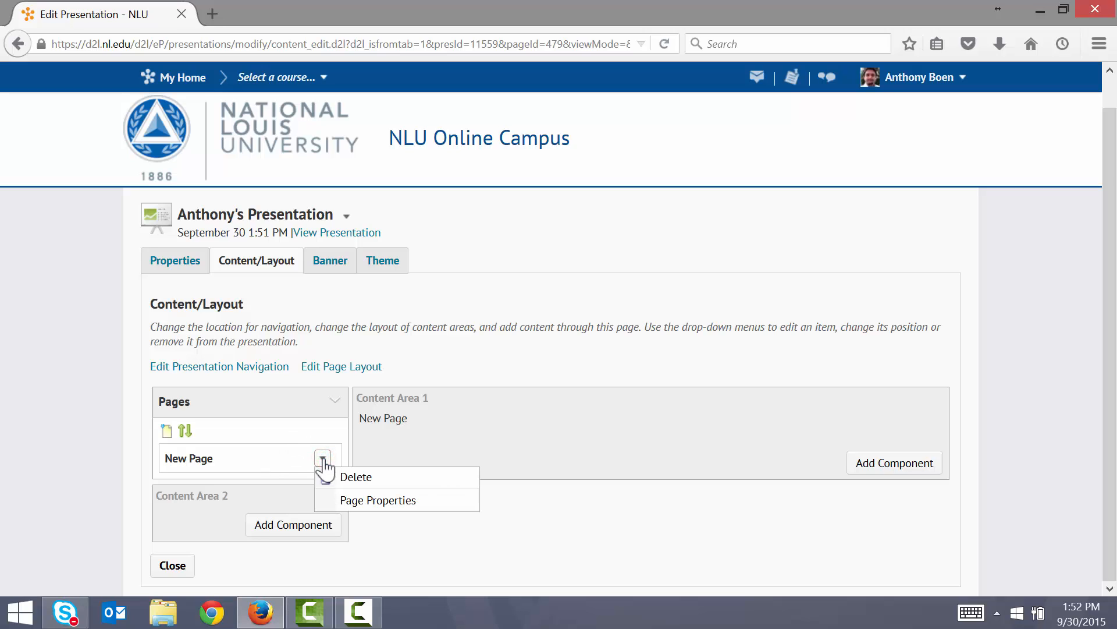
mouse_move(367, 472)
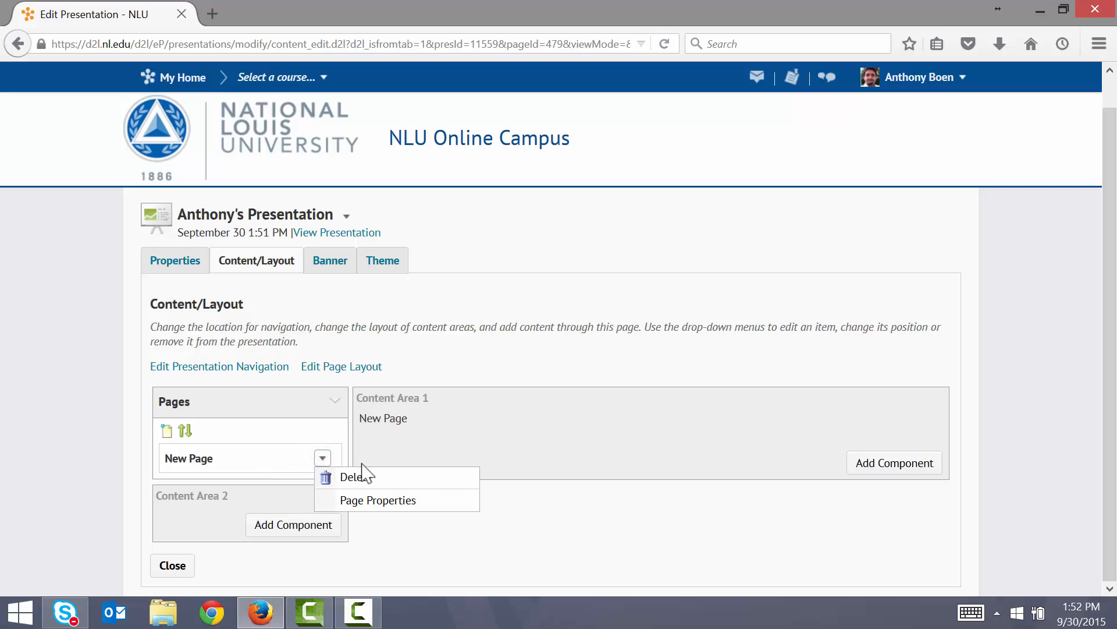
left_click(378, 499)
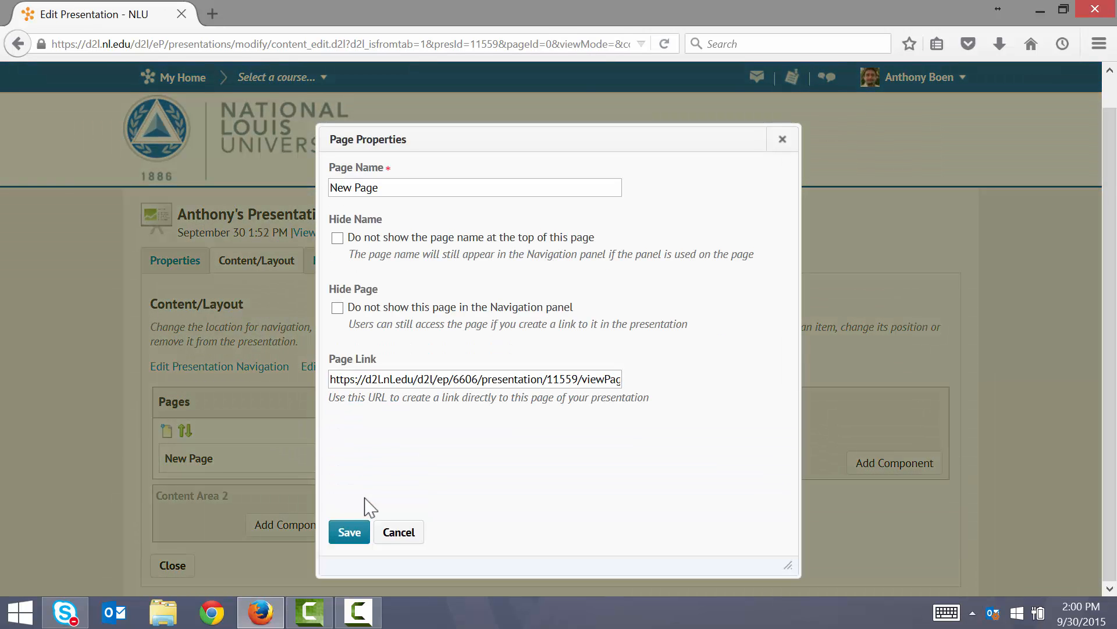
type("S")
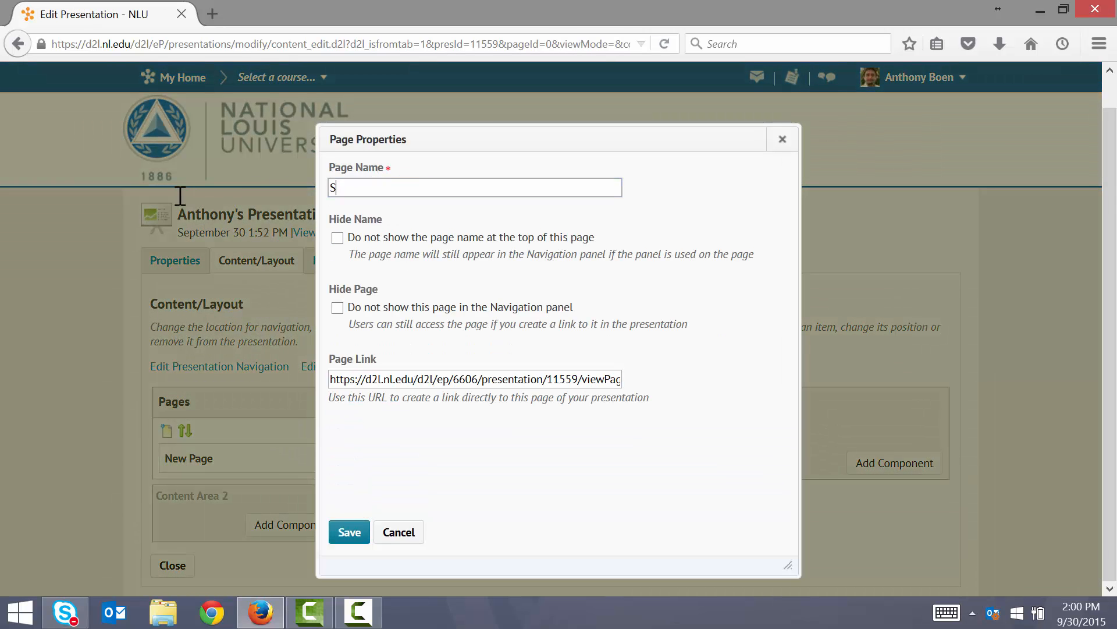
type("truck it at Last")
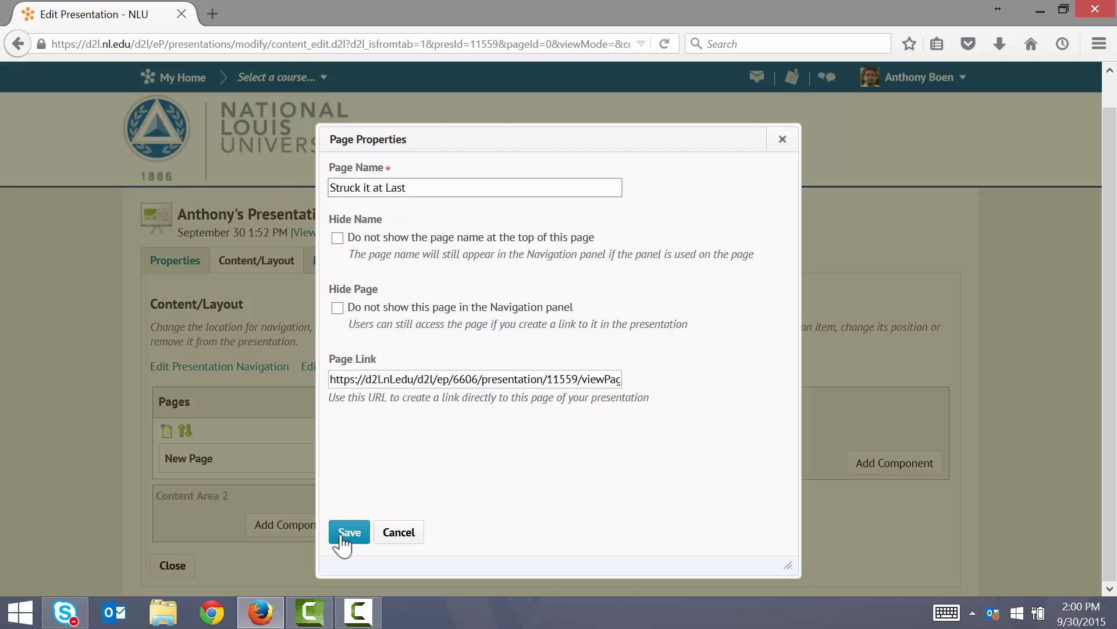
left_click(349, 531)
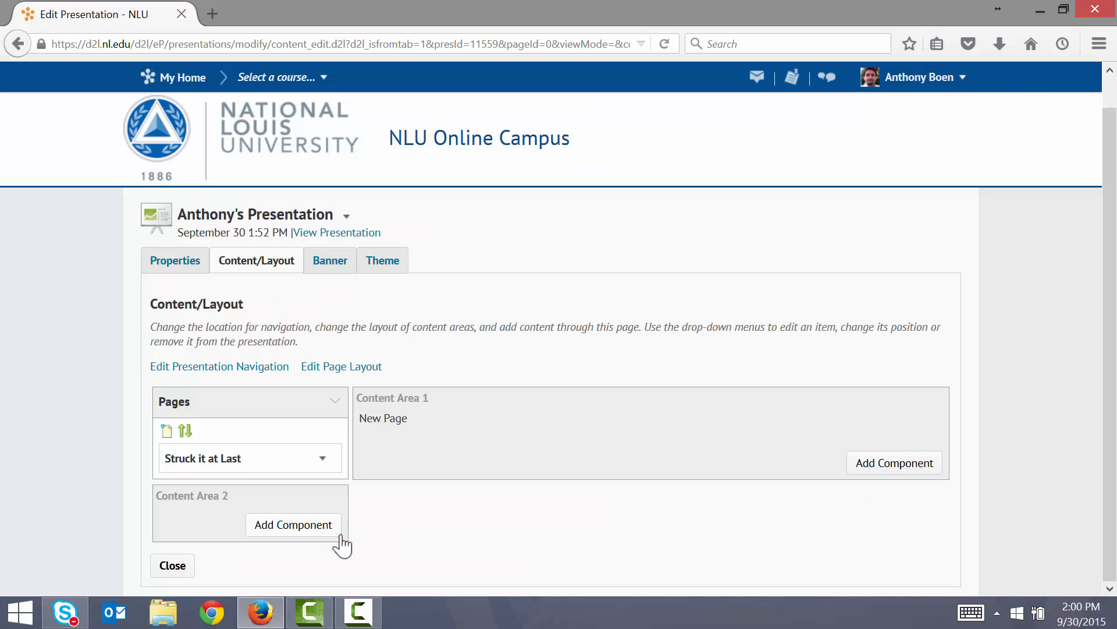
mouse_move(341, 536)
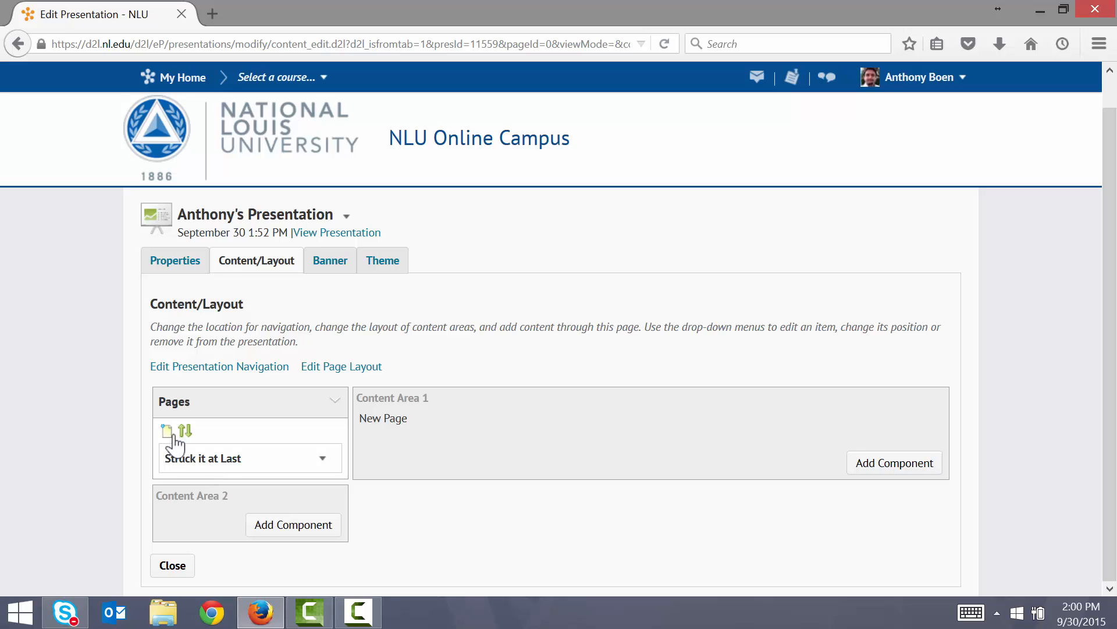
Create a new presentation page titled 'The Road That Has No End'.
left_click(167, 431)
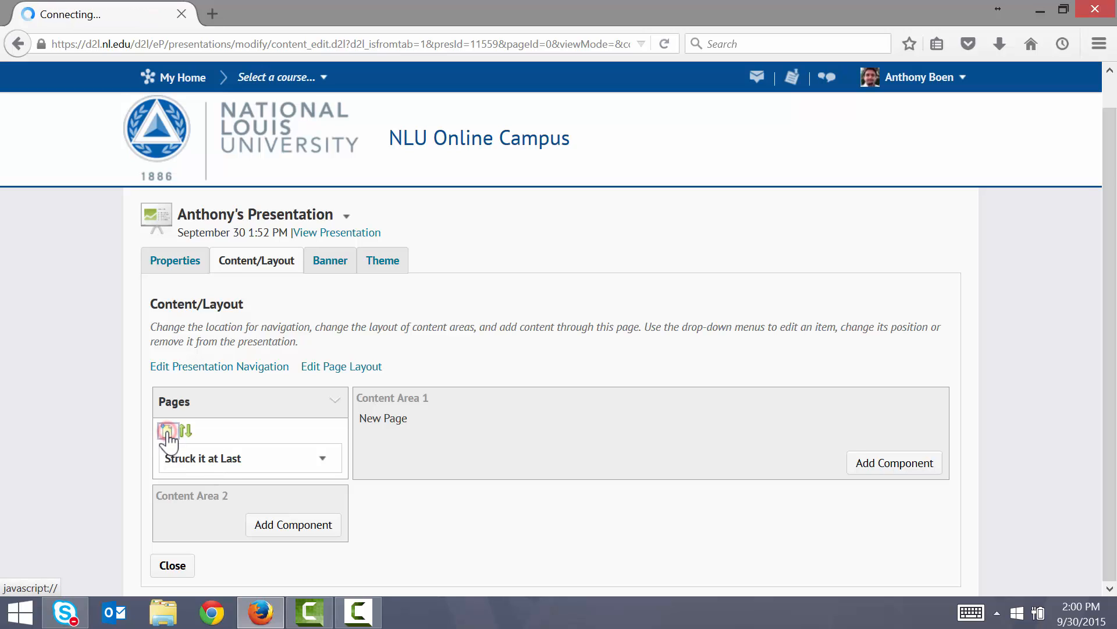
left_click(166, 431)
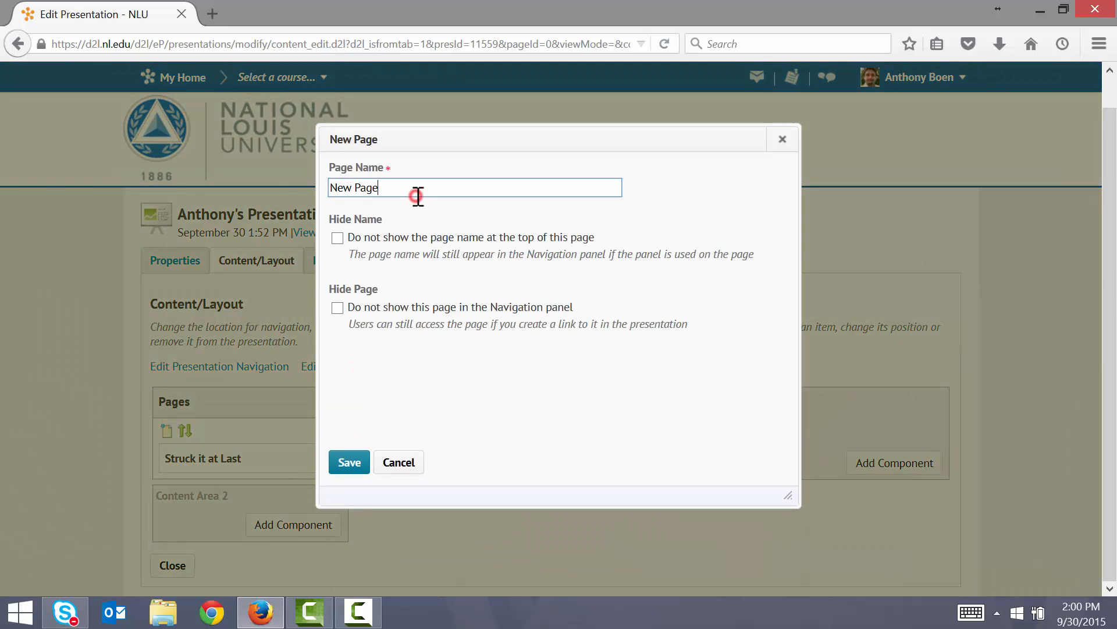
type("The Road")
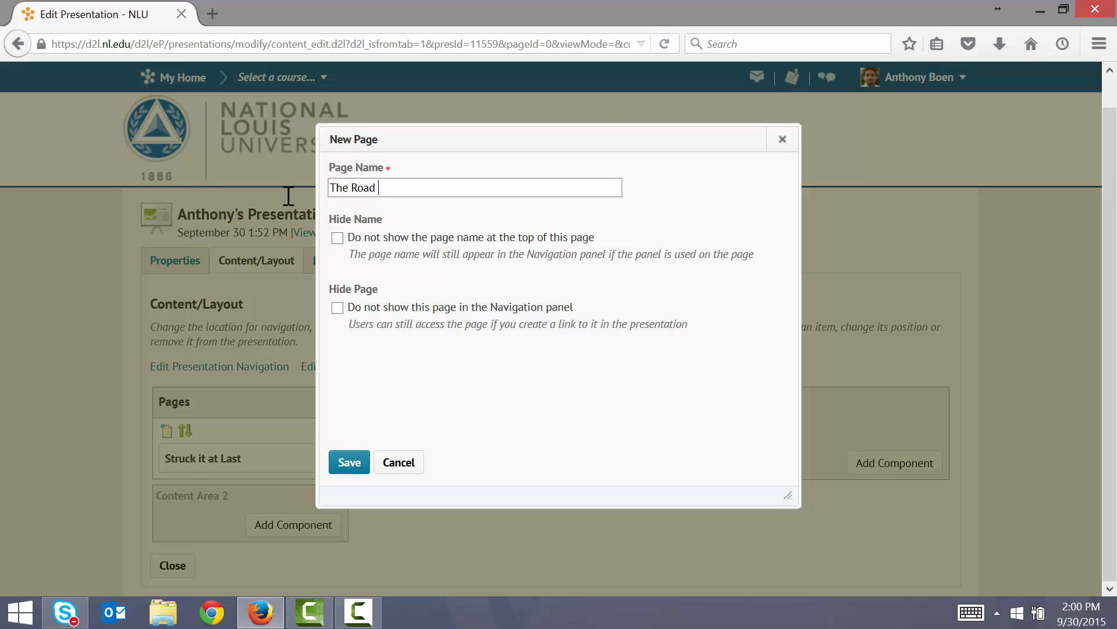
type("That ha")
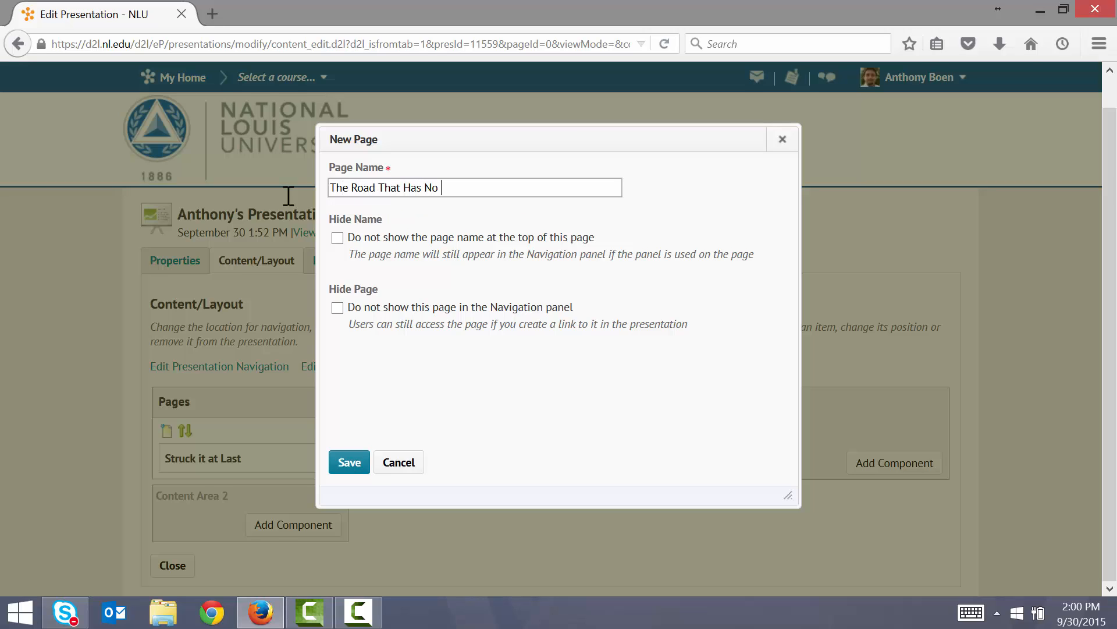
type("End")
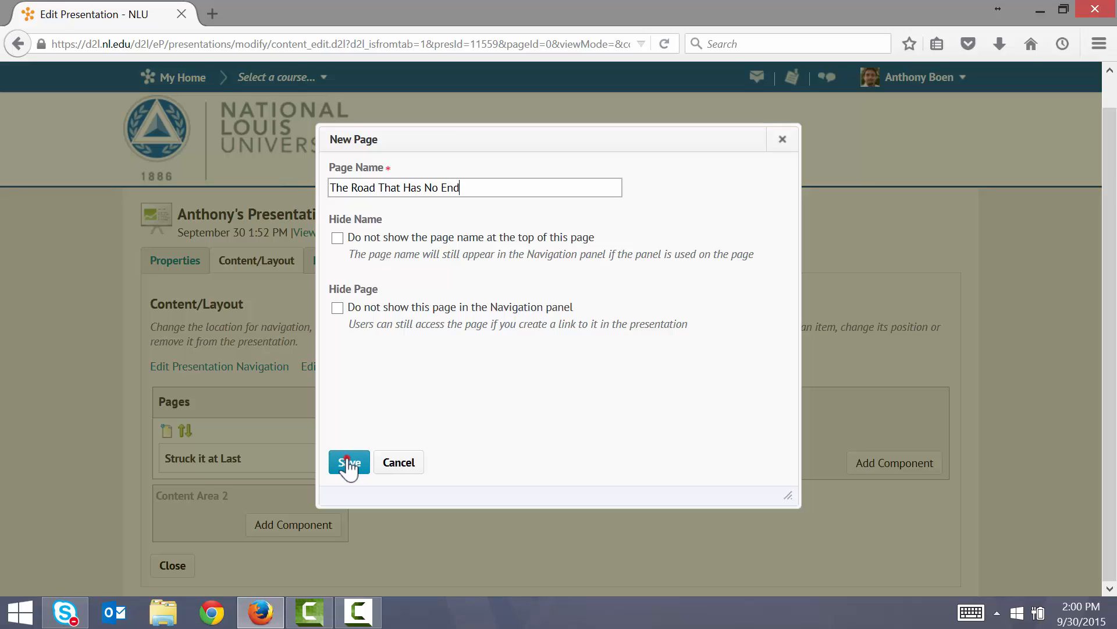
left_click(348, 462)
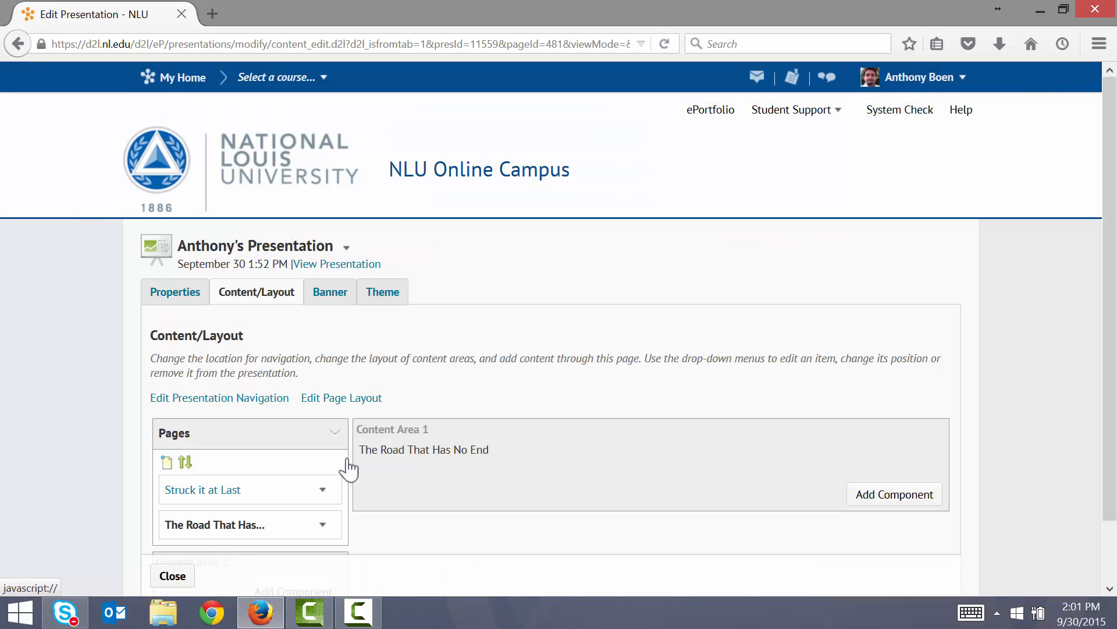
mouse_move(169, 471)
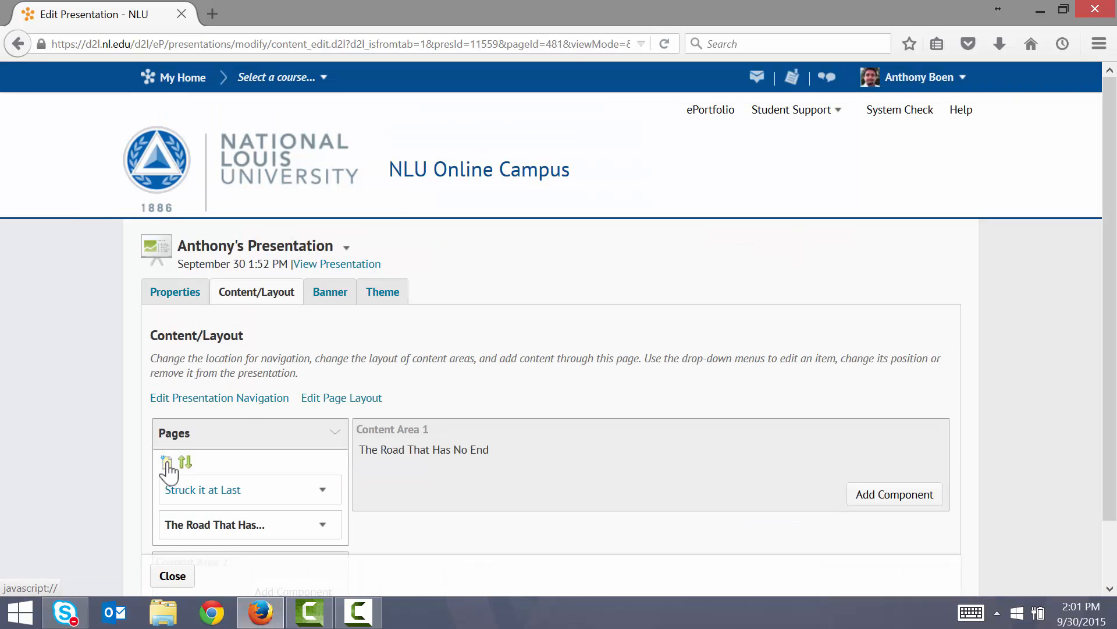
Create a new presentation page titled 'The Water'.
left_click(166, 461)
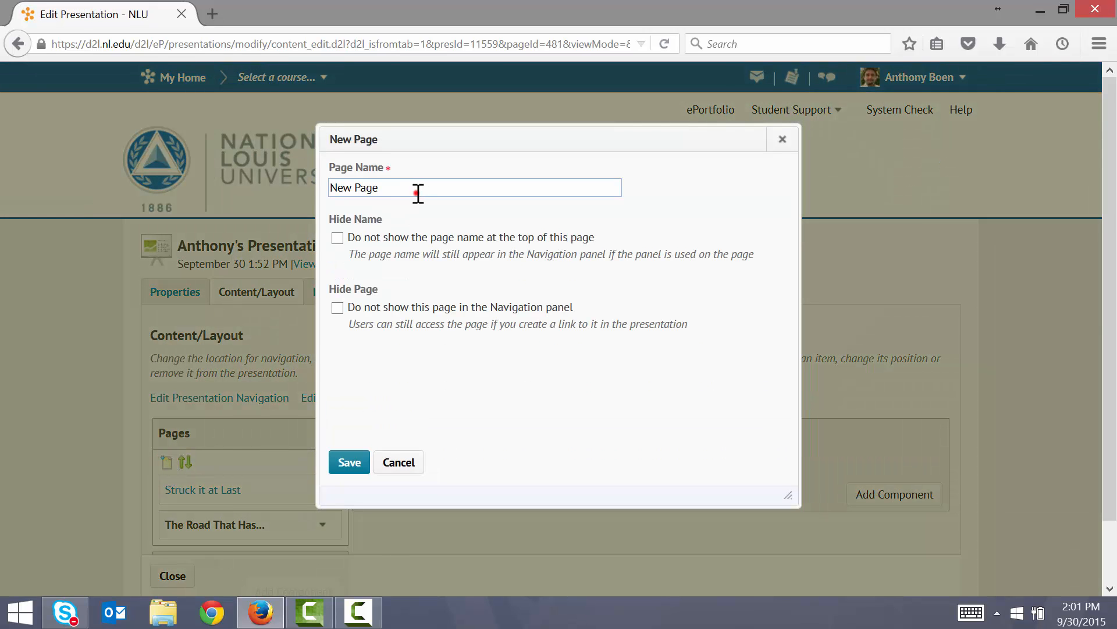
type("The Water")
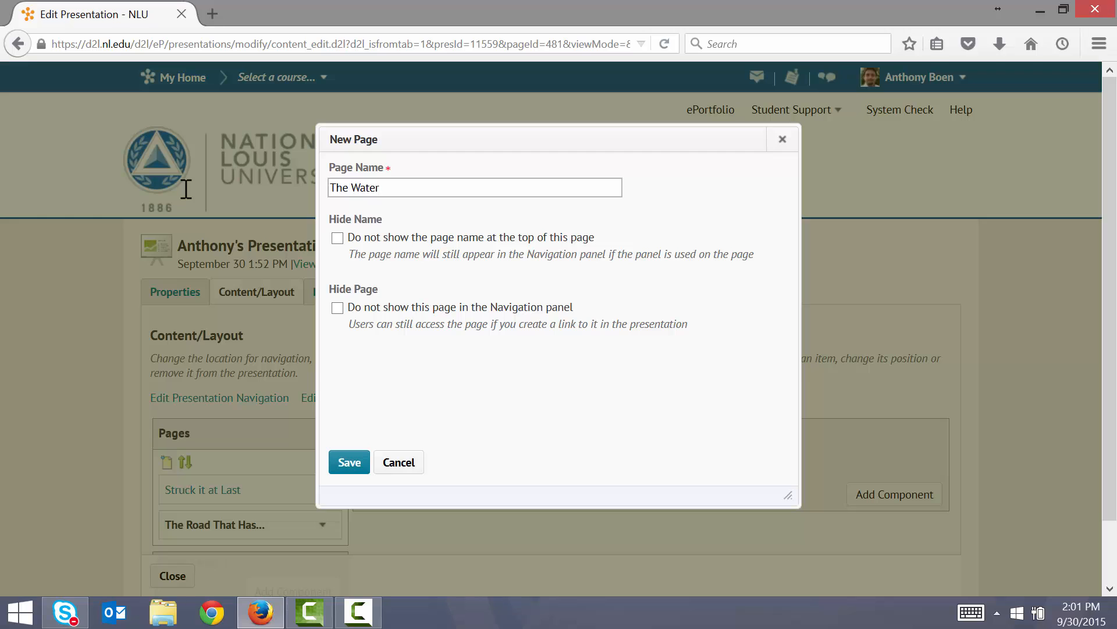
left_click(348, 461)
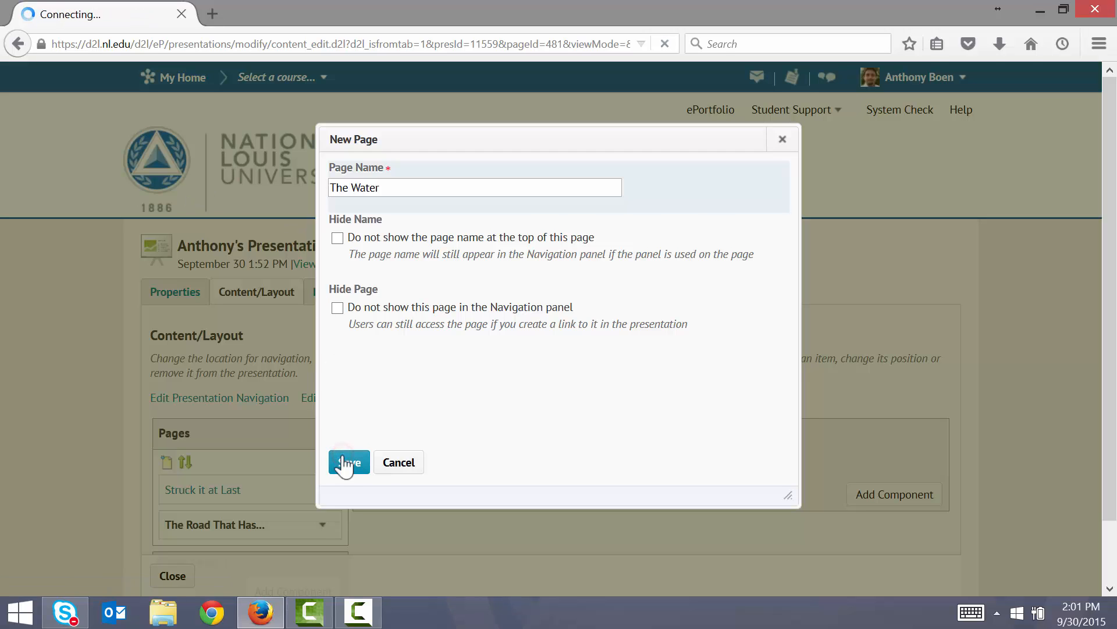
left_click(348, 461)
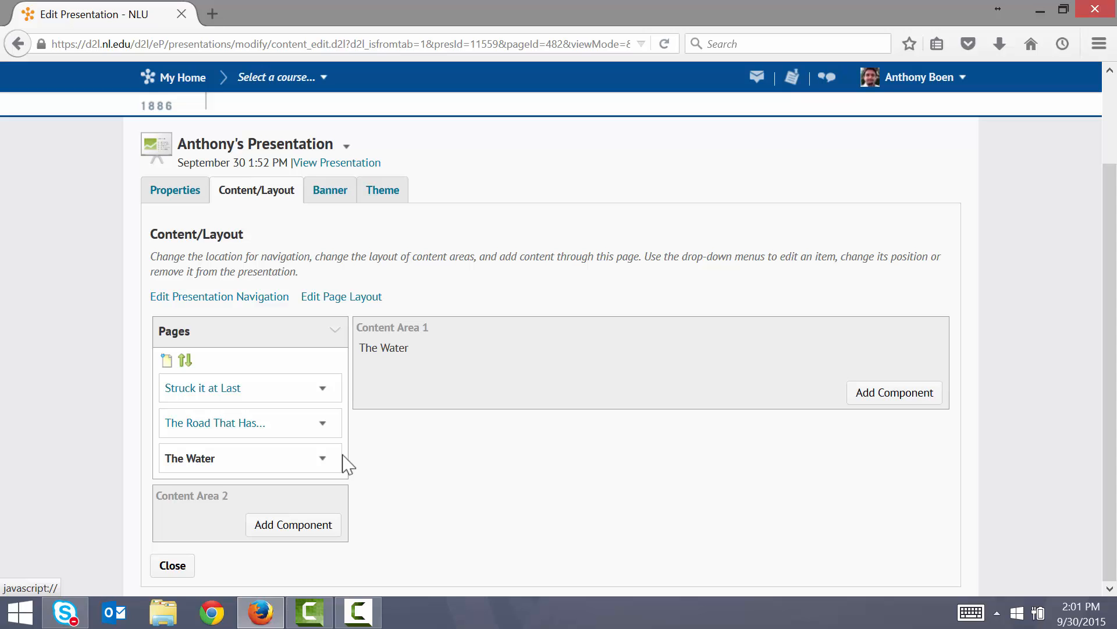
Select the Struck it at Last page and add a component to Content Area 1.
left_click(202, 387)
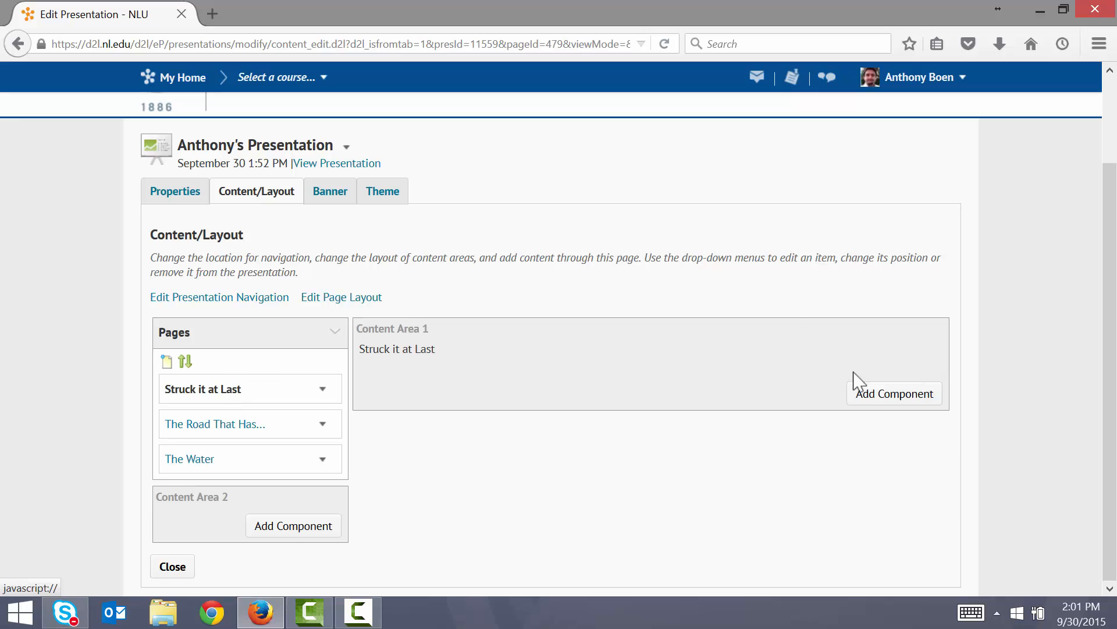
left_click(894, 393)
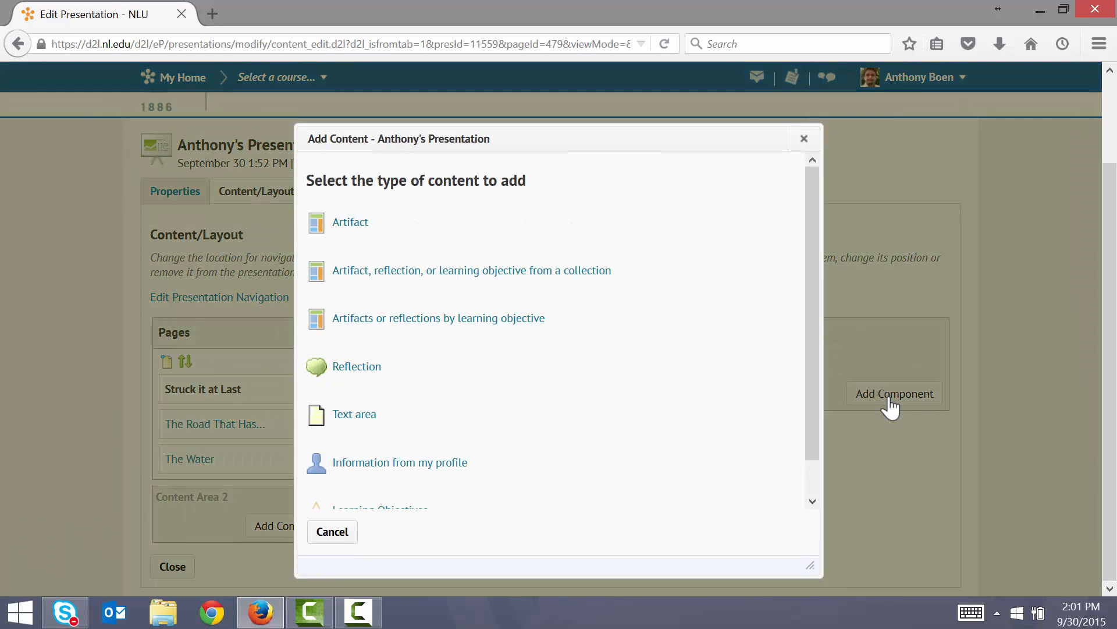
mouse_move(367, 420)
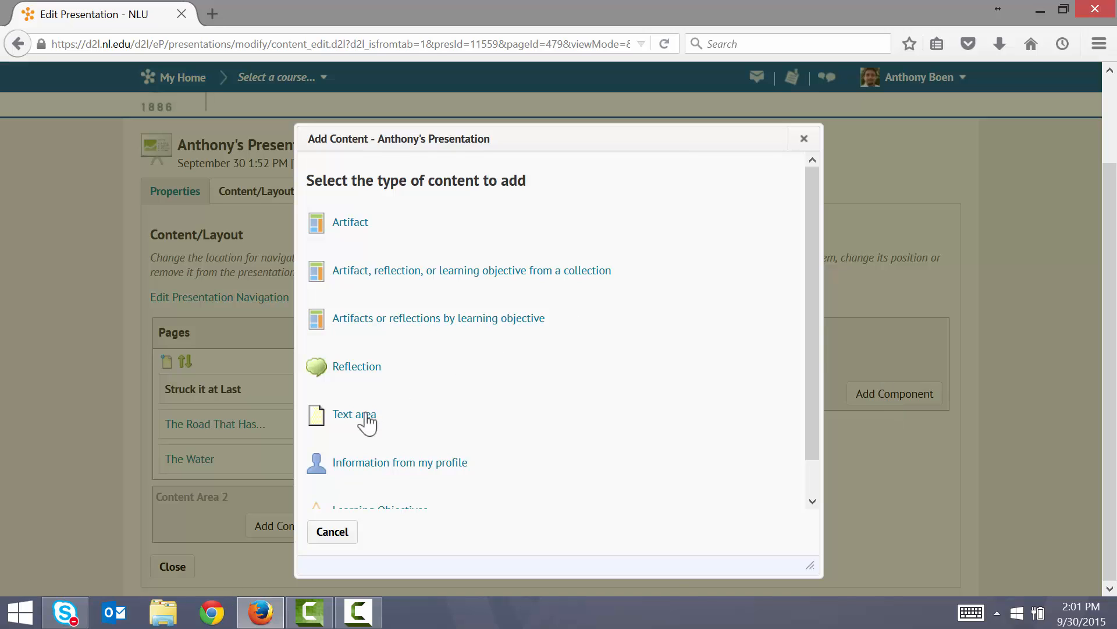
Choose a Text area and name it 'Struck it at Last'.
left_click(354, 414)
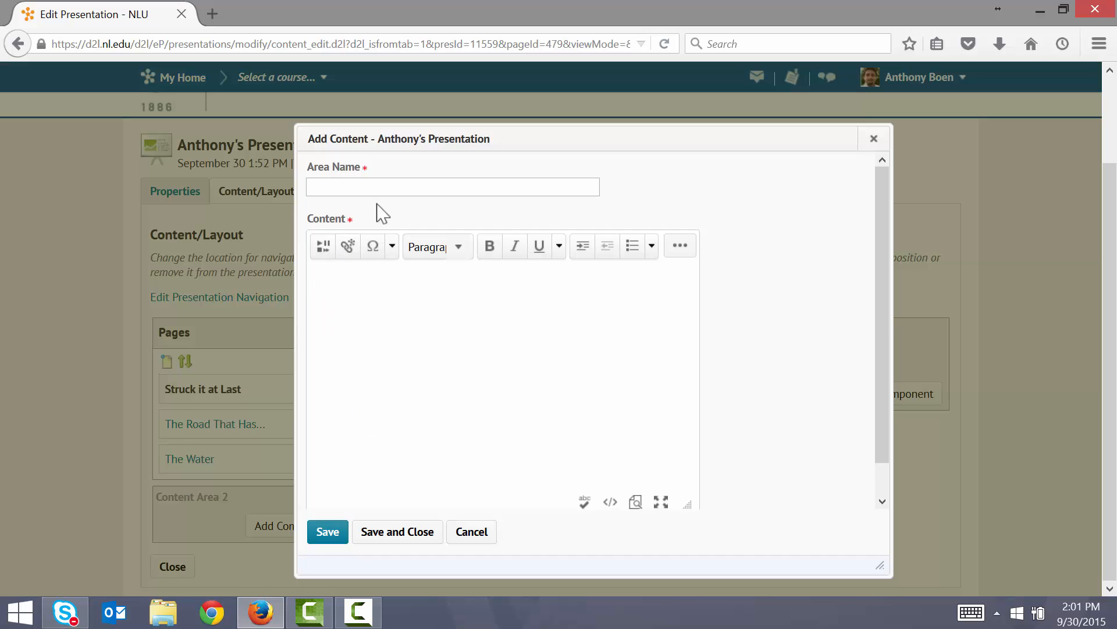
type("Struck")
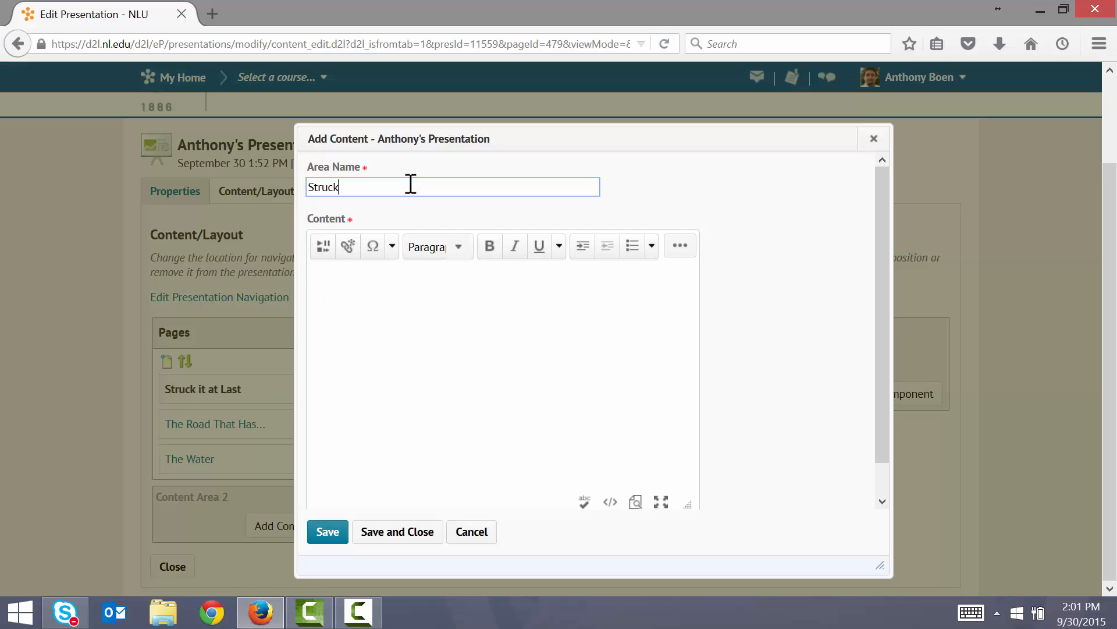
type("it at")
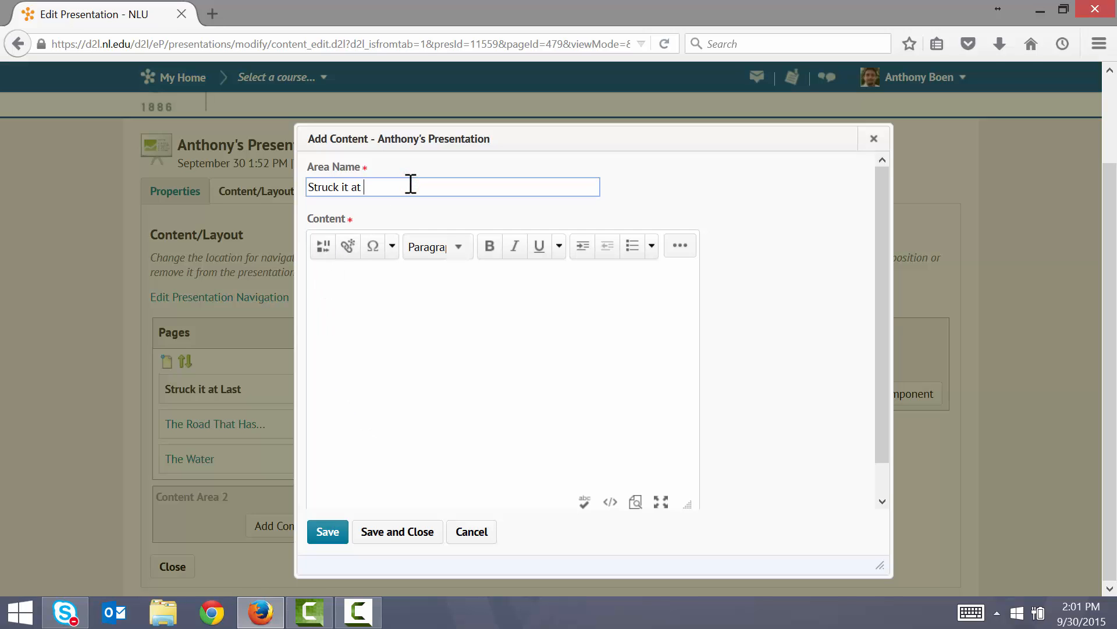
type("Last")
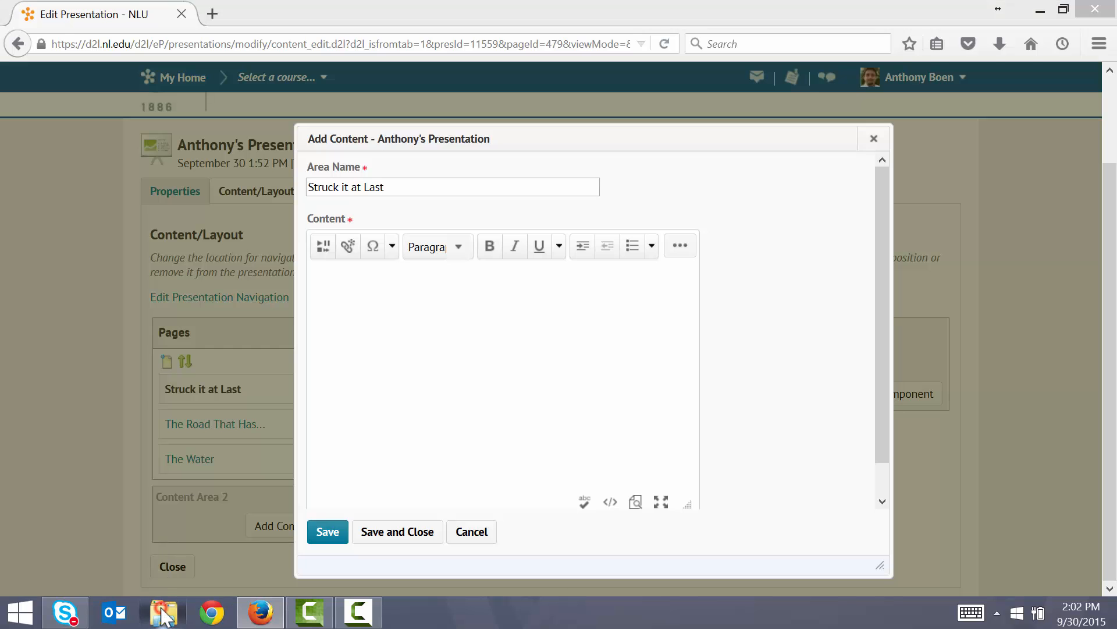
Open 'Artifact 1 - Struck It At Last' from the Artifacts for ePortfolio folder.
left_click(163, 612)
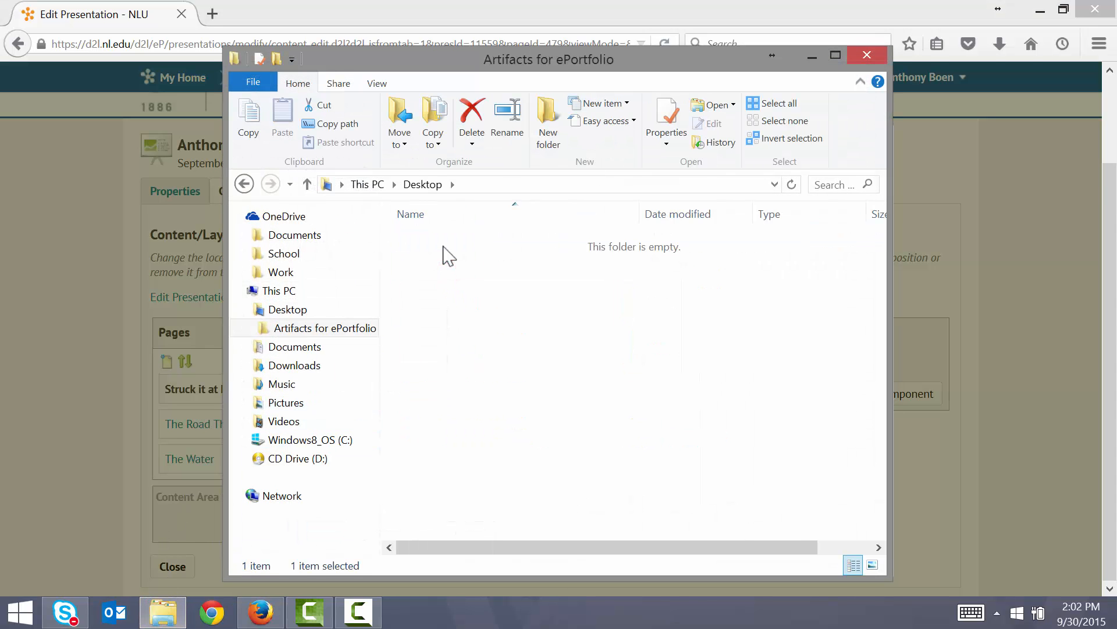
double_click(474, 241)
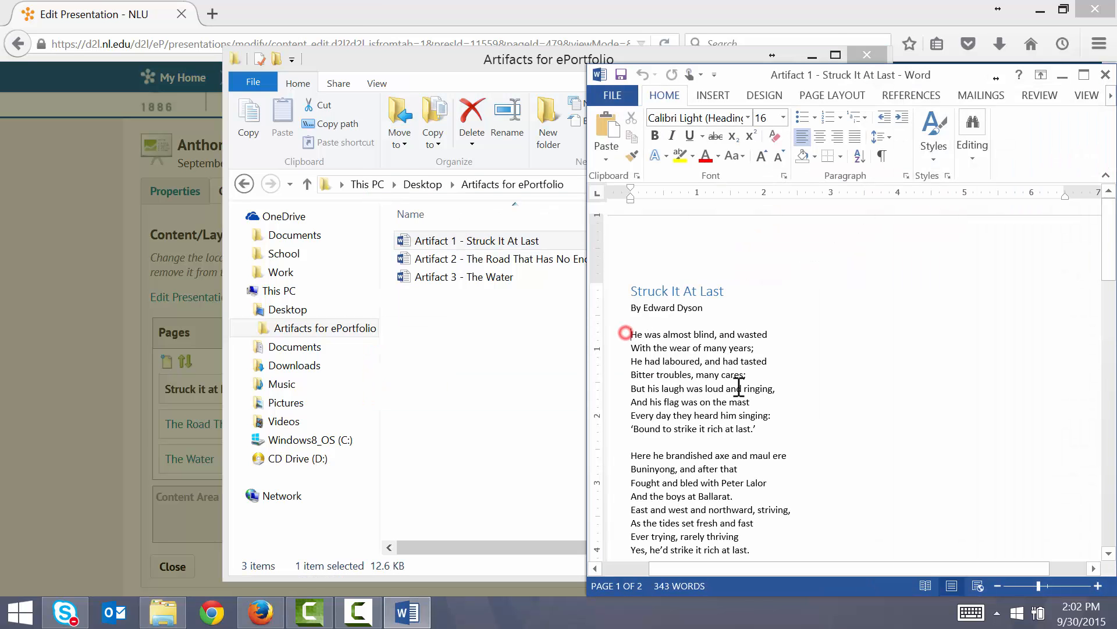
scroll("down", 3)
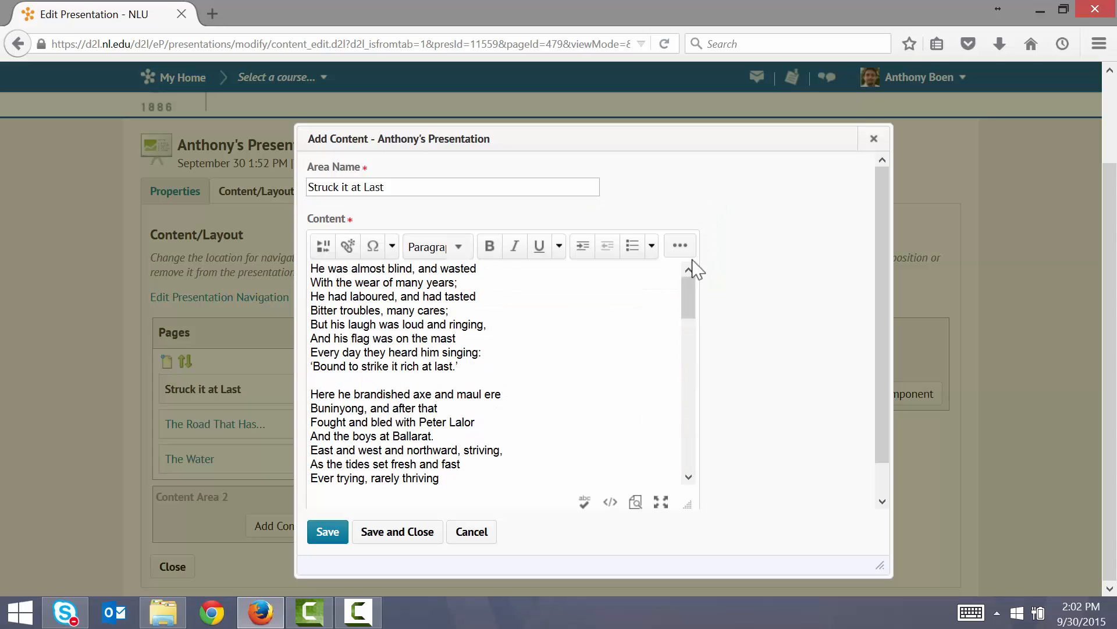
mouse_move(504, 346)
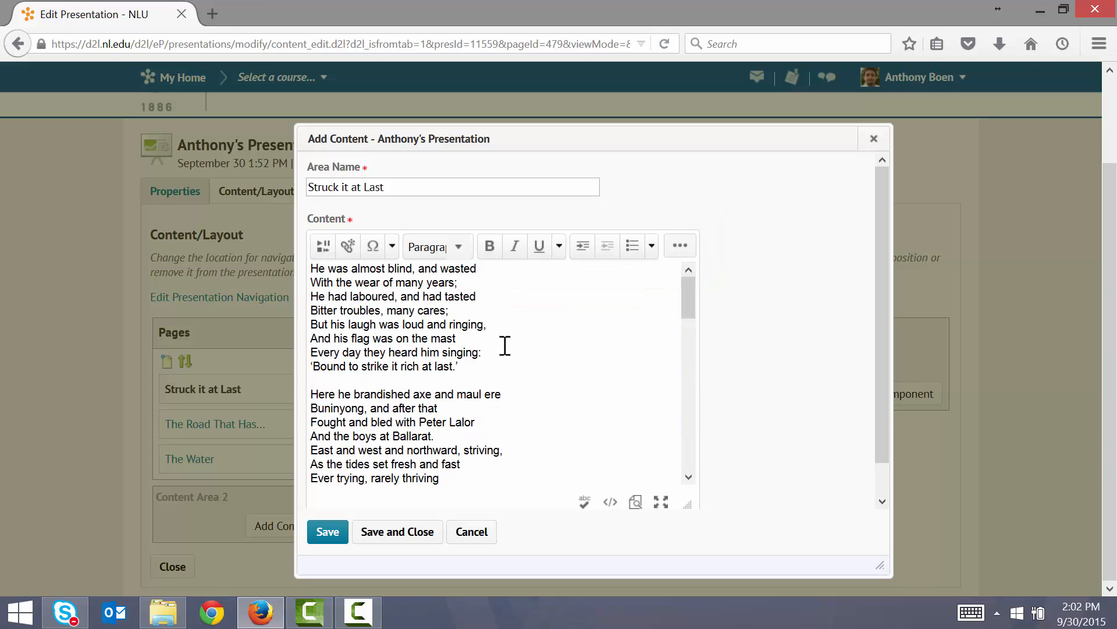
mouse_move(501, 347)
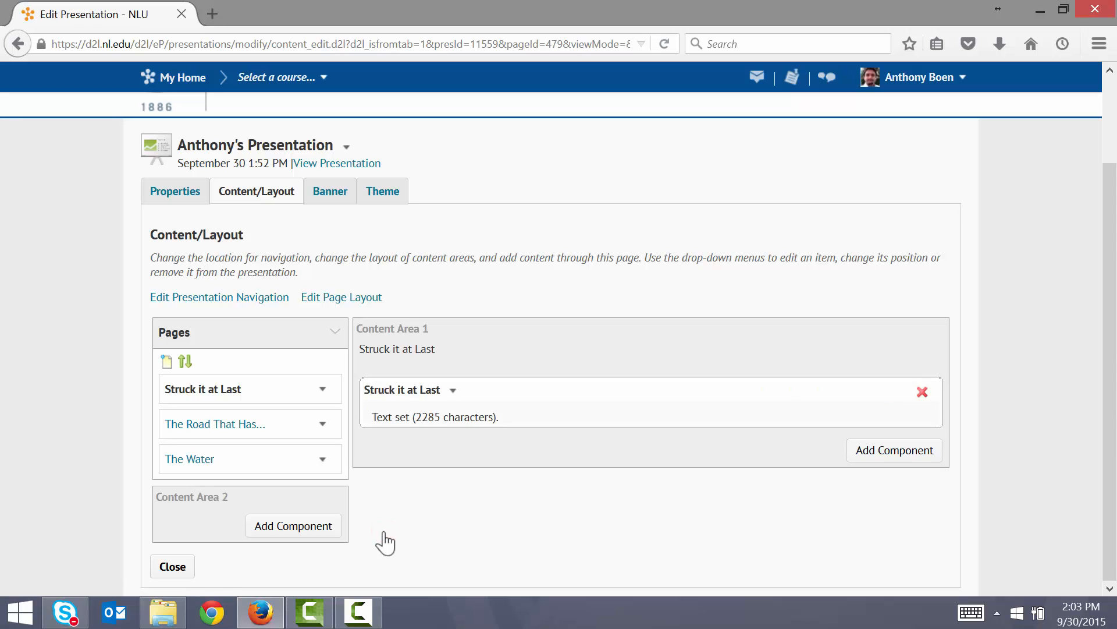
mouse_move(481, 433)
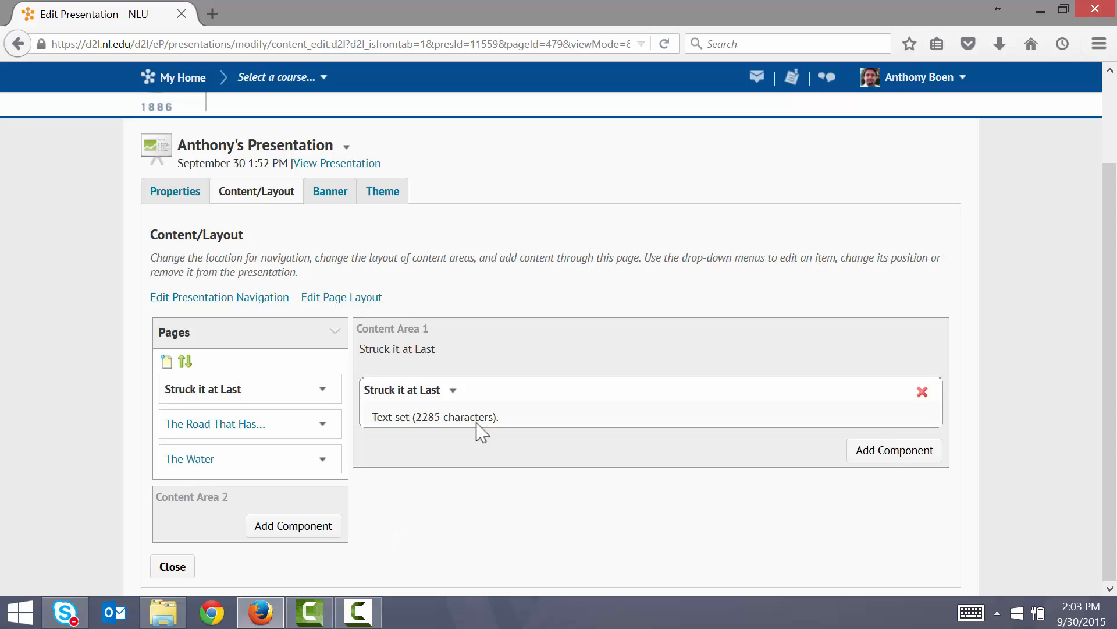
mouse_move(565, 412)
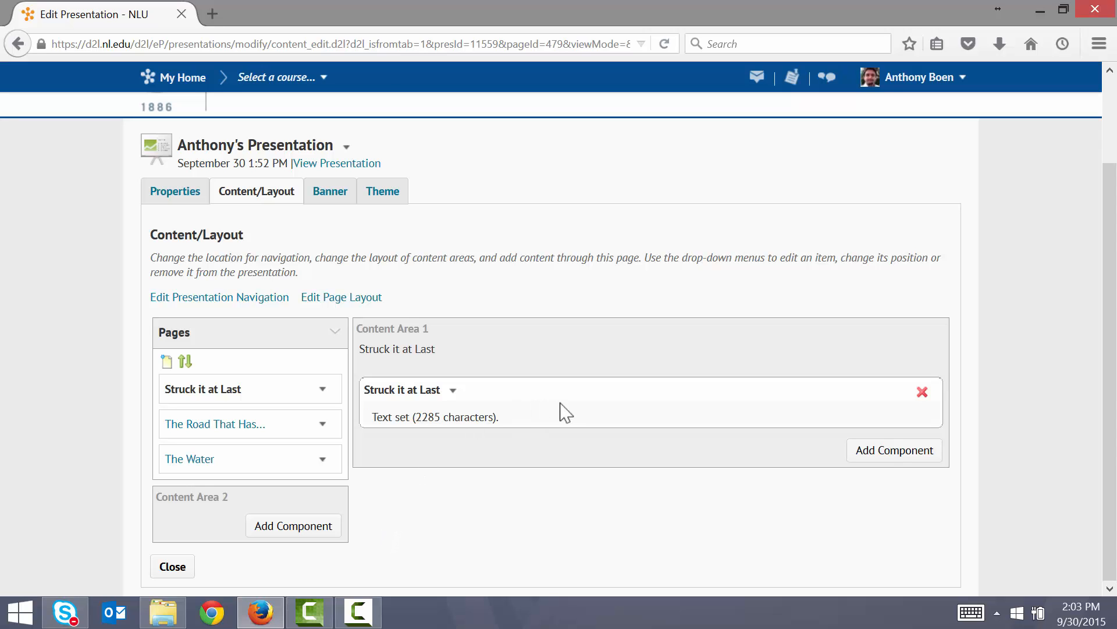
mouse_move(816, 305)
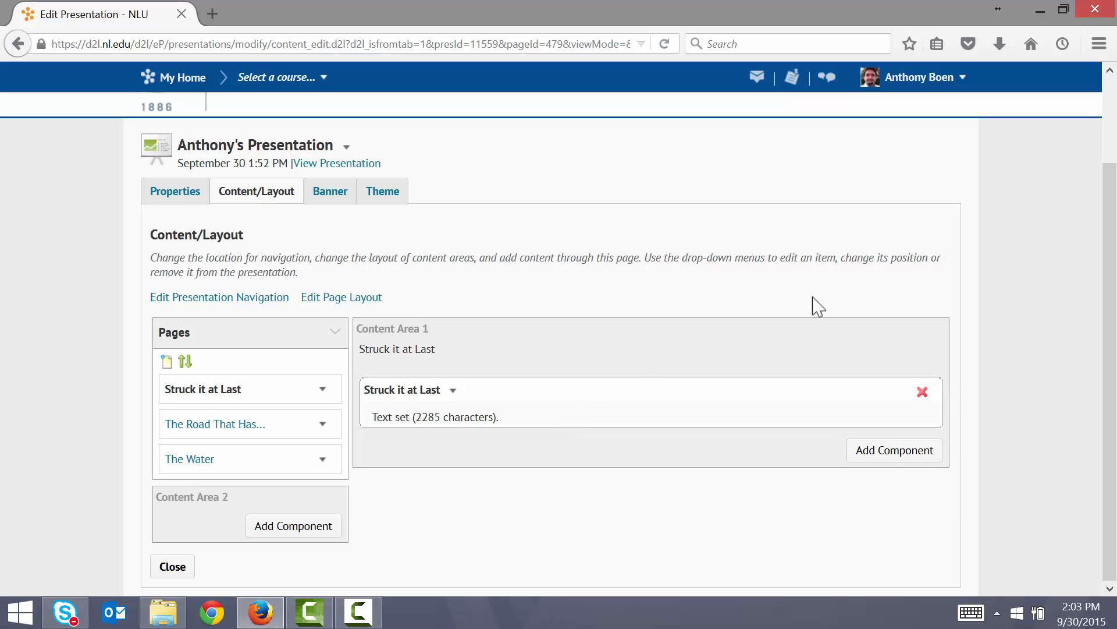
Add the Struck It At Last artifact as a component below the poem text.
left_click(895, 450)
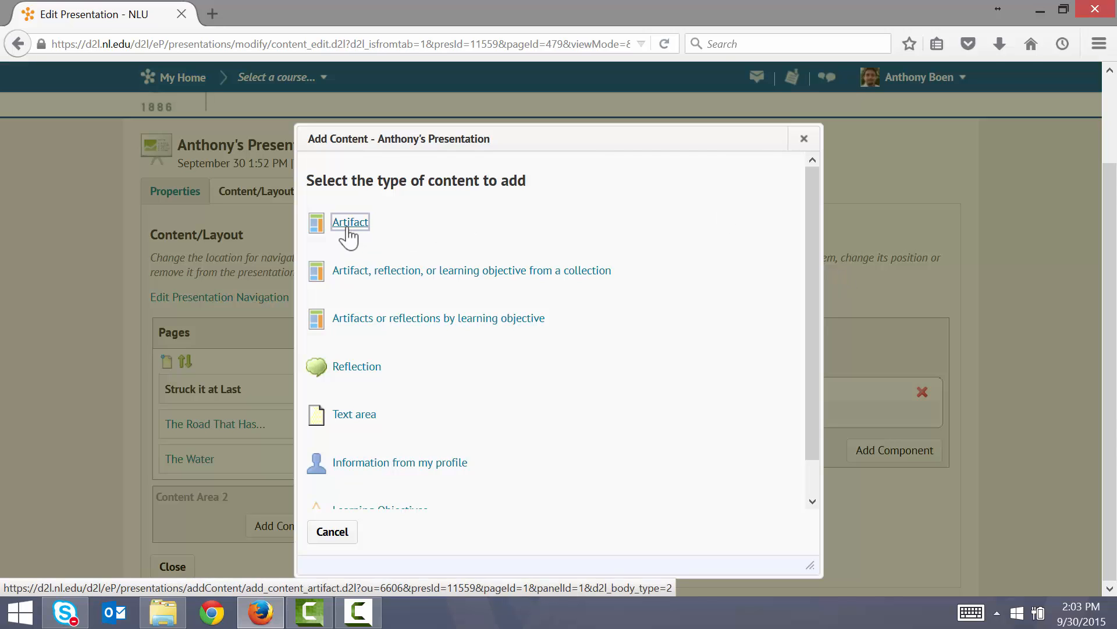
left_click(349, 221)
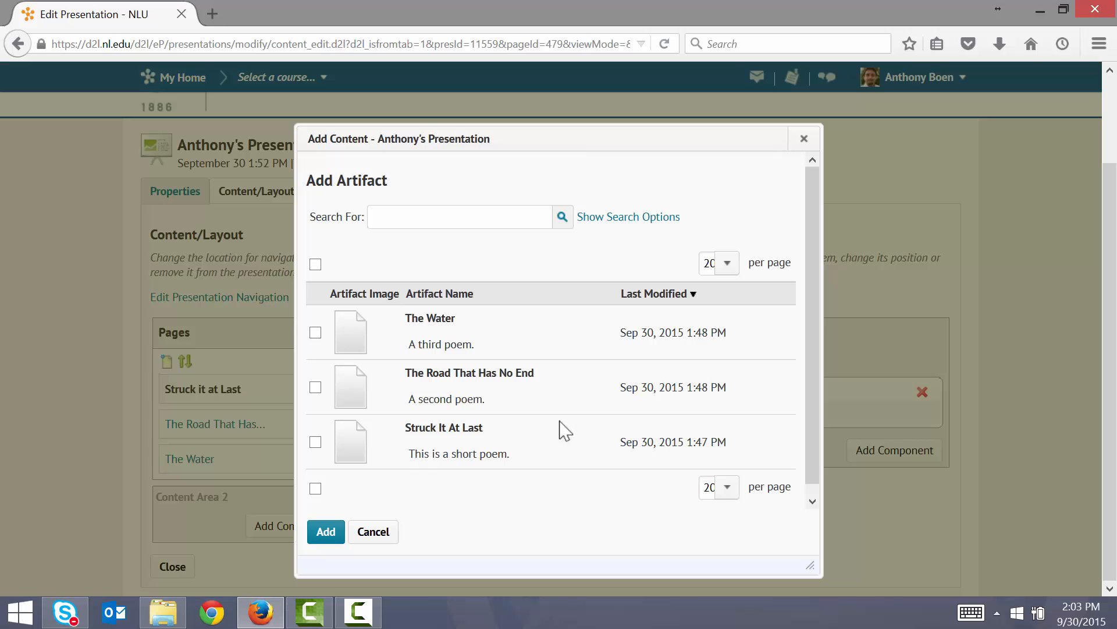
left_click(315, 442)
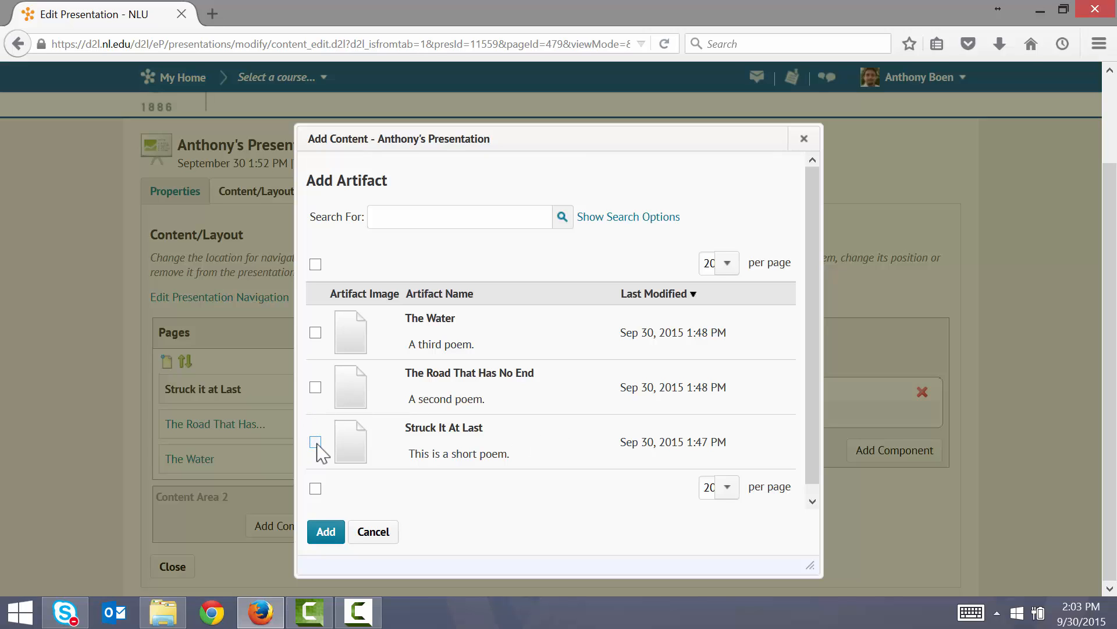
left_click(315, 441)
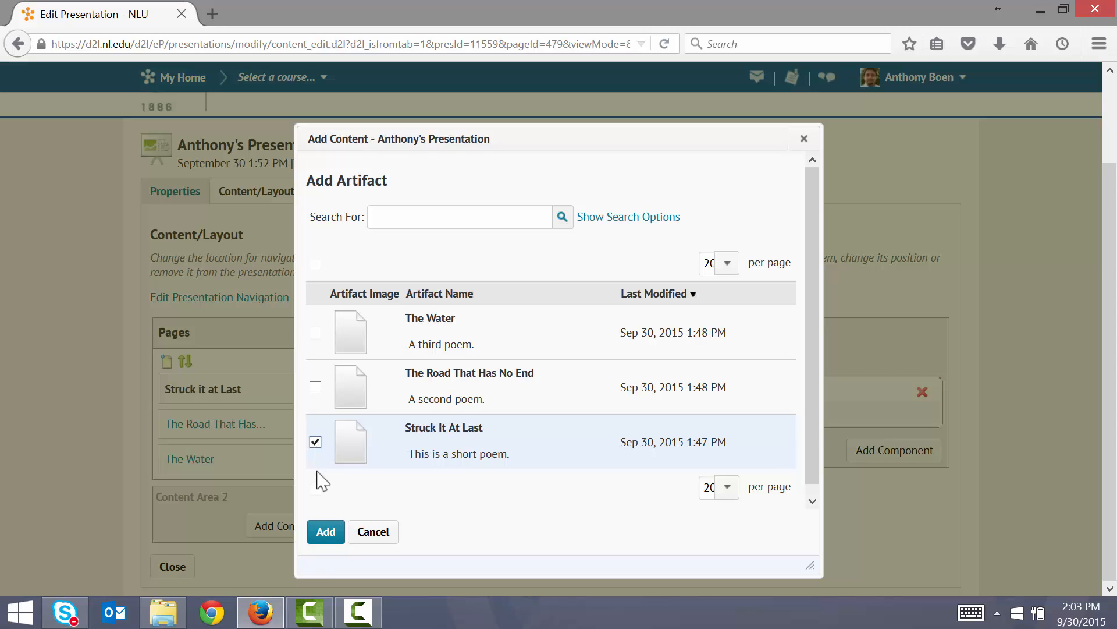
left_click(325, 531)
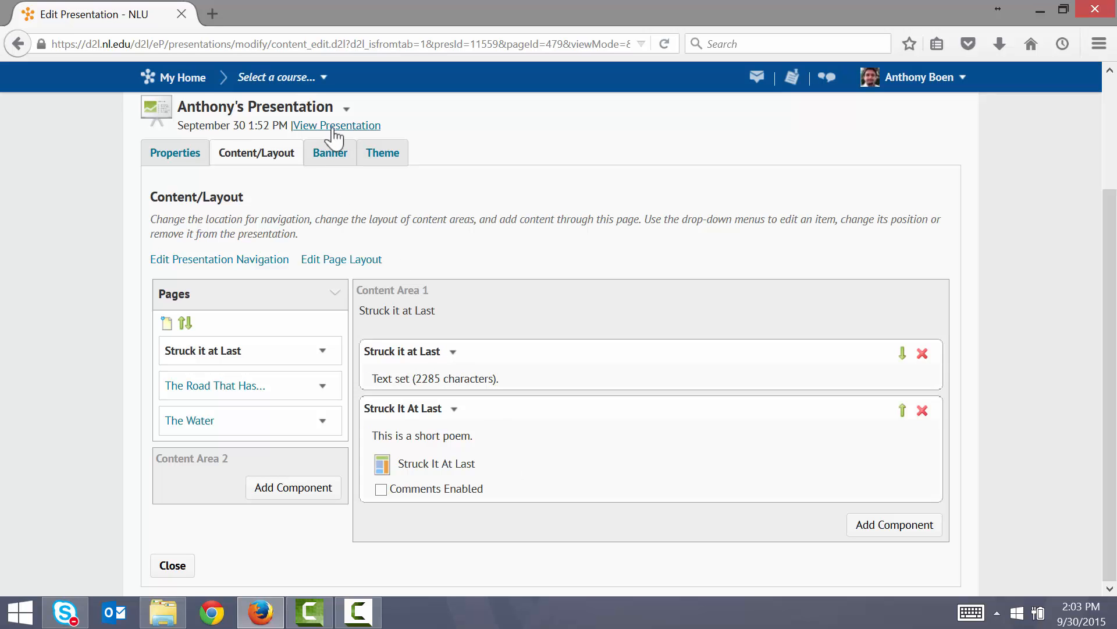
Preview the presentation, scroll the poem, and cancel opening the artifact file.
left_click(336, 125)
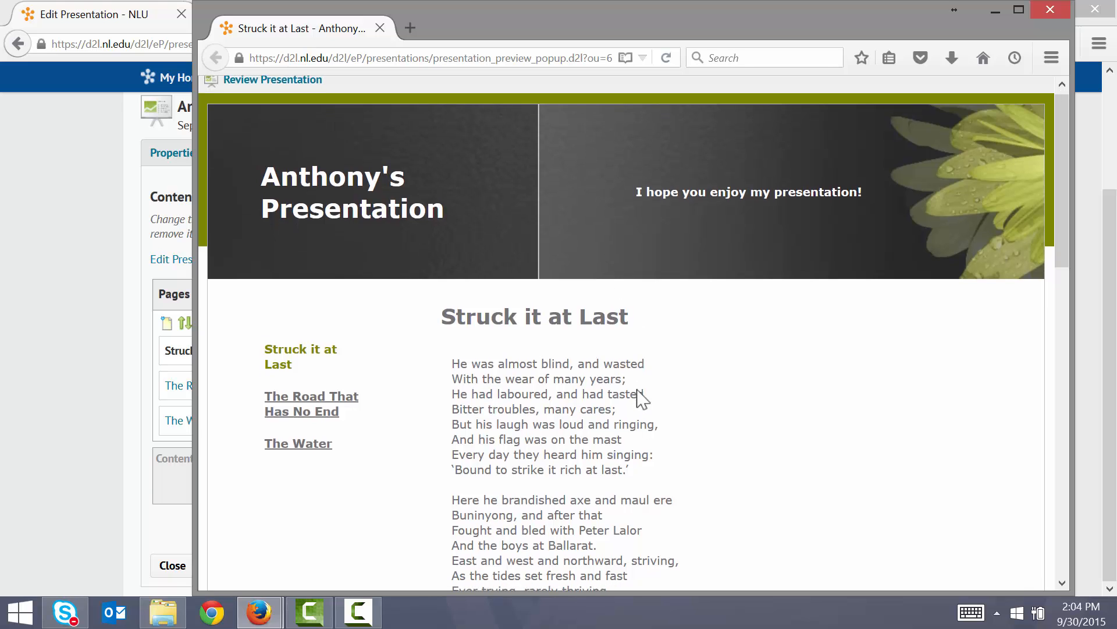
scroll("down", 3)
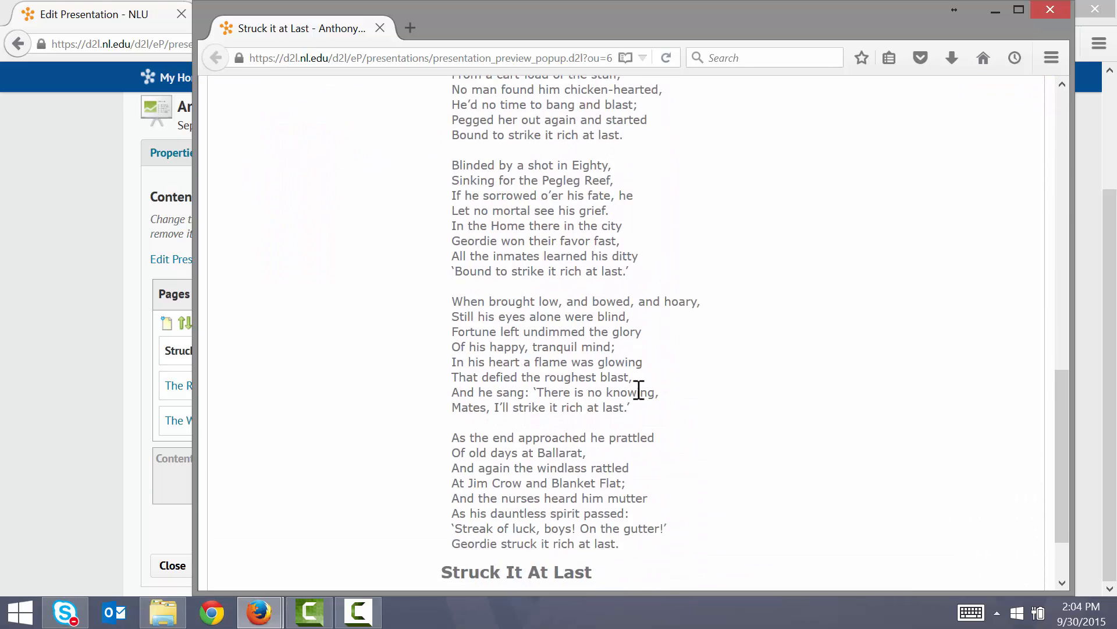
scroll("down", 3)
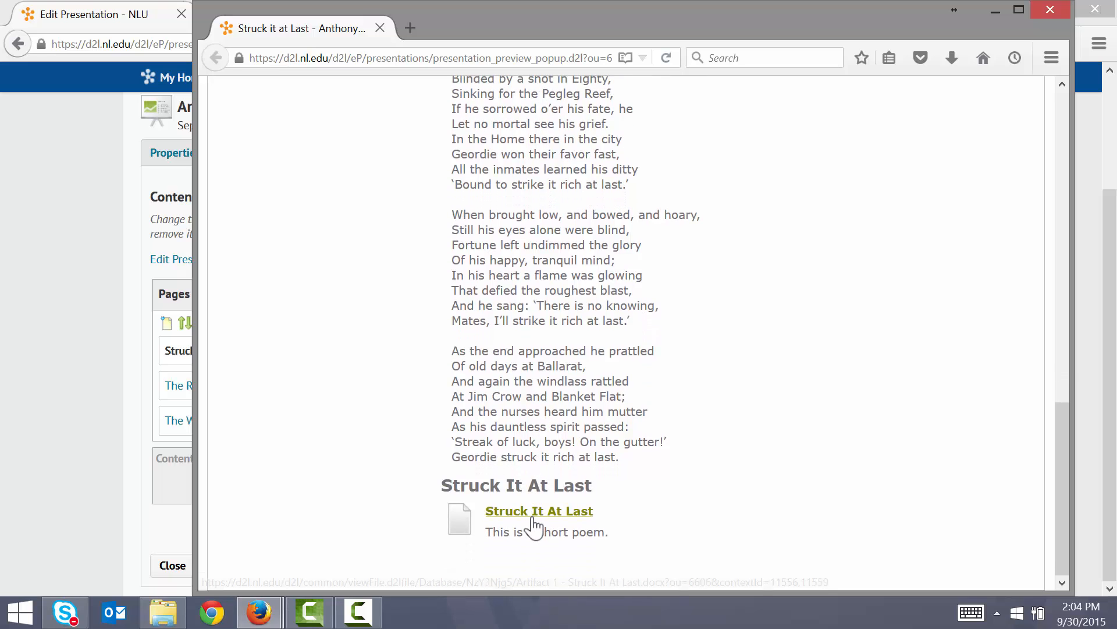
left_click(538, 511)
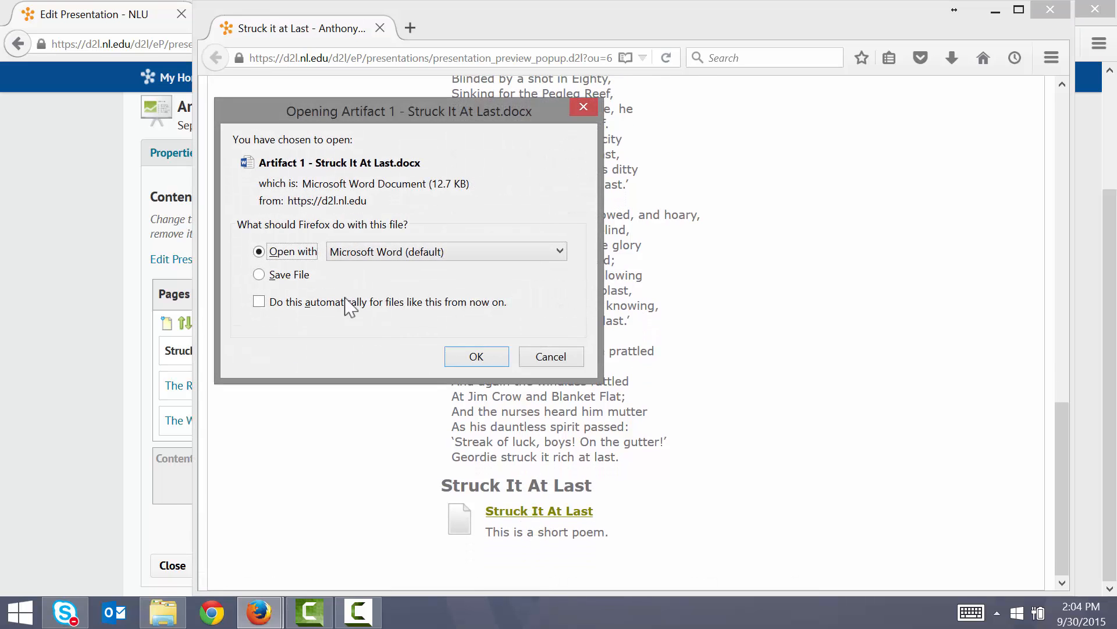
mouse_move(517, 346)
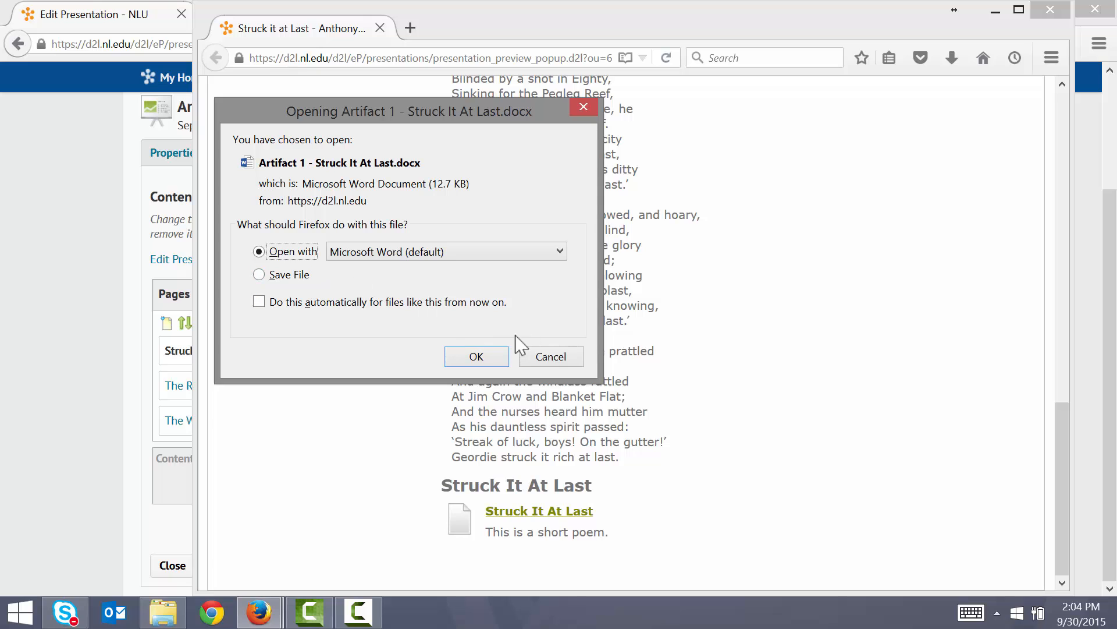
left_click(551, 356)
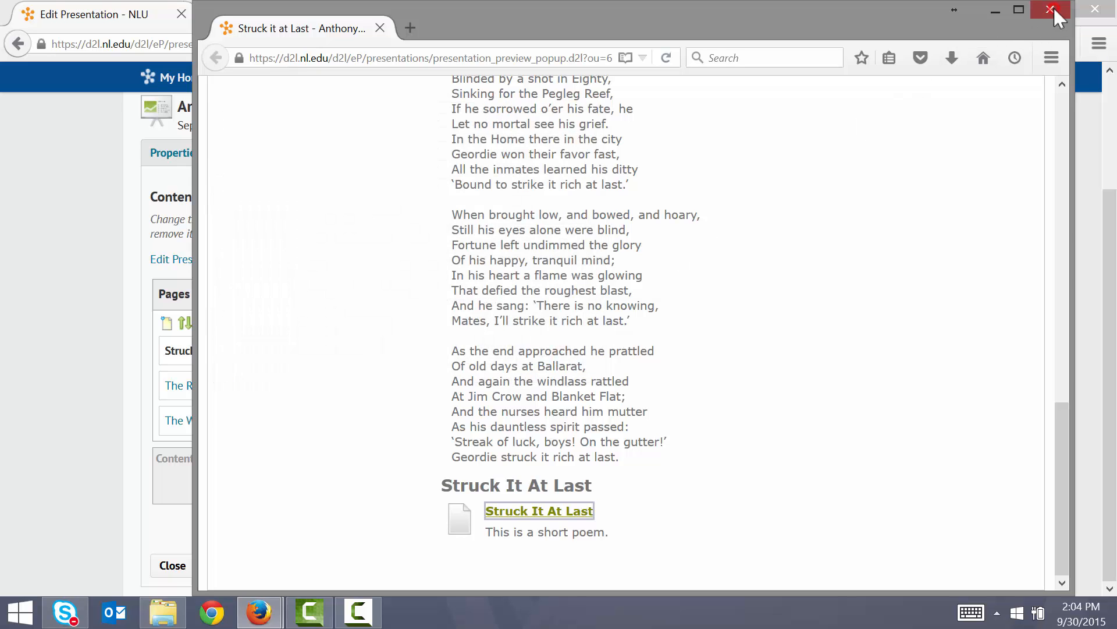
Close the preview and view The Road That Has No End and The Water pages.
left_click(1054, 9)
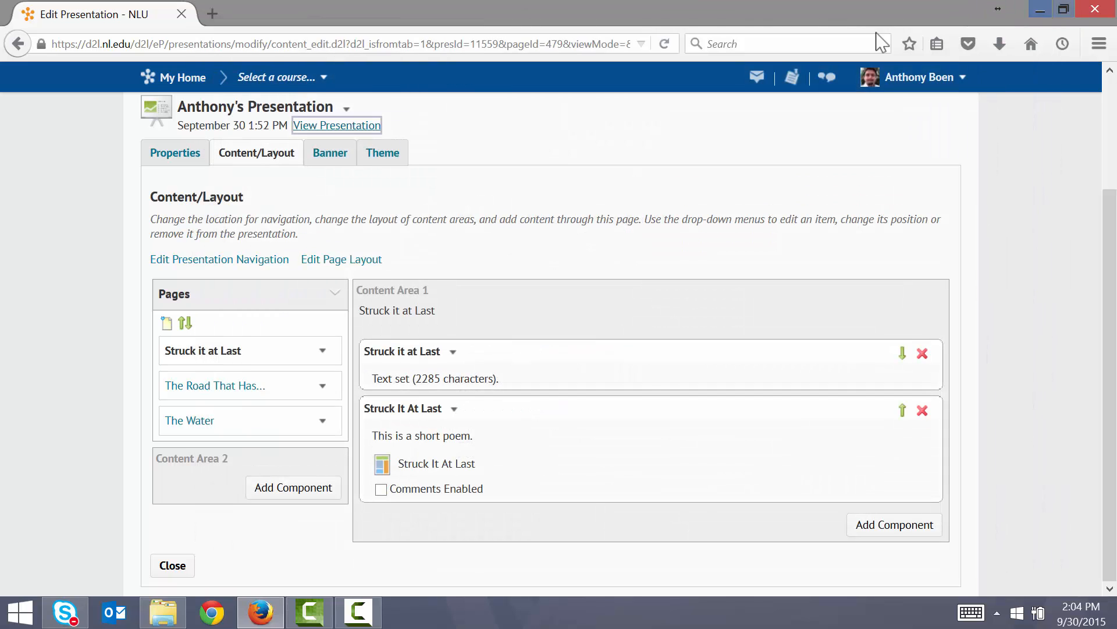
mouse_move(213, 384)
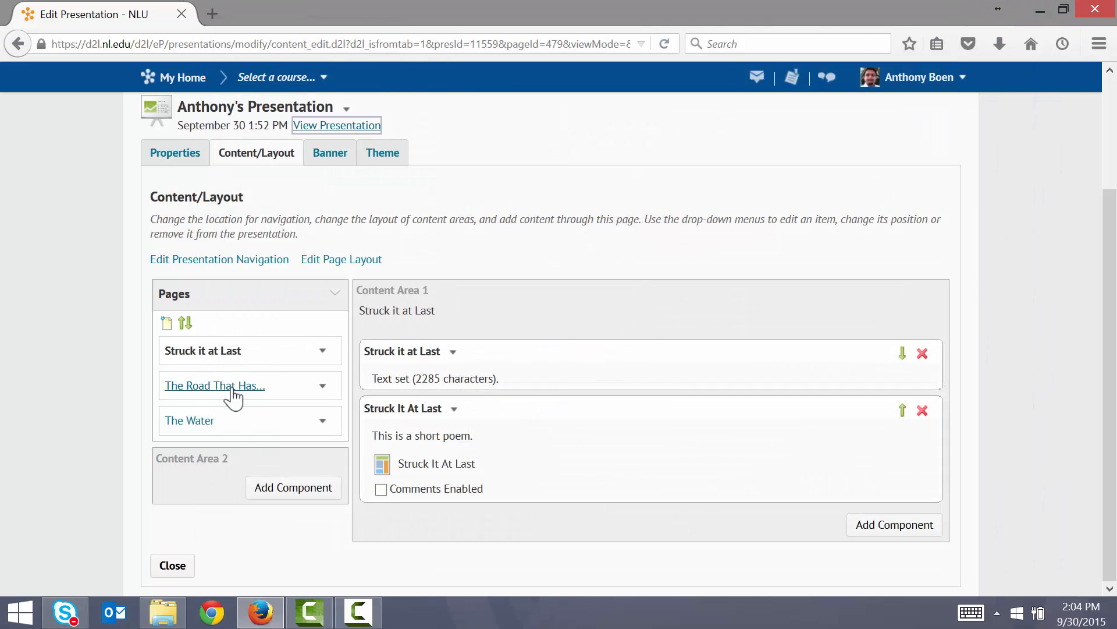
left_click(214, 385)
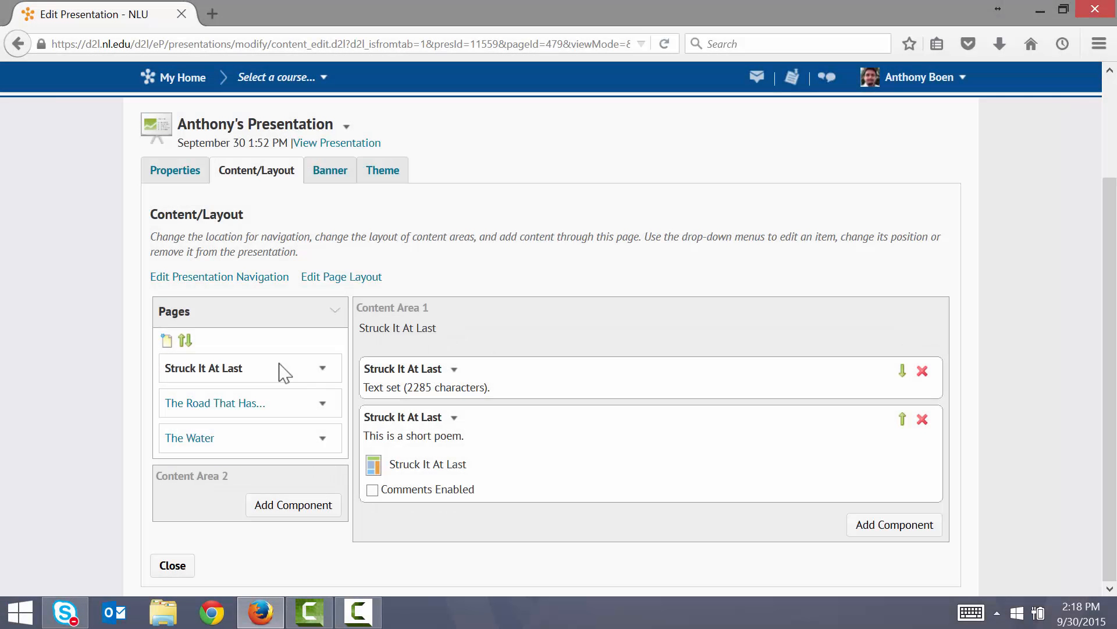
left_click(213, 403)
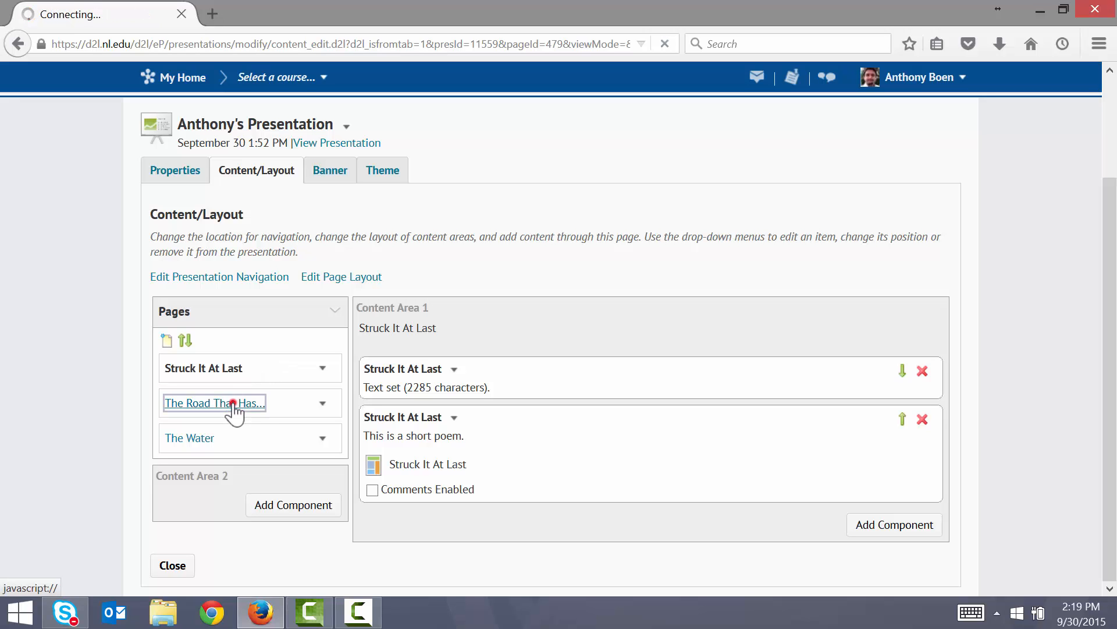
left_click(213, 403)
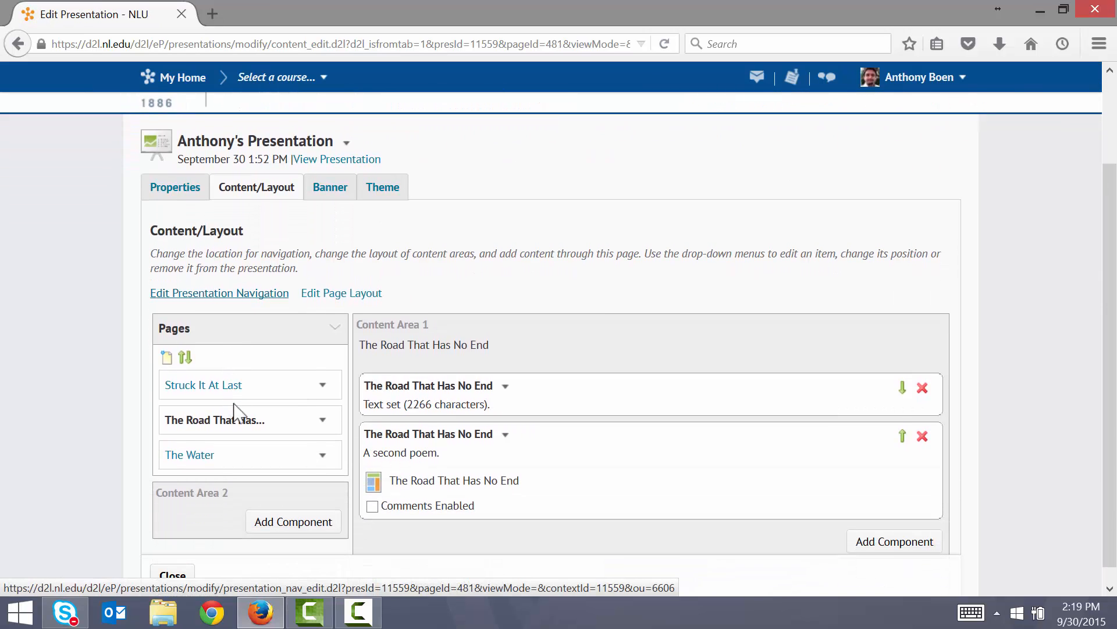
left_click(190, 454)
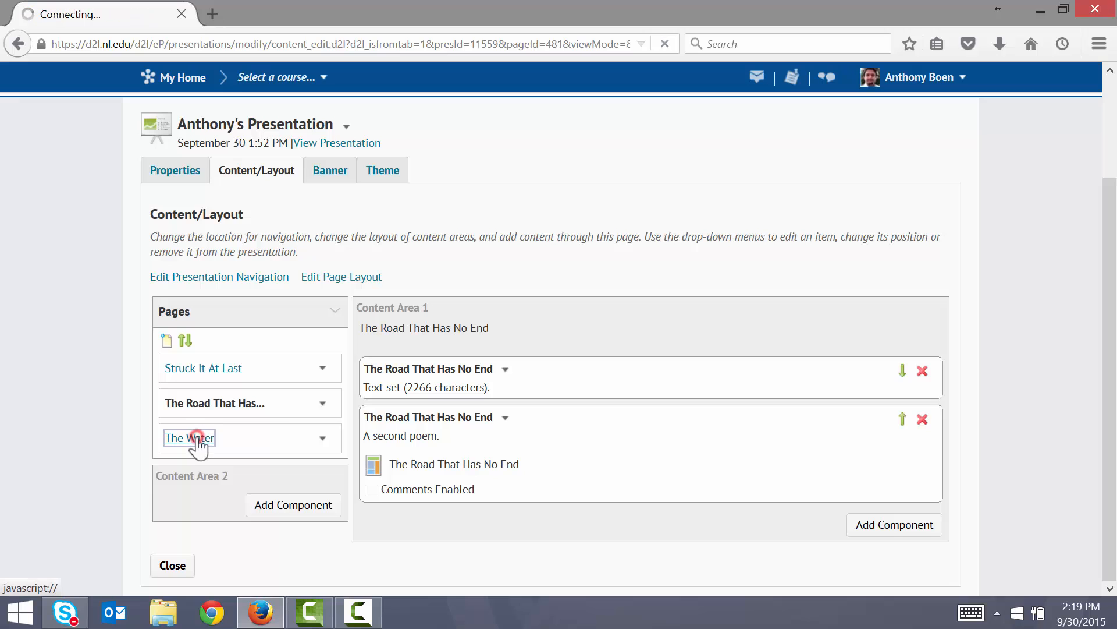
left_click(188, 438)
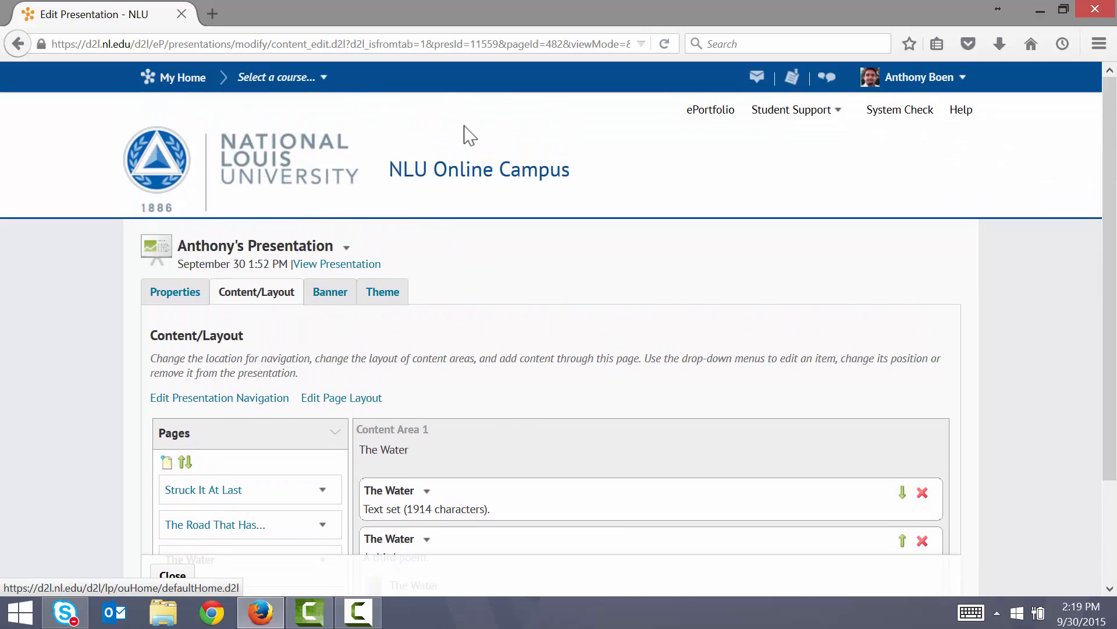
Open Share for Anthony's Presentation from ePortfolio My Items.
left_click(710, 109)
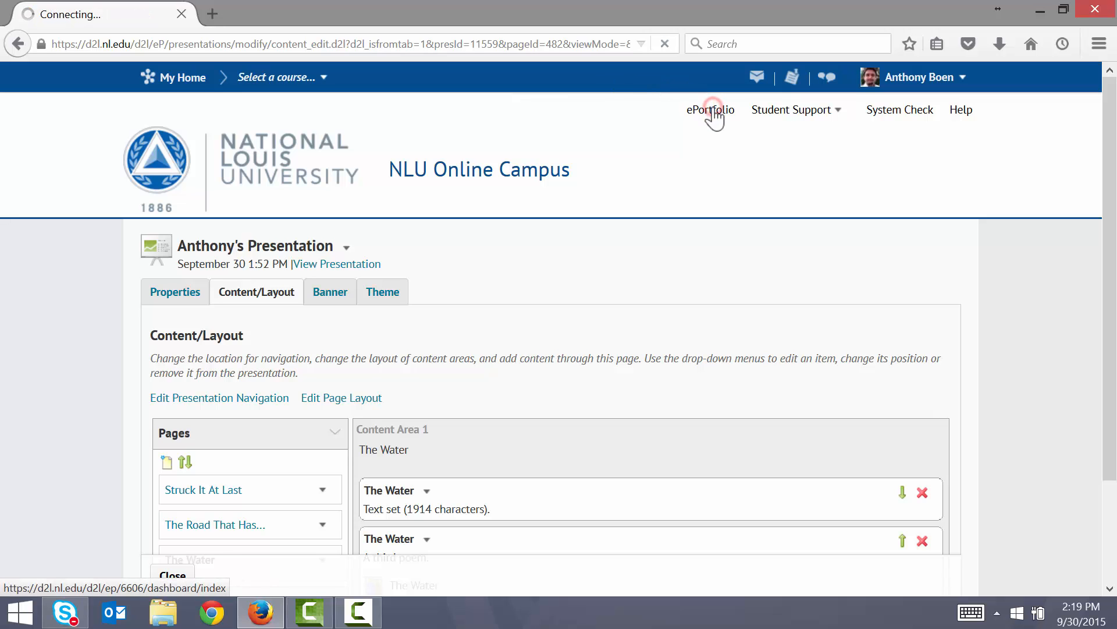
left_click(709, 110)
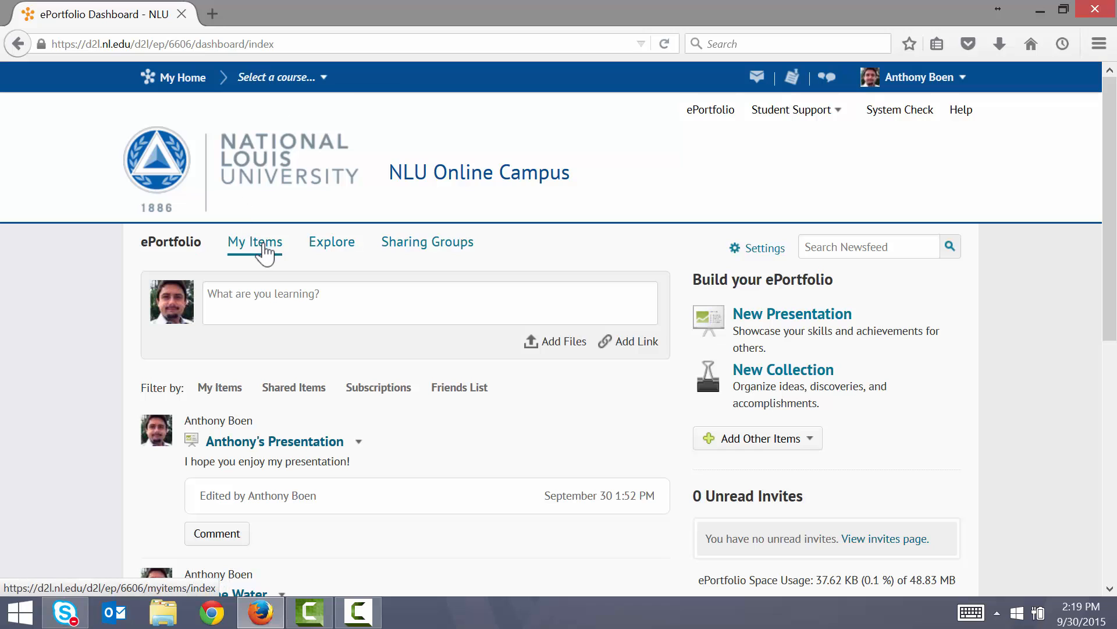
left_click(254, 241)
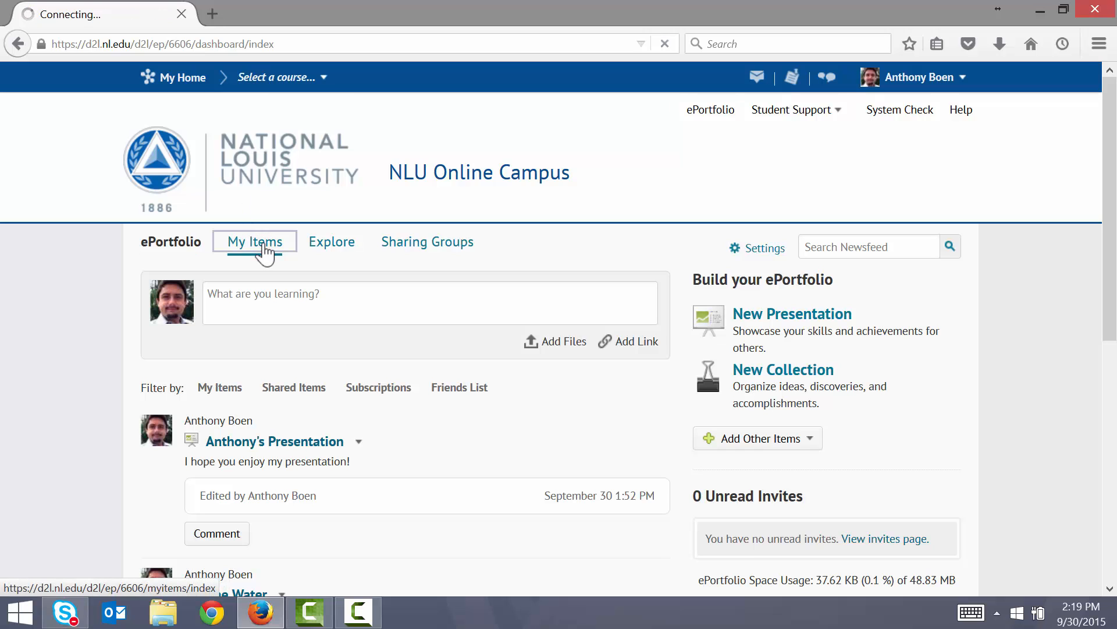
left_click(254, 242)
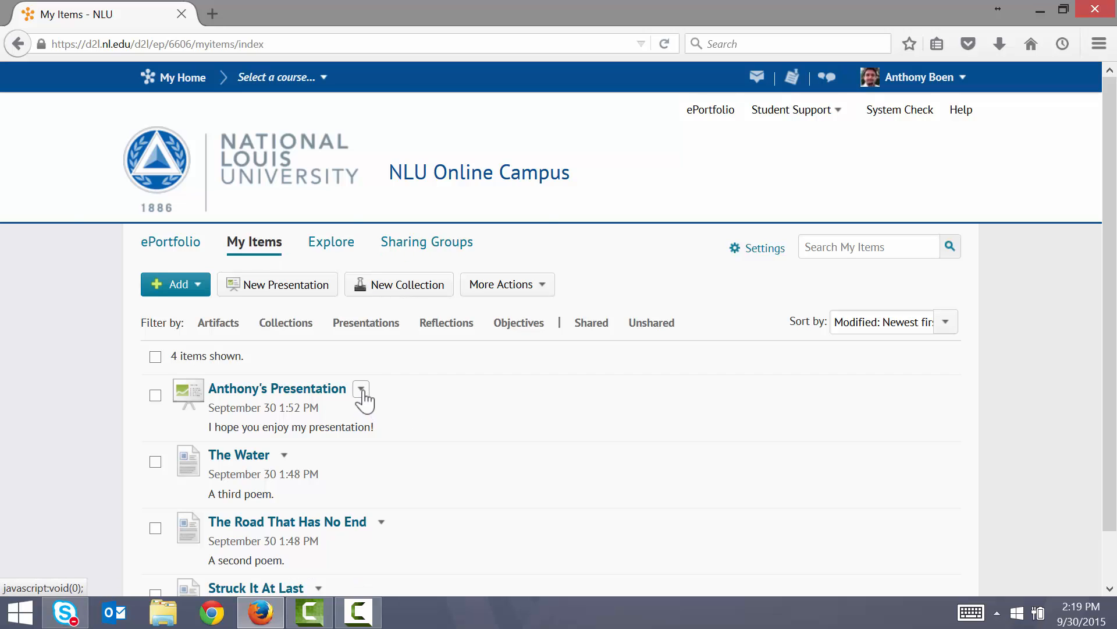
left_click(361, 388)
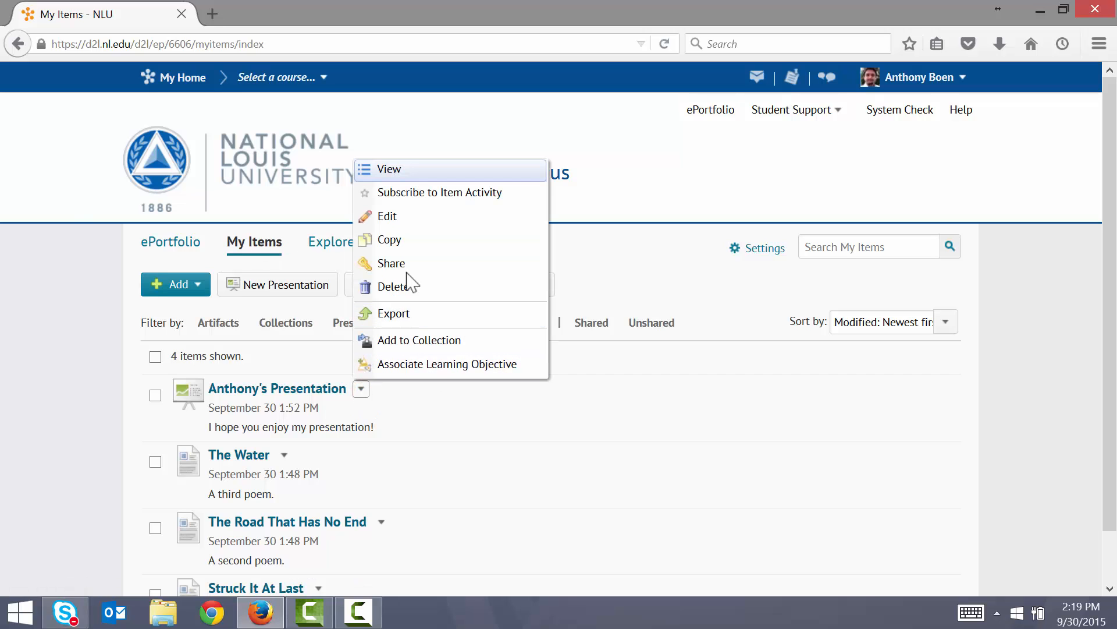
left_click(391, 263)
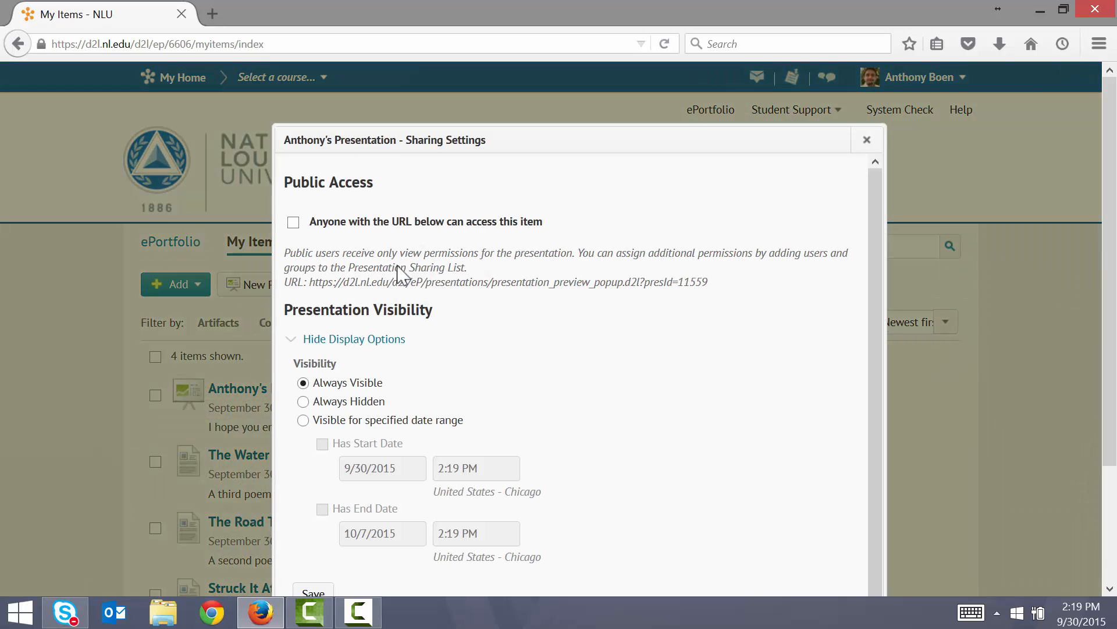
Allow anyone with the URL to access the presentation and copy its link.
scroll("down", 3)
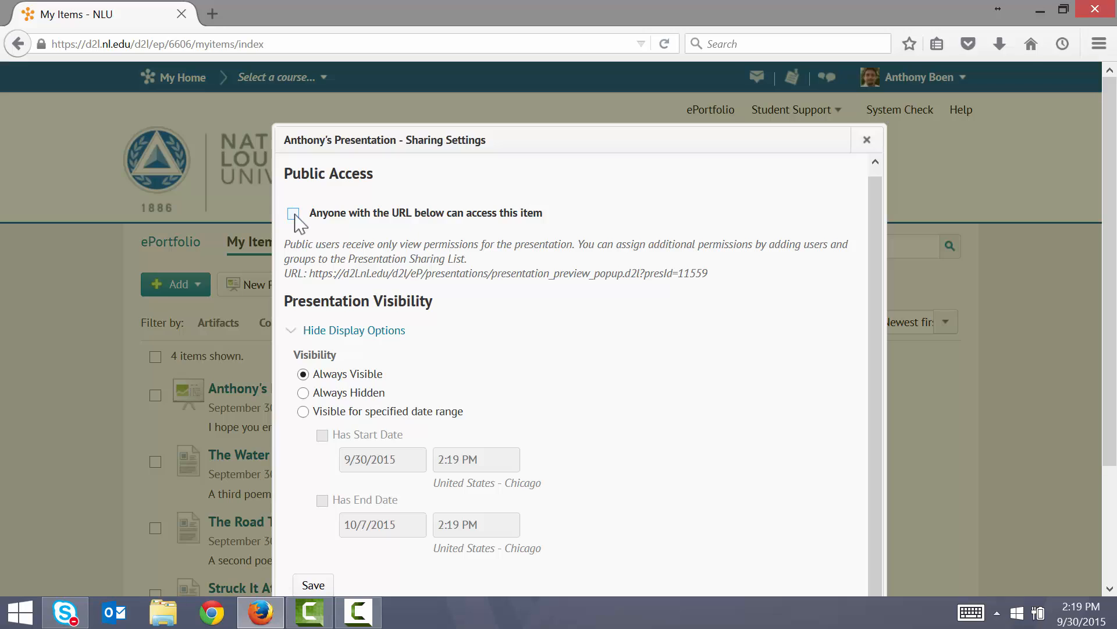
left_click(292, 213)
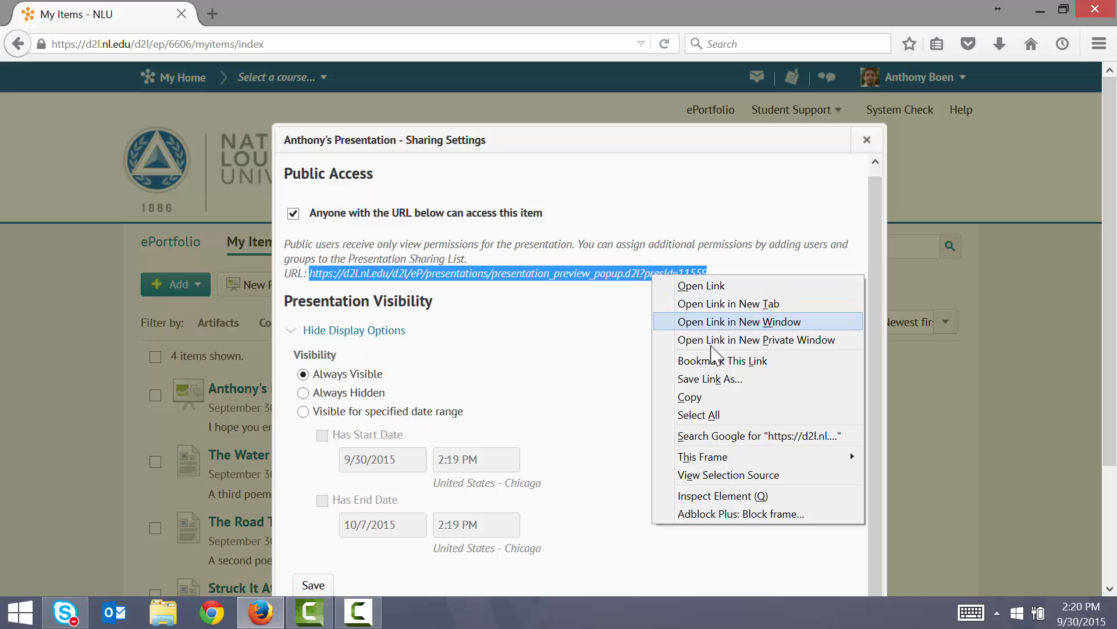
mouse_move(689, 397)
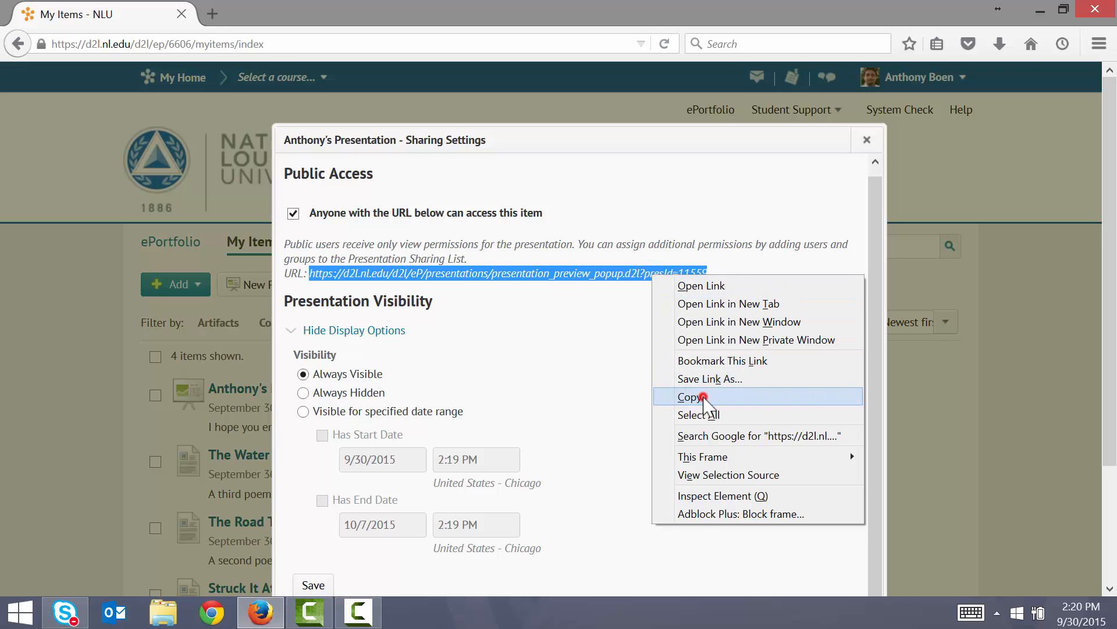
left_click(688, 397)
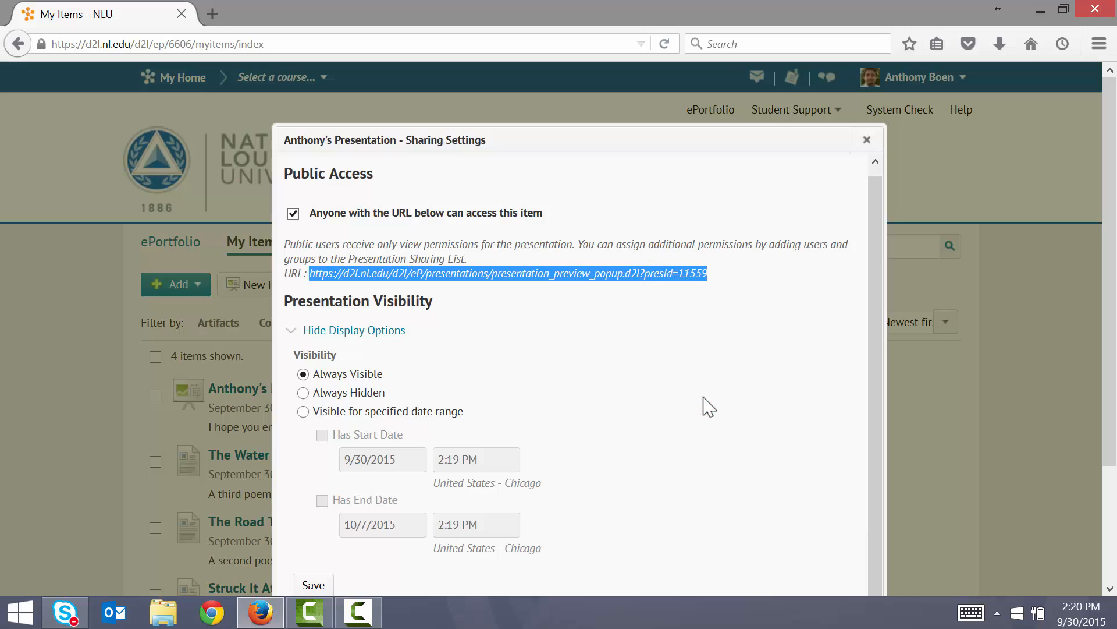
mouse_move(212, 13)
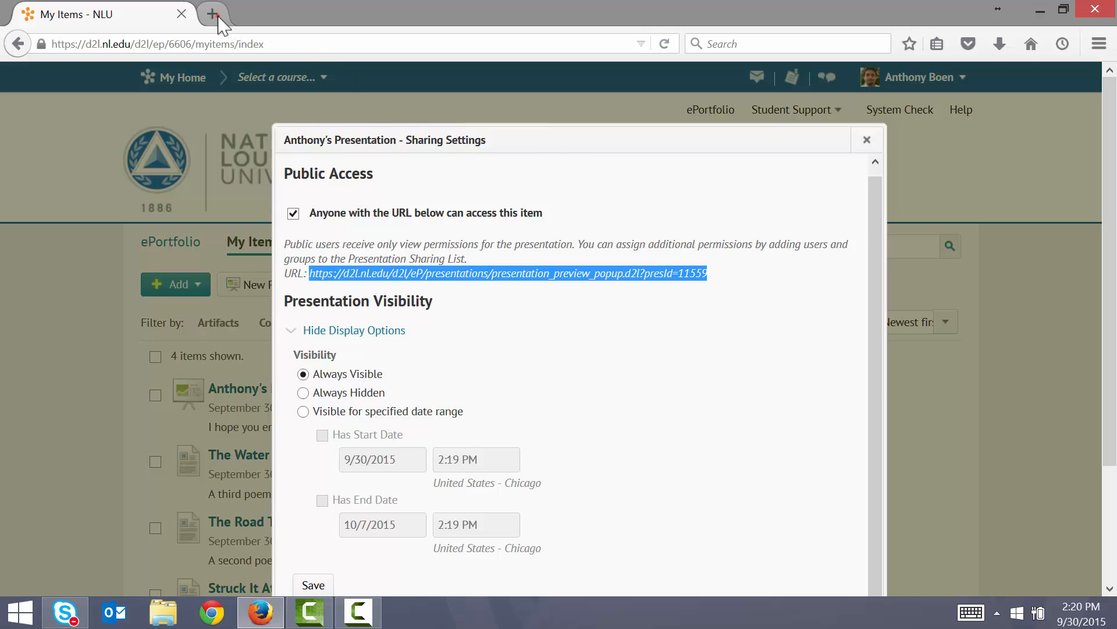
Open a new browser tab to load the copied public presentation link.
left_click(212, 13)
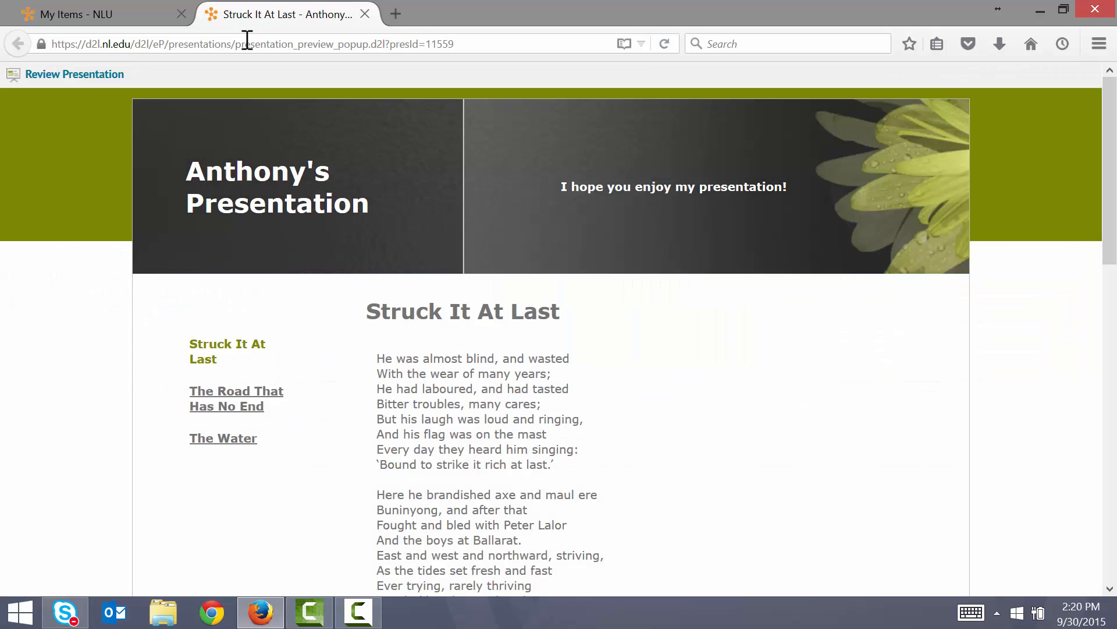
mouse_move(454, 162)
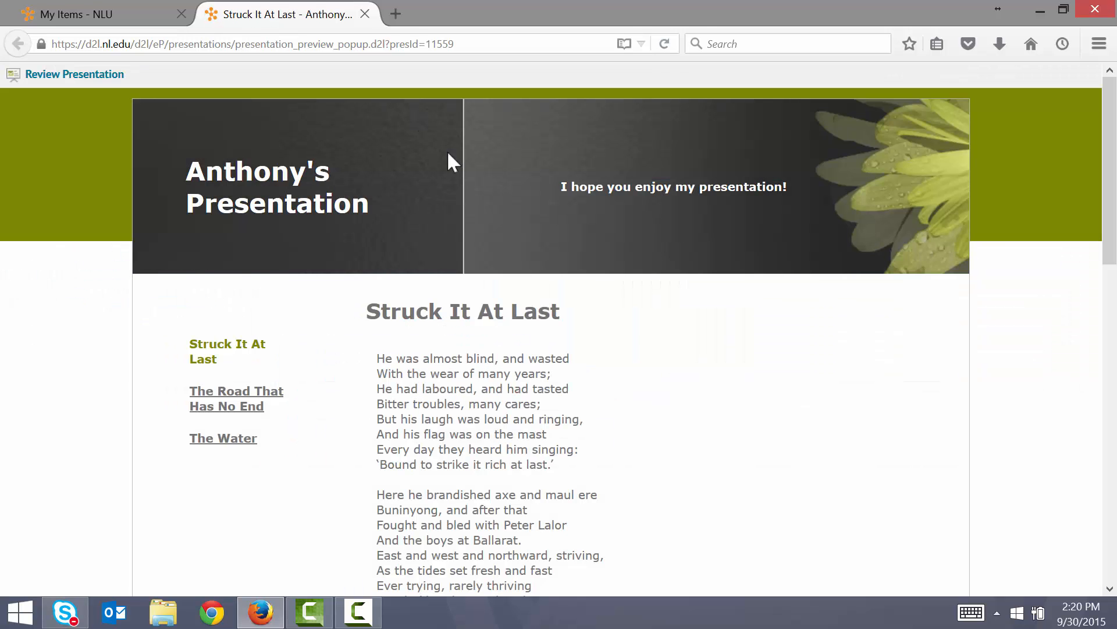
mouse_move(692, 363)
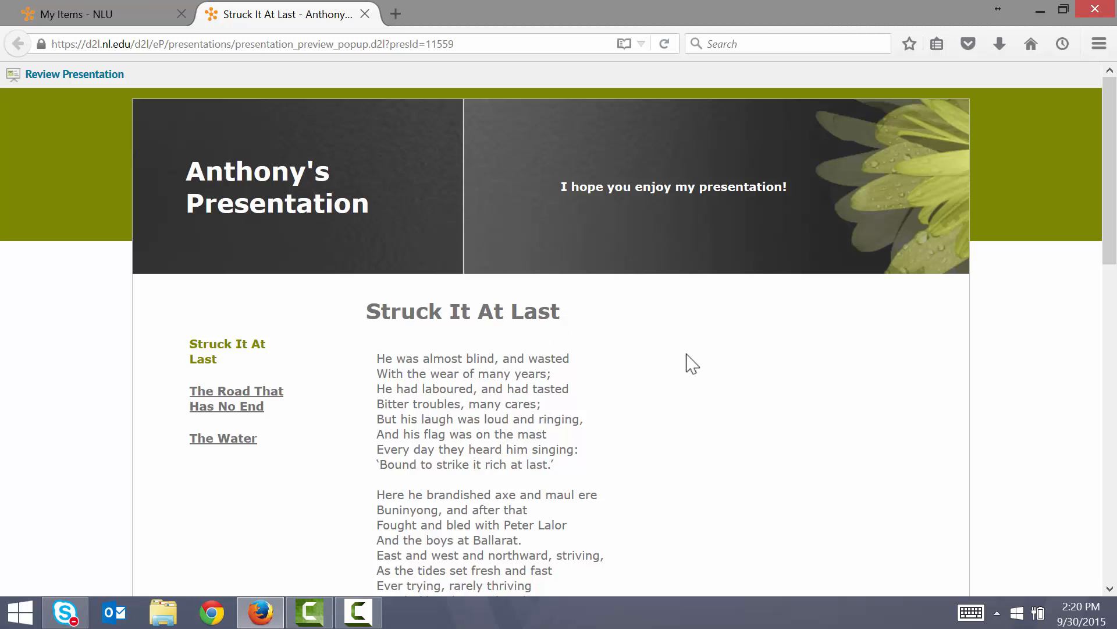